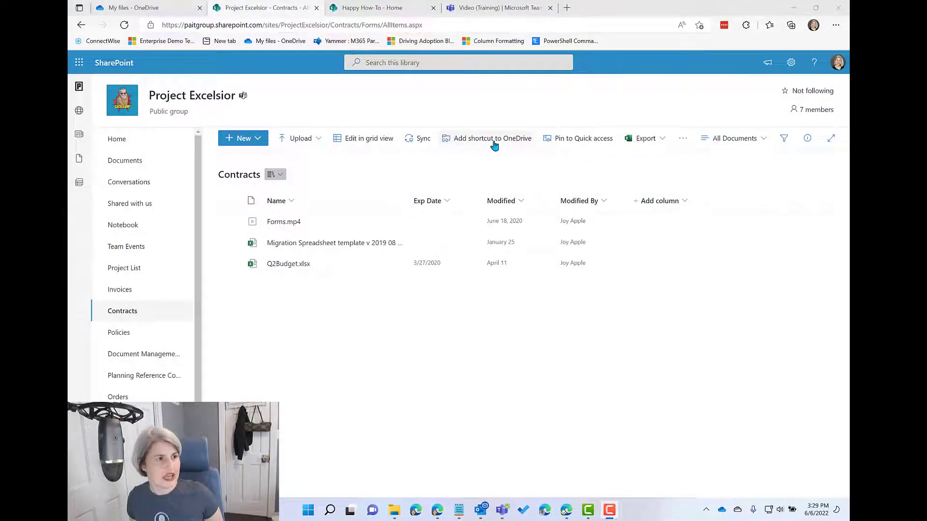
pyautogui.moveTo(494, 138)
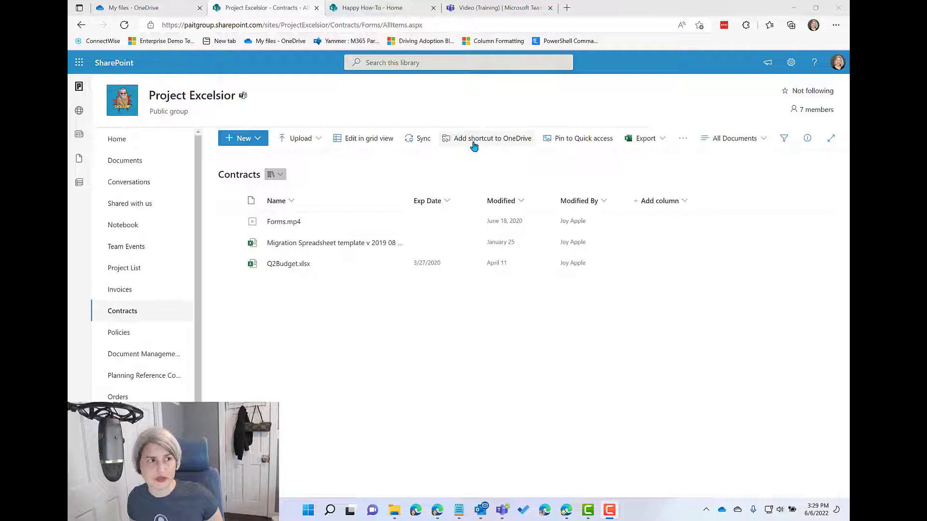
pyautogui.moveTo(417, 142)
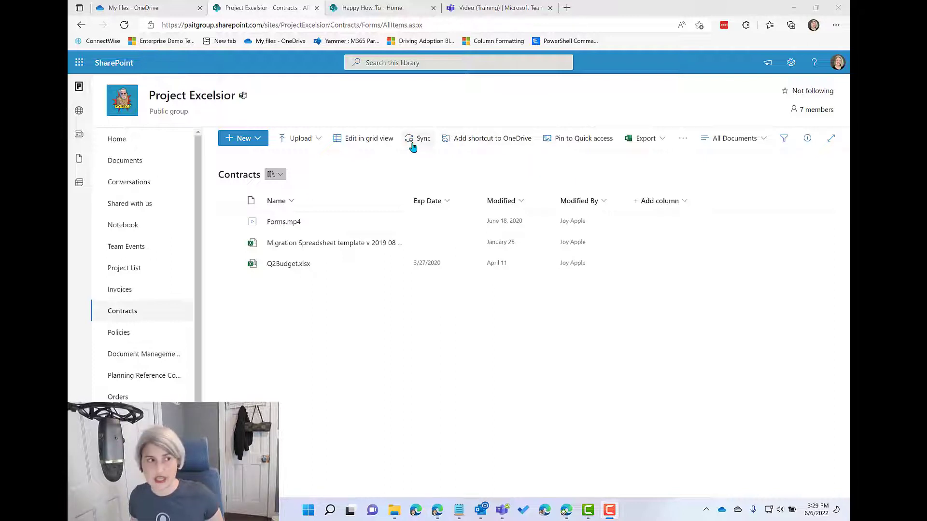
pyautogui.moveTo(481, 146)
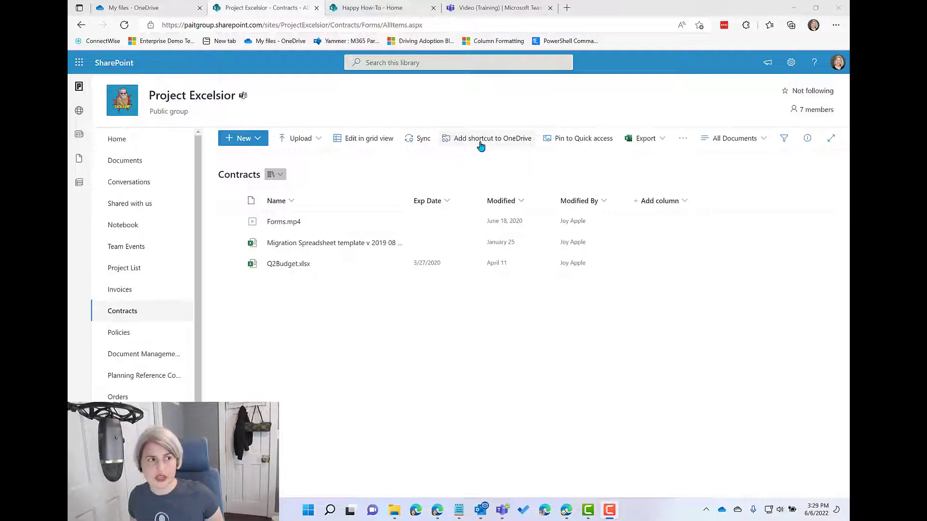
pyautogui.moveTo(491, 138)
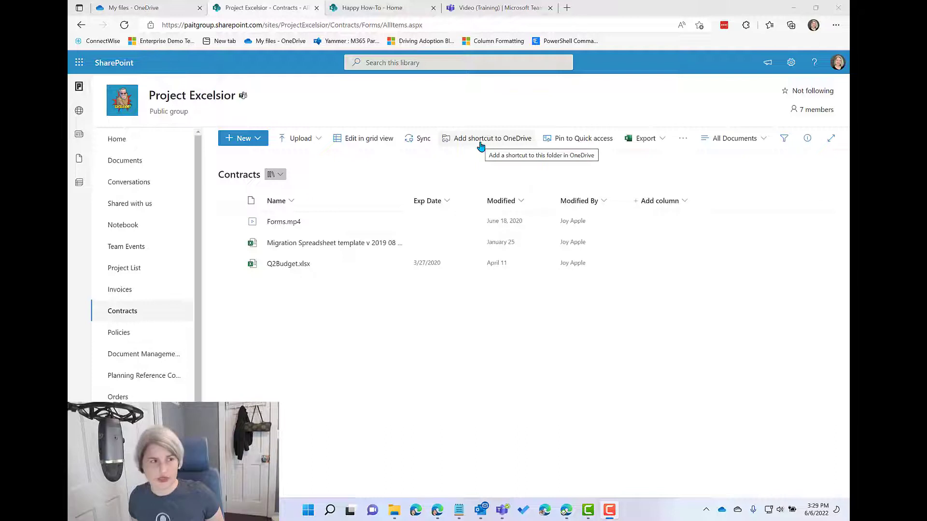
# Add the Contracts library as a OneDrive shortcut, then switch to the Documents library.
pyautogui.click(492, 138)
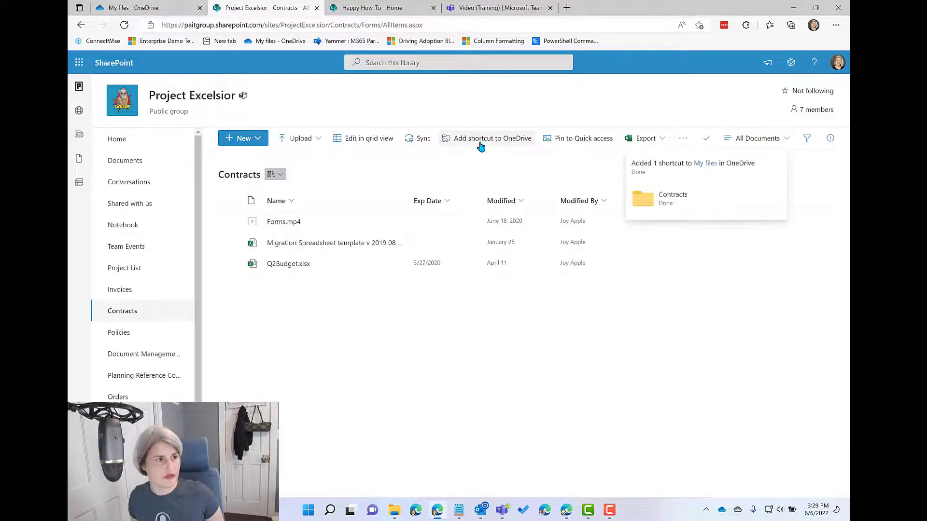
pyautogui.click(274, 174)
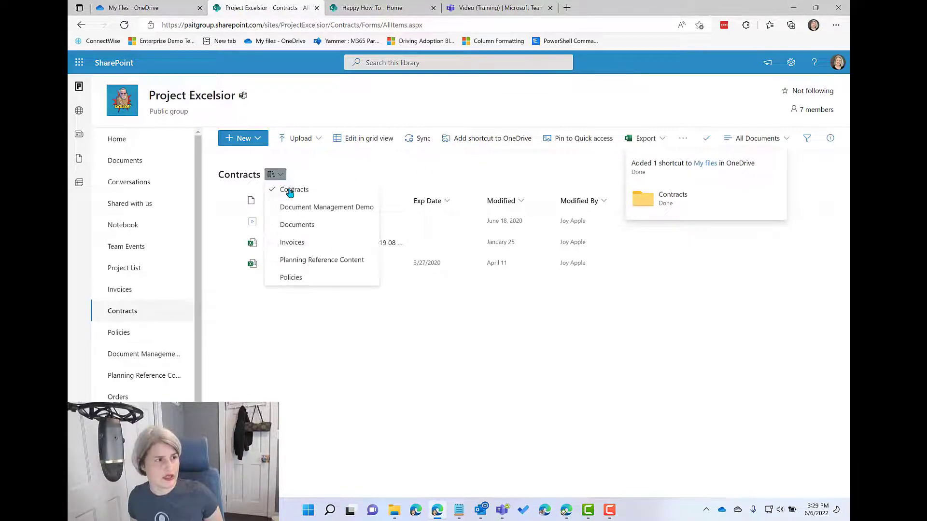
pyautogui.click(297, 225)
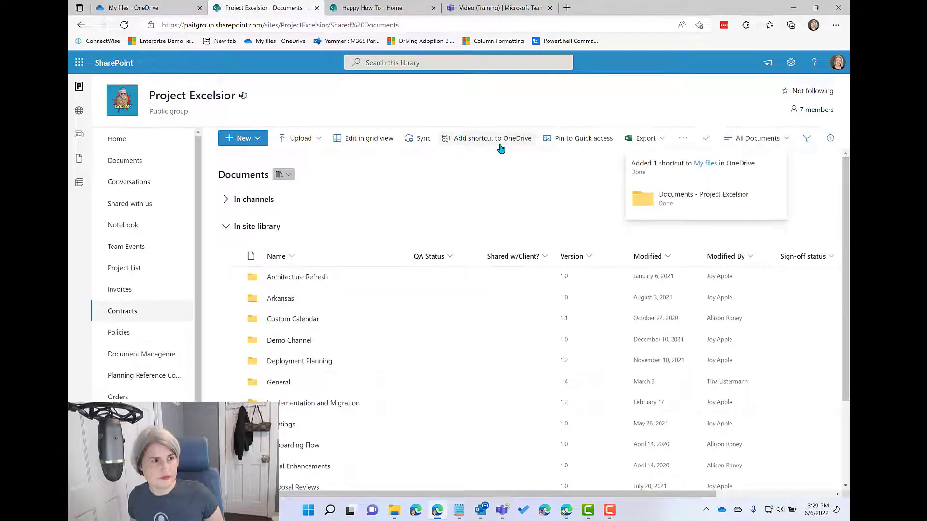
# Add the Happy How-To Documents library as a OneDrive shortcut and move on to the Teams Video channel.
pyautogui.click(383, 7)
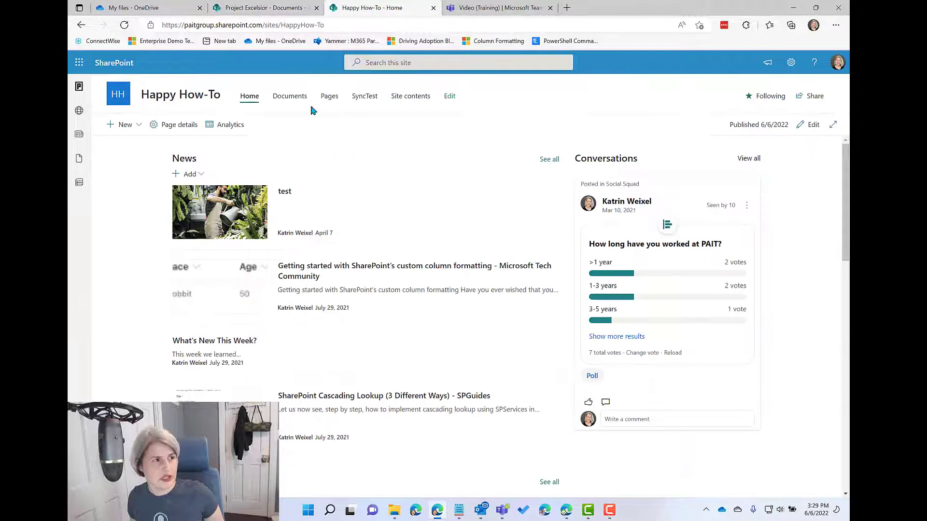
pyautogui.click(289, 95)
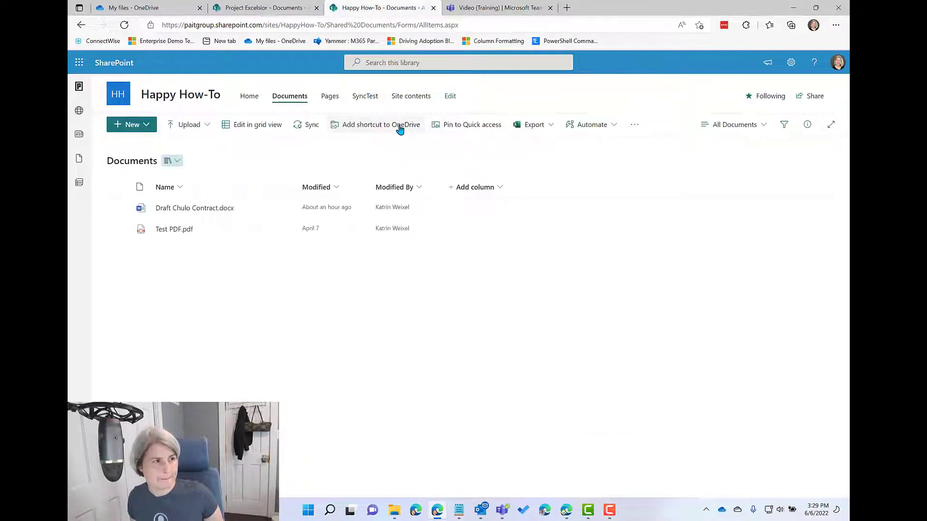
pyautogui.click(380, 125)
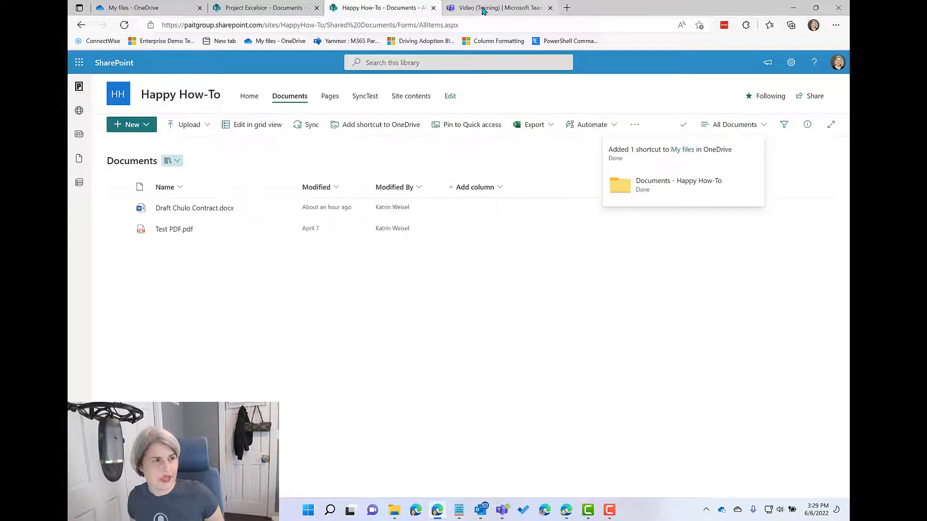
pyautogui.click(498, 8)
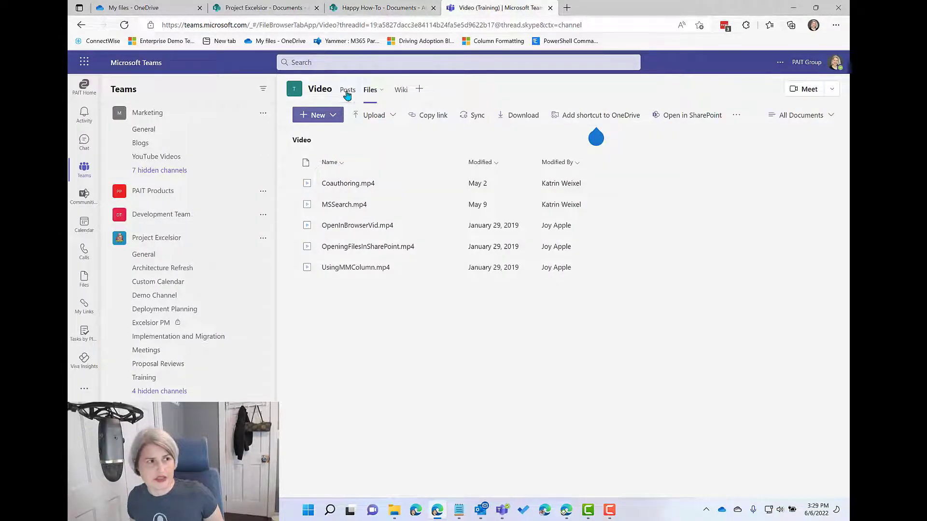
pyautogui.moveTo(595, 115)
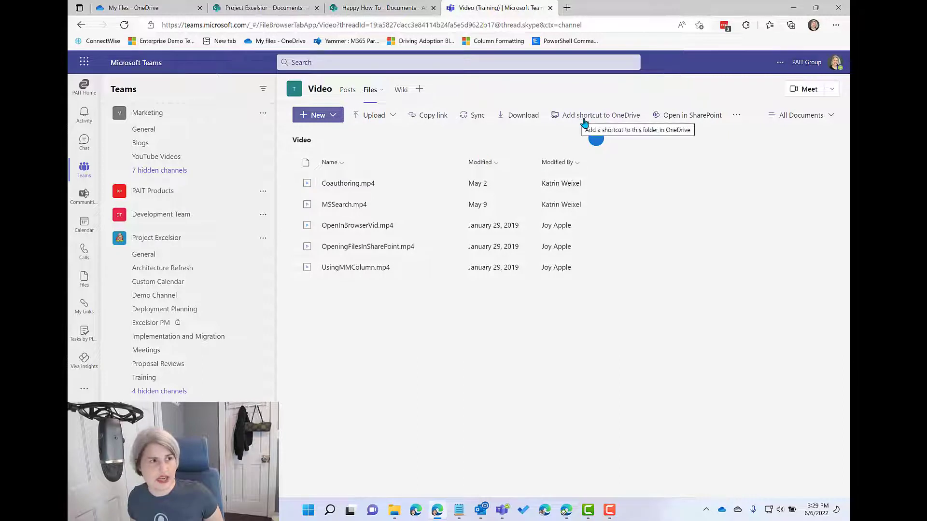
# Add the Video channel's files as a shortcut in OneDrive My files.
pyautogui.click(600, 115)
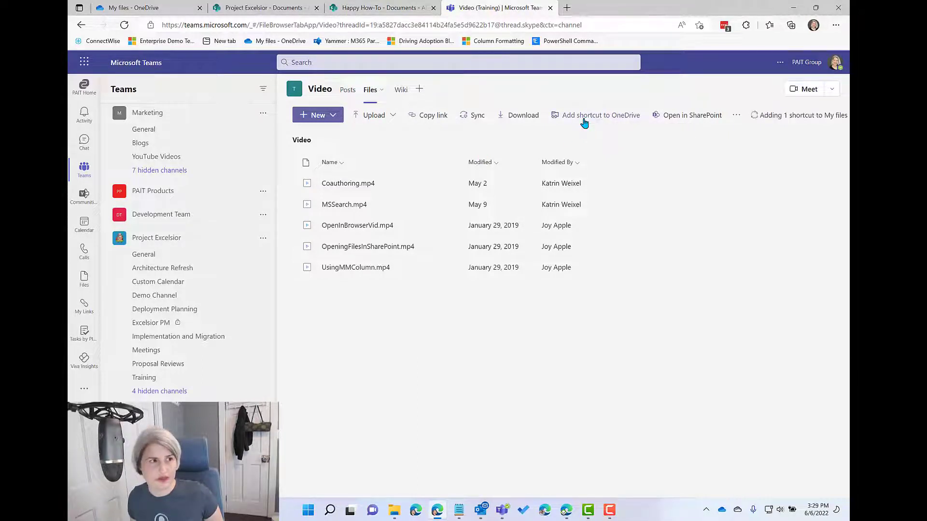
pyautogui.click(601, 115)
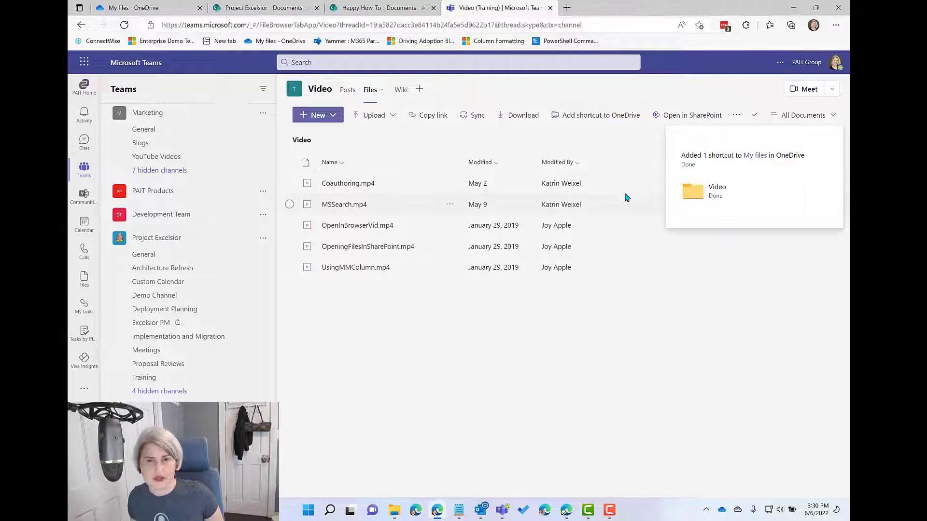
# Reload OneDrive My files so the four new shortcut folders appear, and select Video.
pyautogui.click(136, 8)
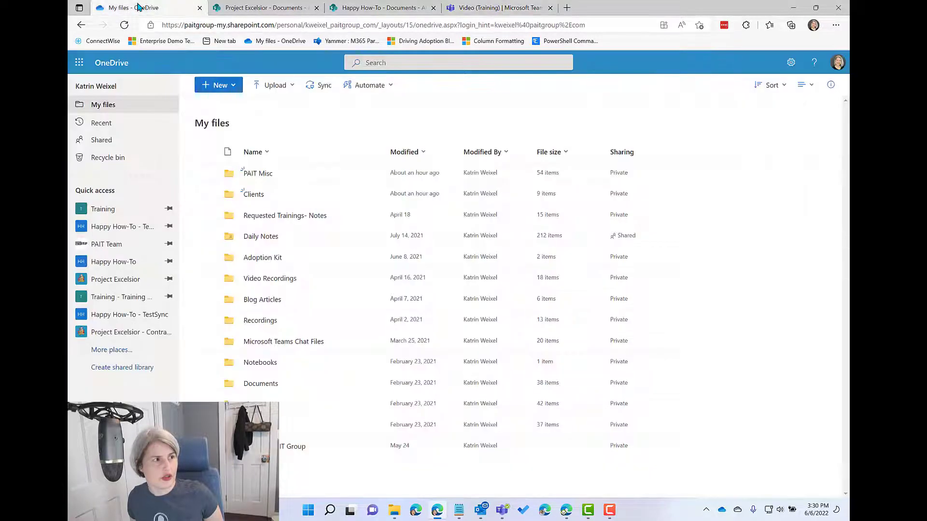
pyautogui.moveTo(125, 25)
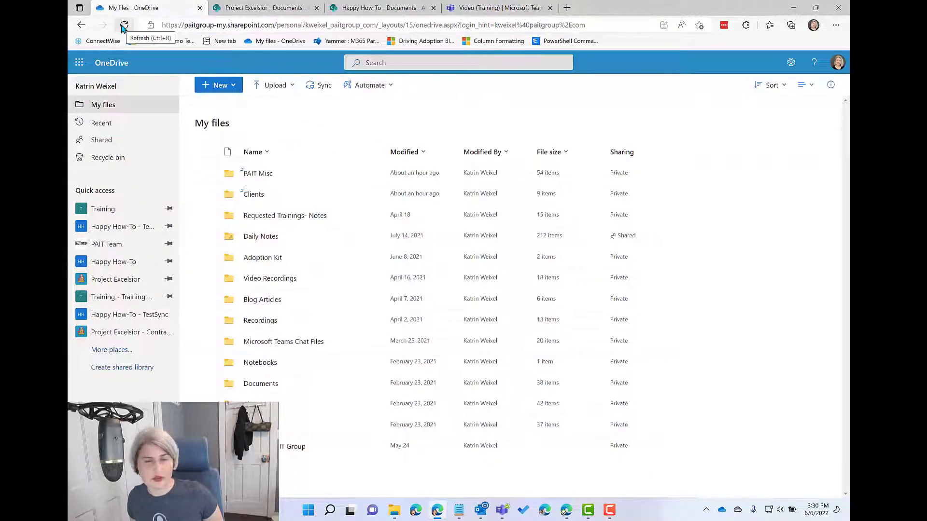
pyautogui.click(125, 25)
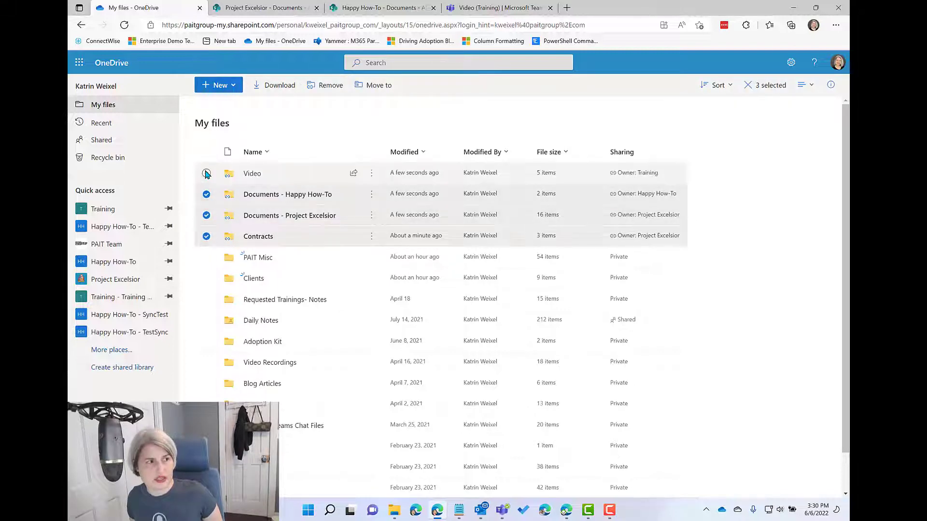
pyautogui.click(207, 173)
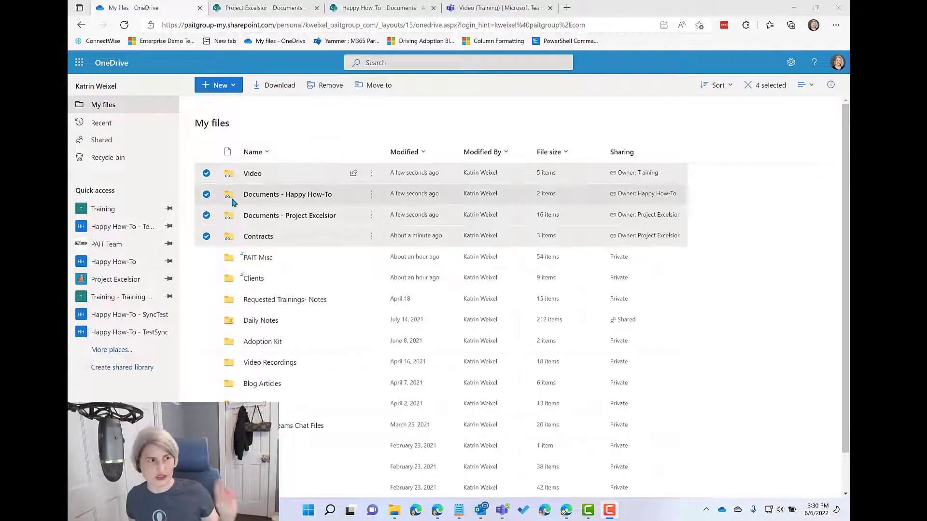
pyautogui.moveTo(265, 206)
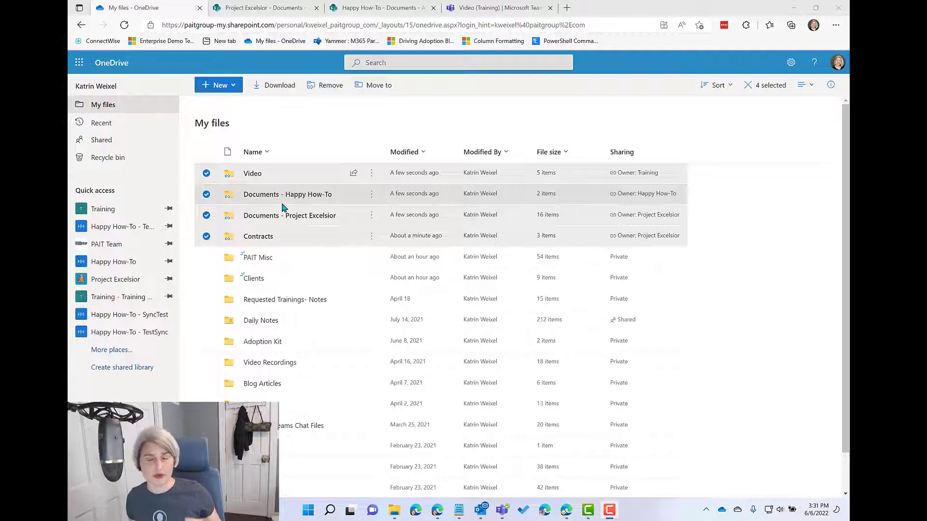
pyautogui.moveTo(313, 128)
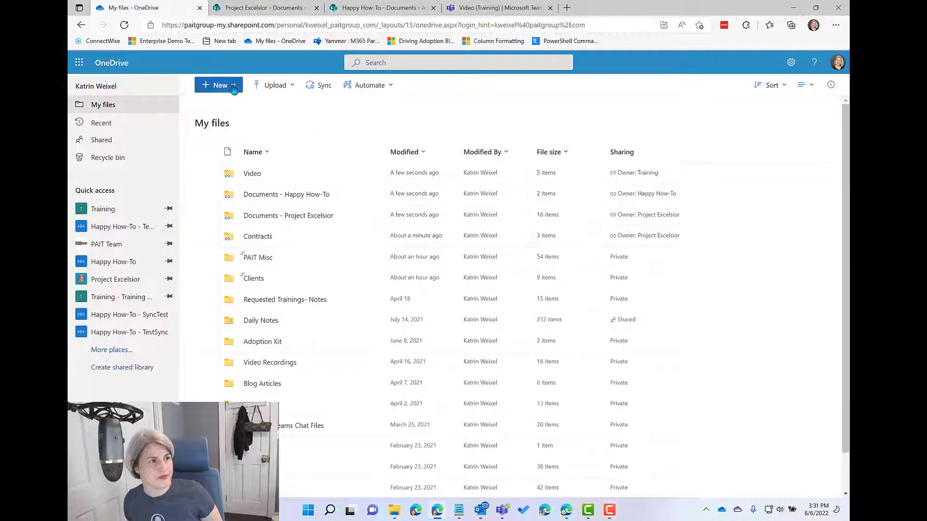
# Create a new folder named 'Shortcuts to SP Libraries' in My files.
pyautogui.click(221, 85)
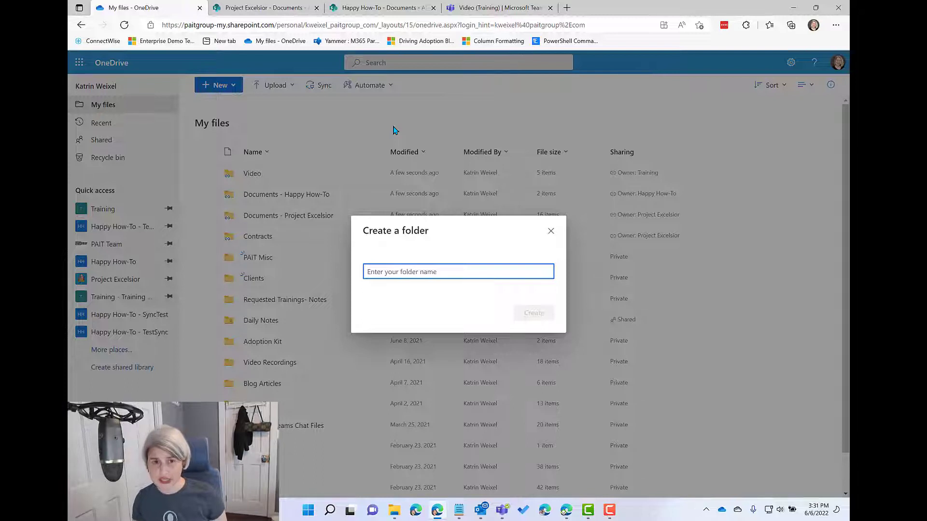
pyautogui.write('Shortcut')
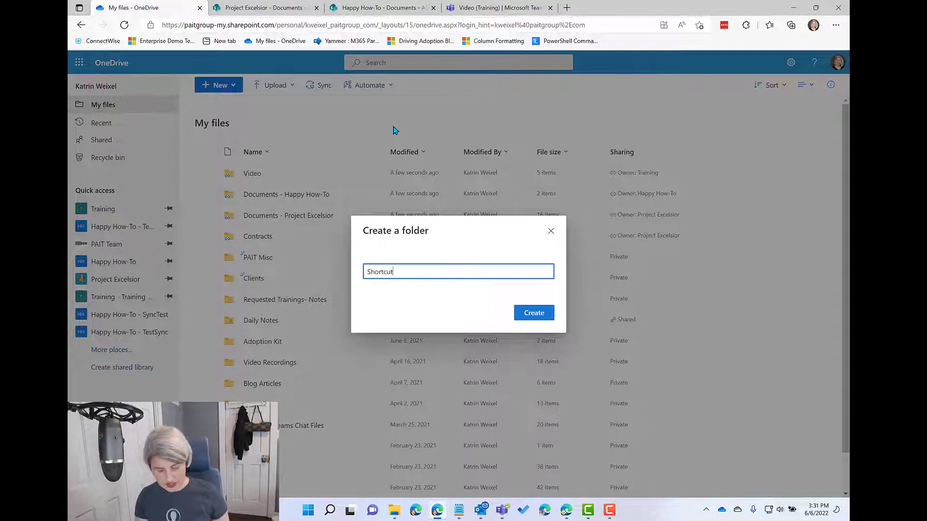
pyautogui.write('s to SP')
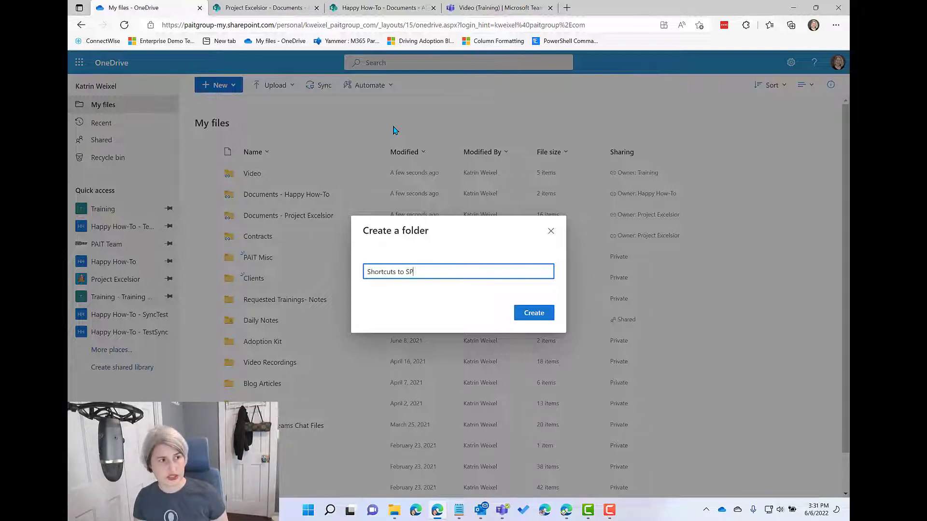
pyautogui.write('Librar')
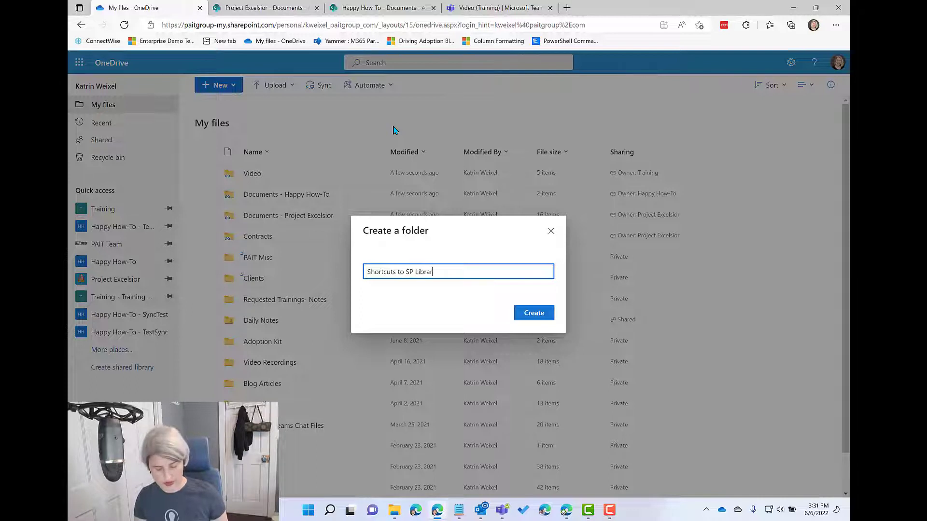
pyautogui.write('ies')
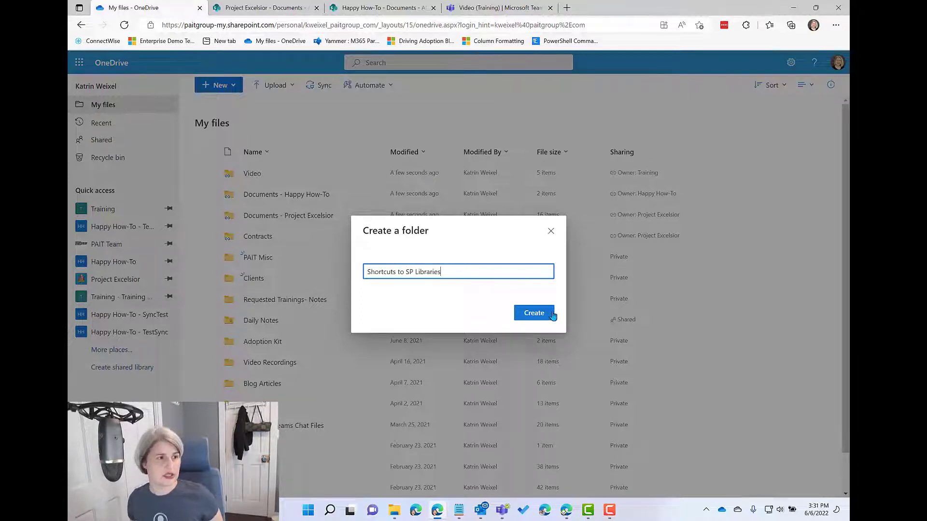
pyautogui.click(533, 313)
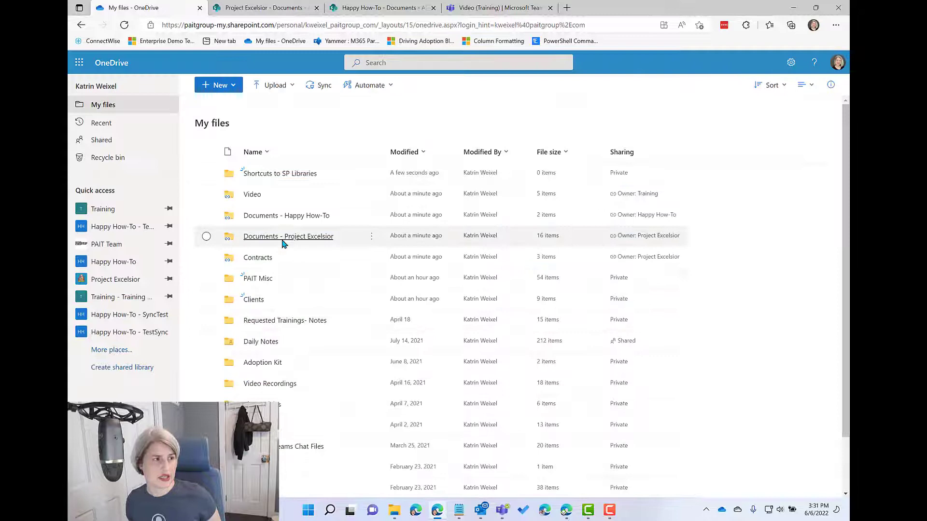
pyautogui.moveTo(208, 197)
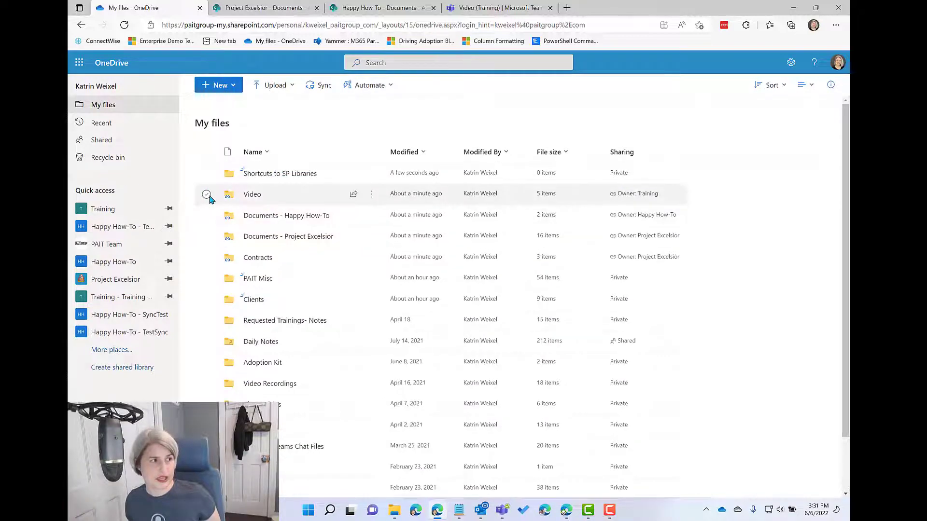
# Select the four shortcut folders and move them into 'Shortcuts to SP Libraries'.
pyautogui.click(206, 257)
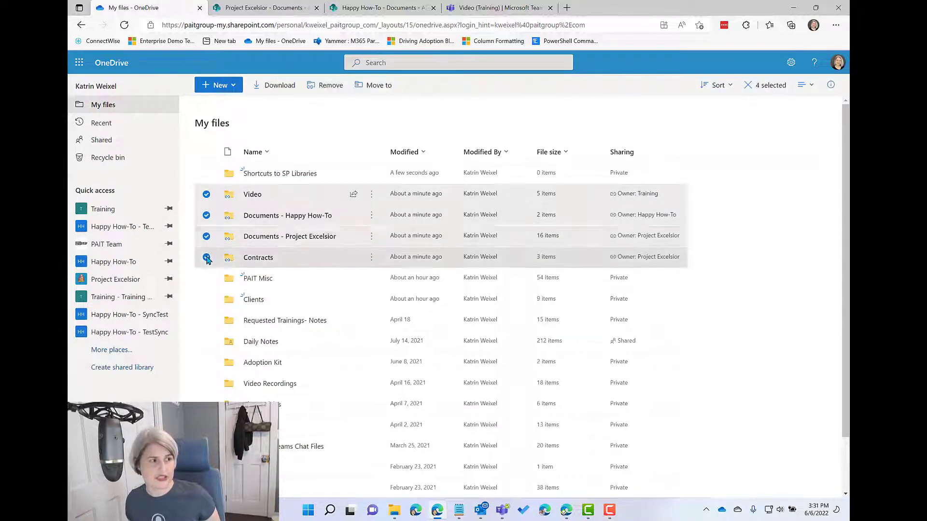
pyautogui.click(206, 257)
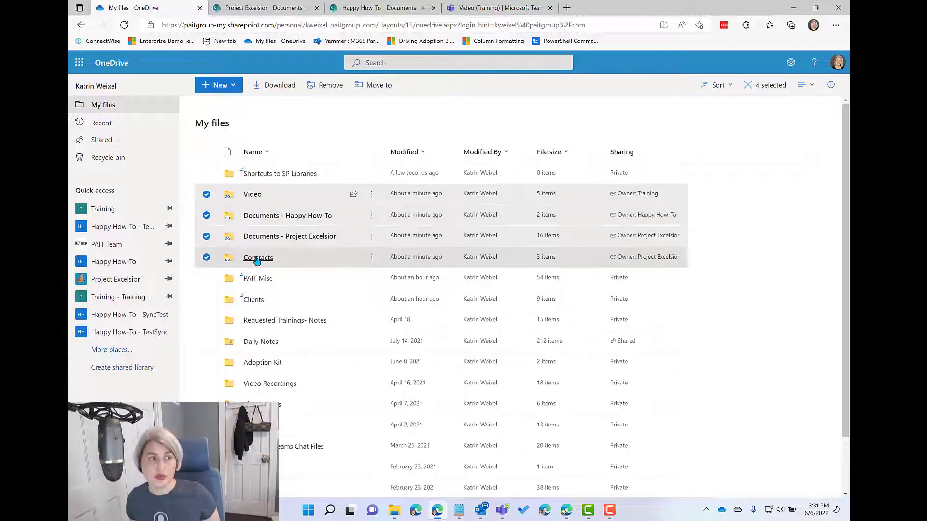
pyautogui.moveTo(279, 173)
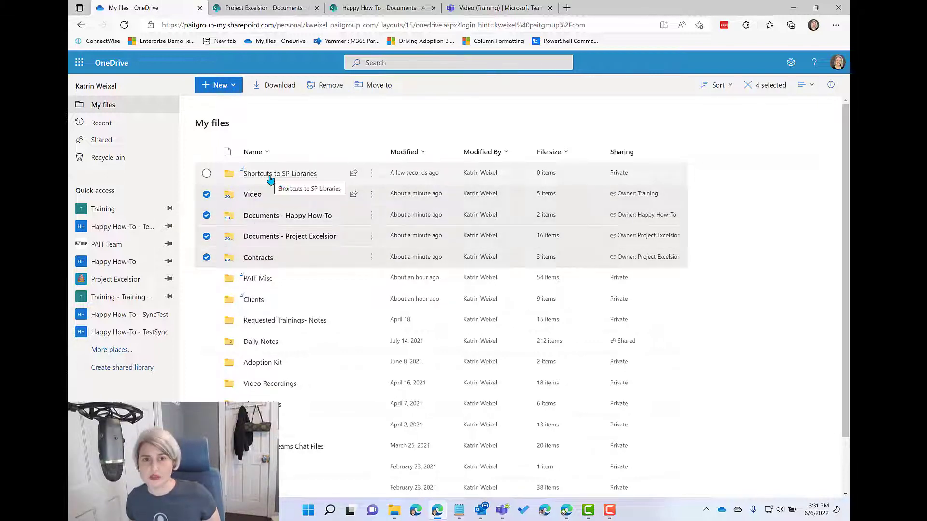
pyautogui.moveTo(262, 265)
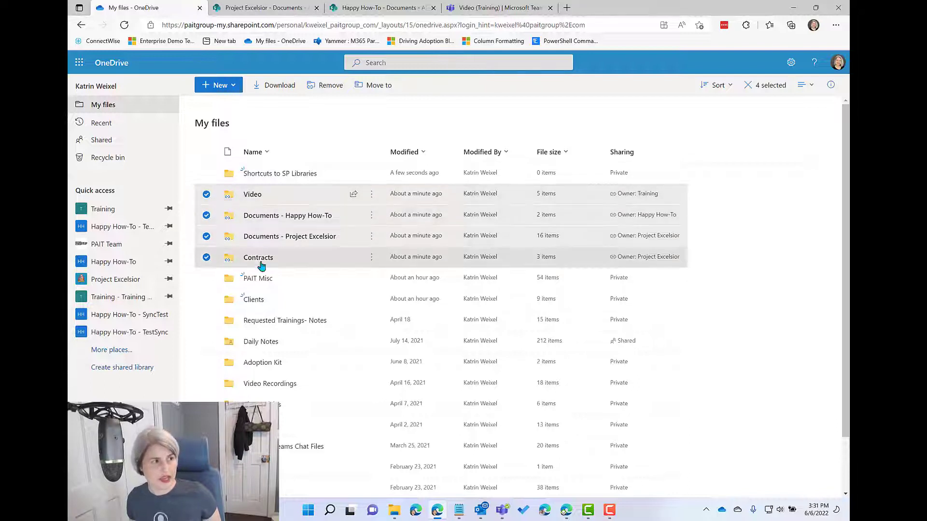
pyautogui.moveTo(259, 246)
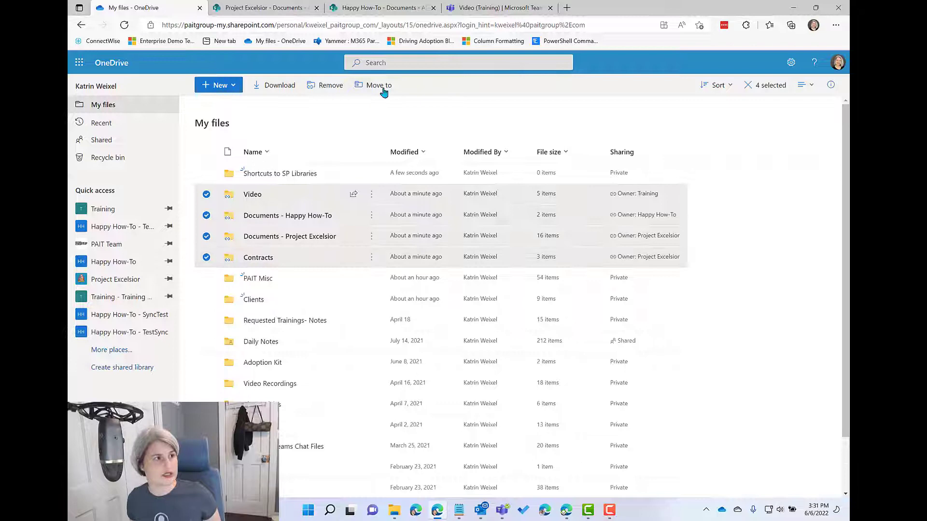
pyautogui.click(378, 85)
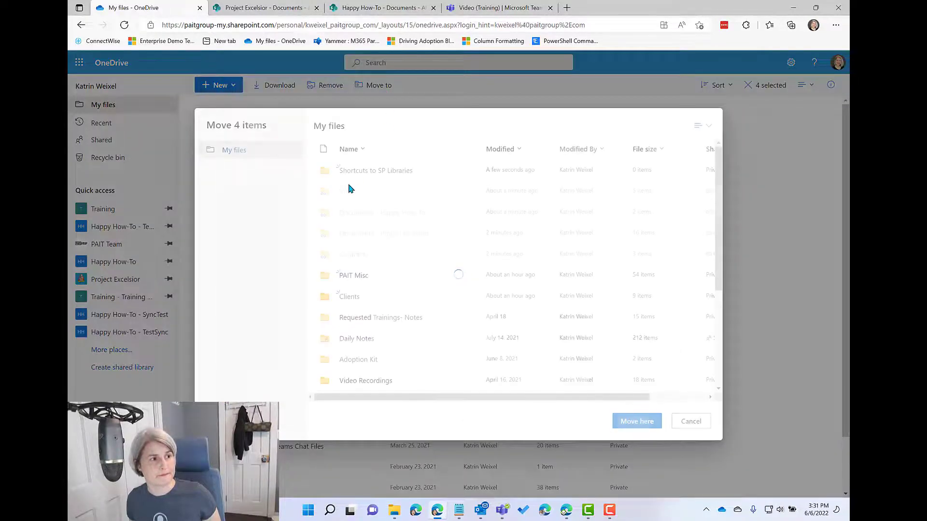
pyautogui.click(374, 169)
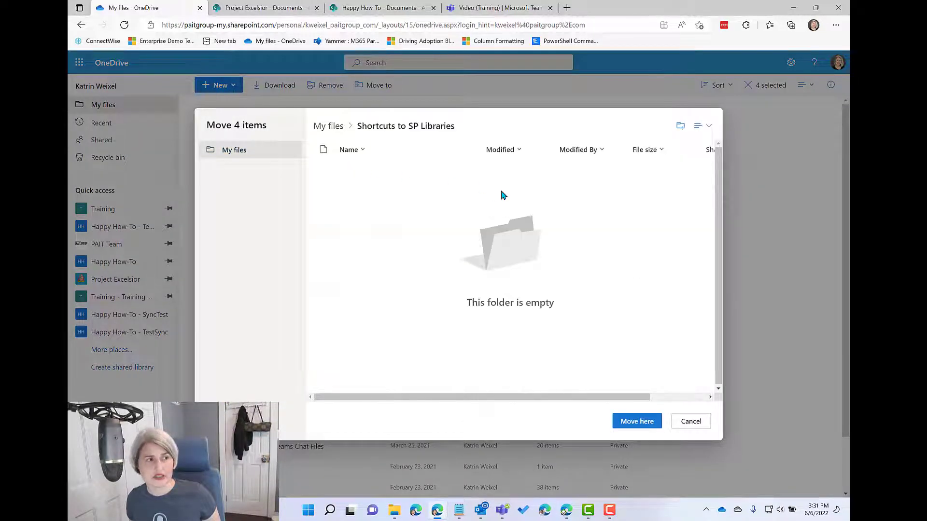
pyautogui.click(636, 421)
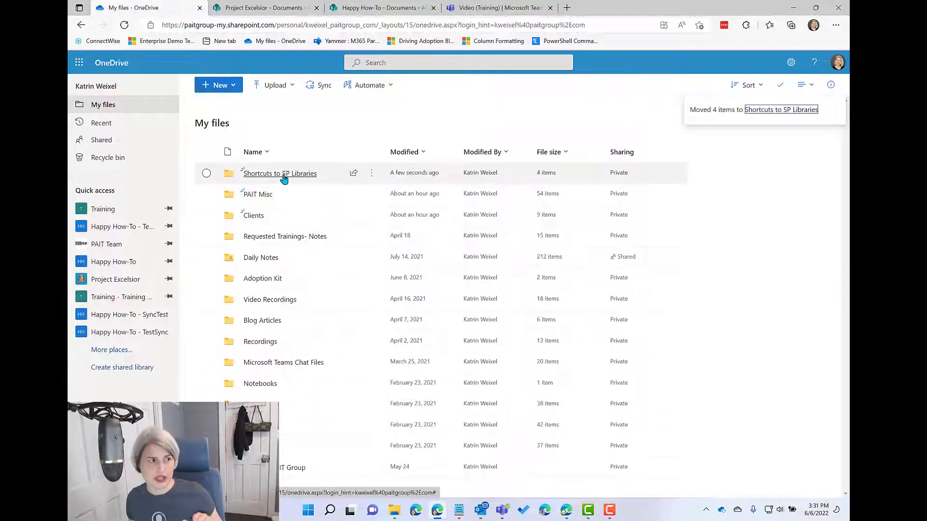
pyautogui.moveTo(280, 173)
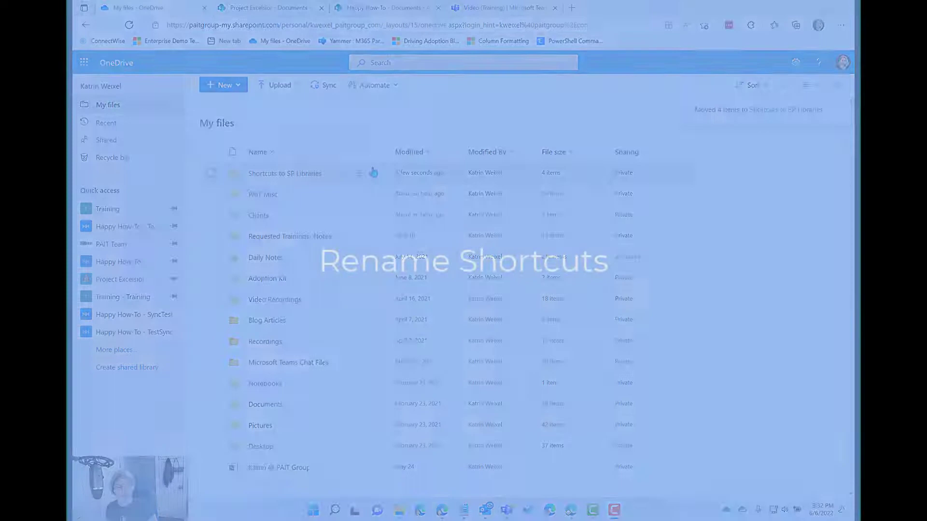
# Open 'Shortcuts to SP Libraries' and briefly view the Documents - Happy How-To shortcut's actions.
pyautogui.click(284, 173)
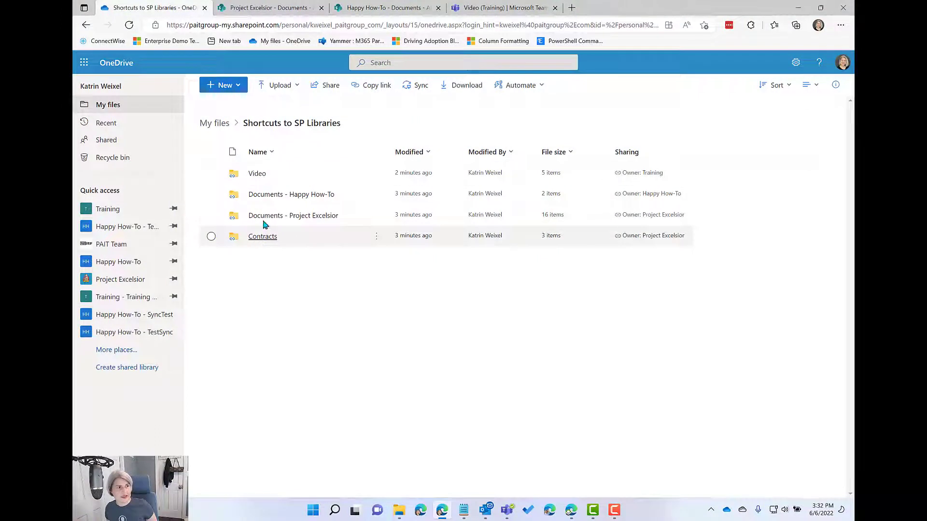
pyautogui.moveTo(273, 203)
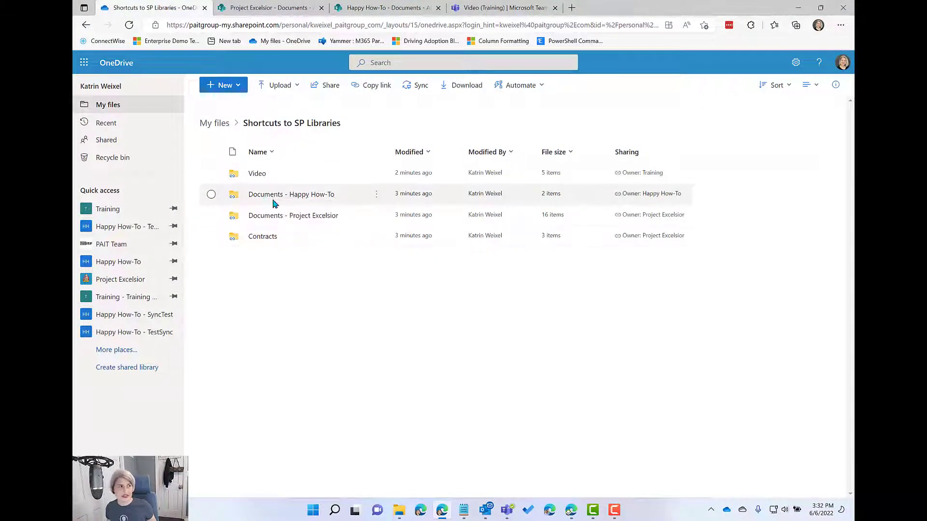
pyautogui.moveTo(312, 236)
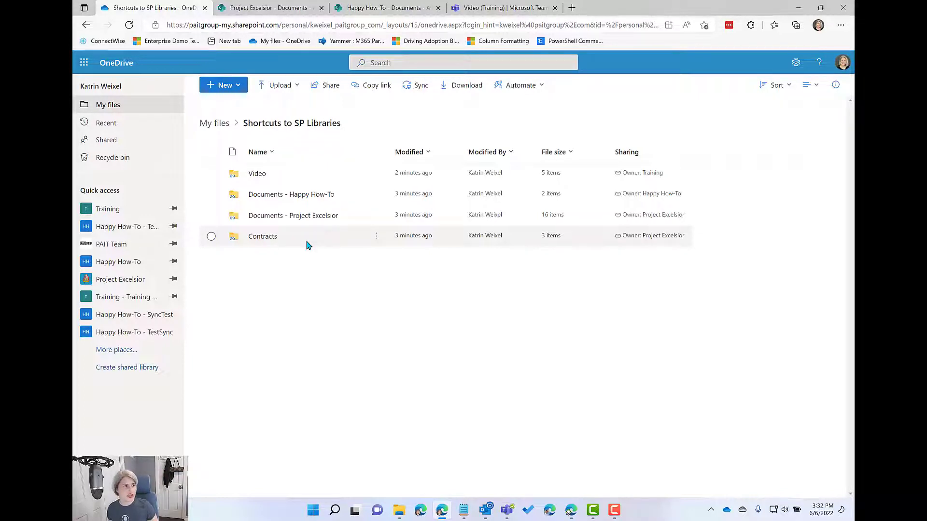
pyautogui.moveTo(344, 199)
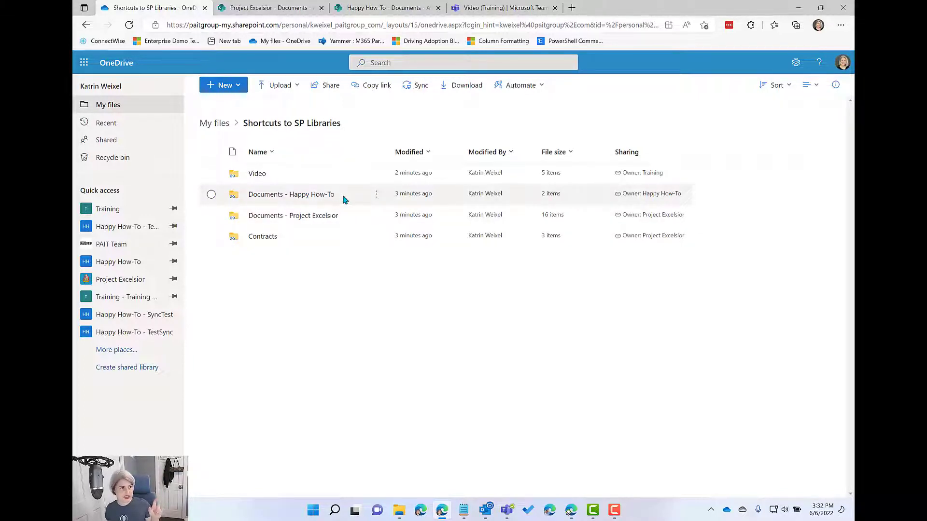
pyautogui.moveTo(294, 215)
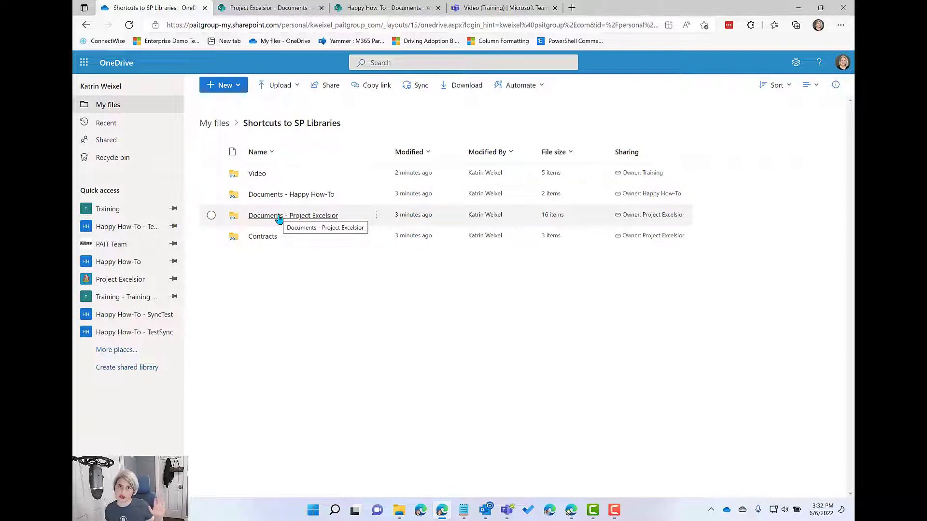
pyautogui.moveTo(334, 205)
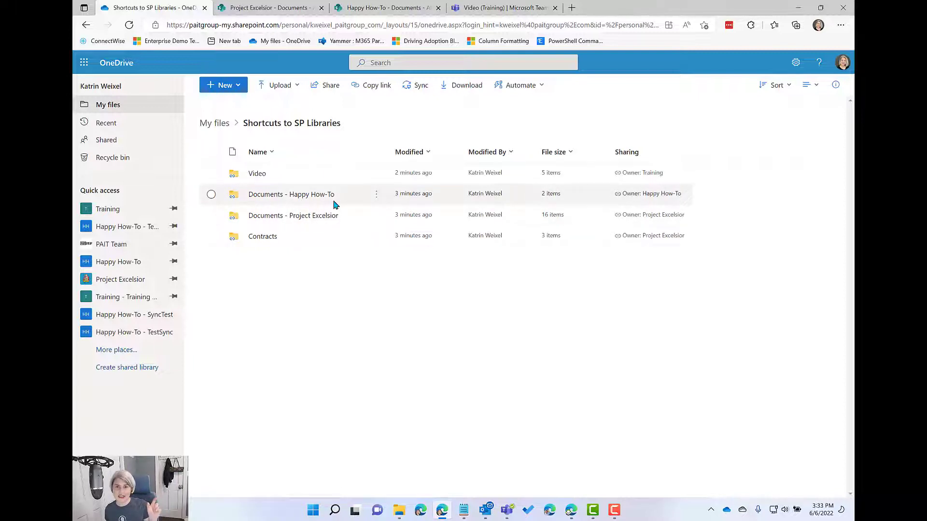
pyautogui.moveTo(339, 225)
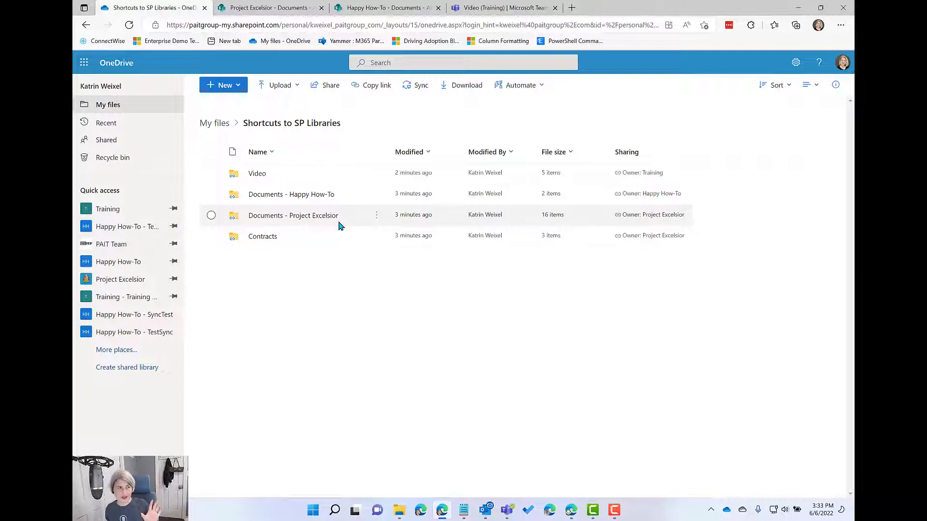
pyautogui.moveTo(568, 212)
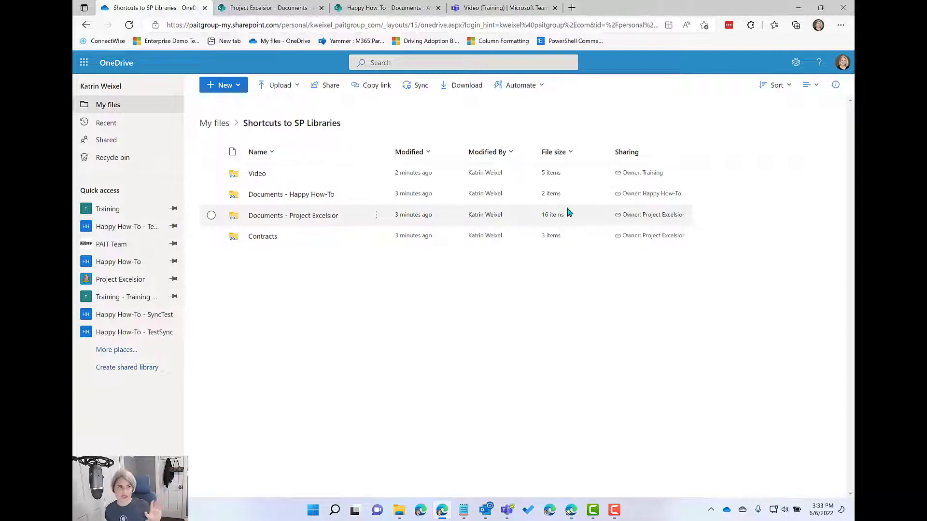
pyautogui.moveTo(651, 193)
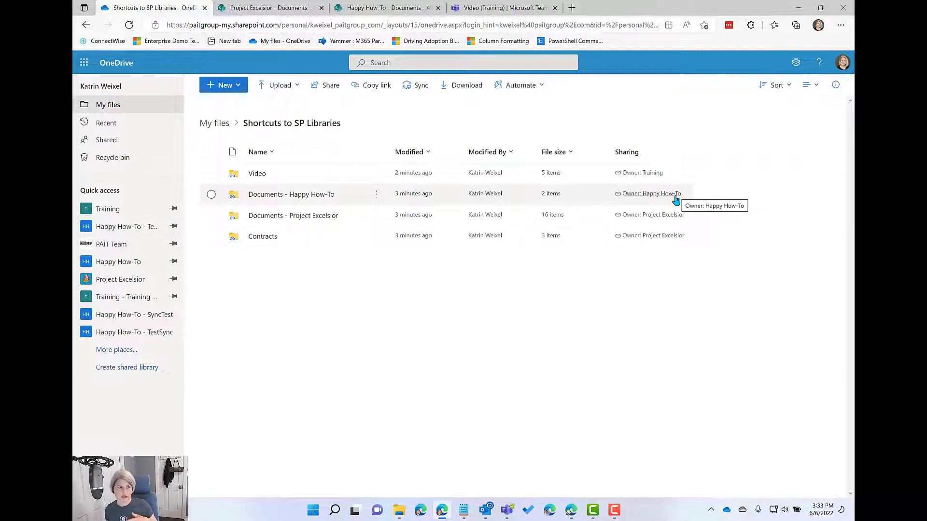
pyautogui.moveTo(654, 199)
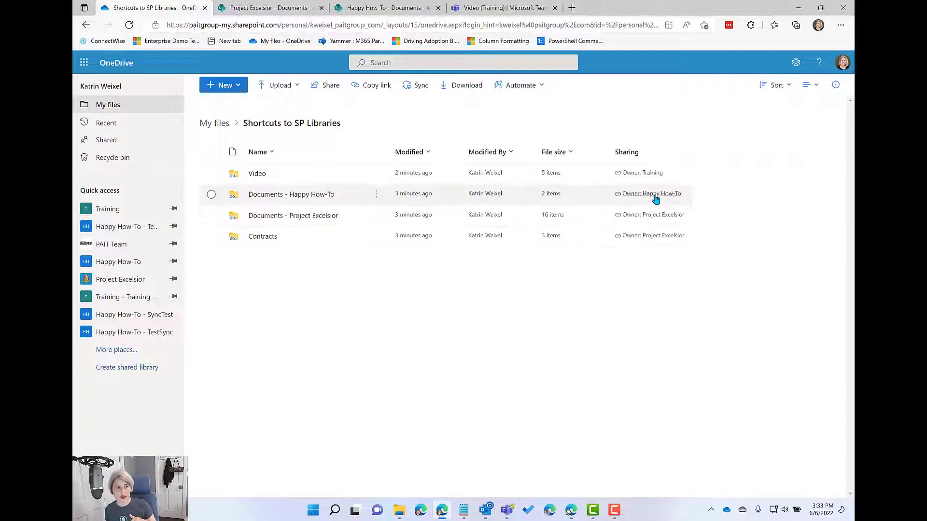
pyautogui.moveTo(654, 208)
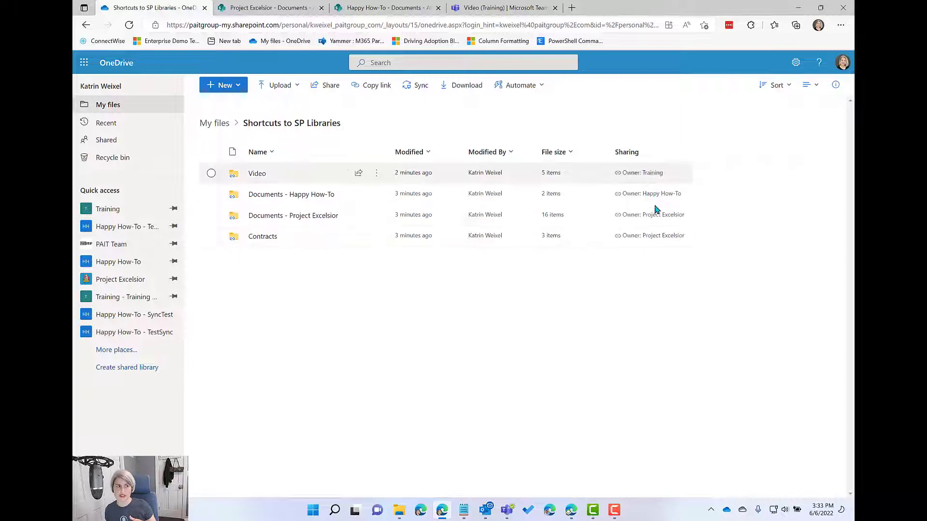
pyautogui.moveTo(562, 288)
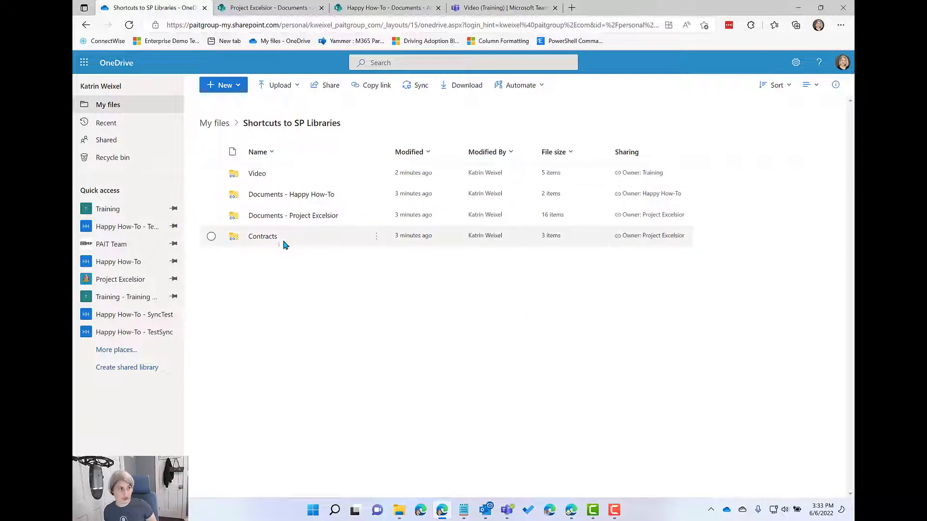
pyautogui.moveTo(334, 194)
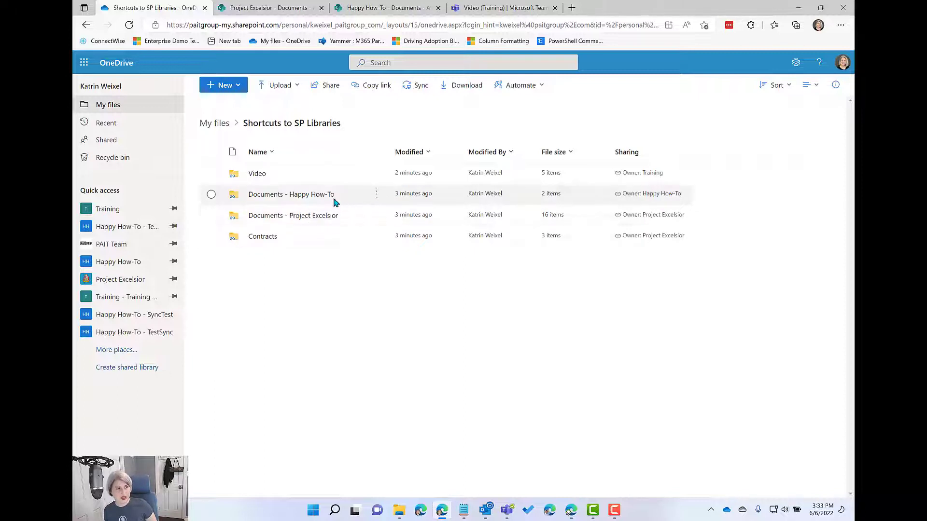
pyautogui.click(376, 194)
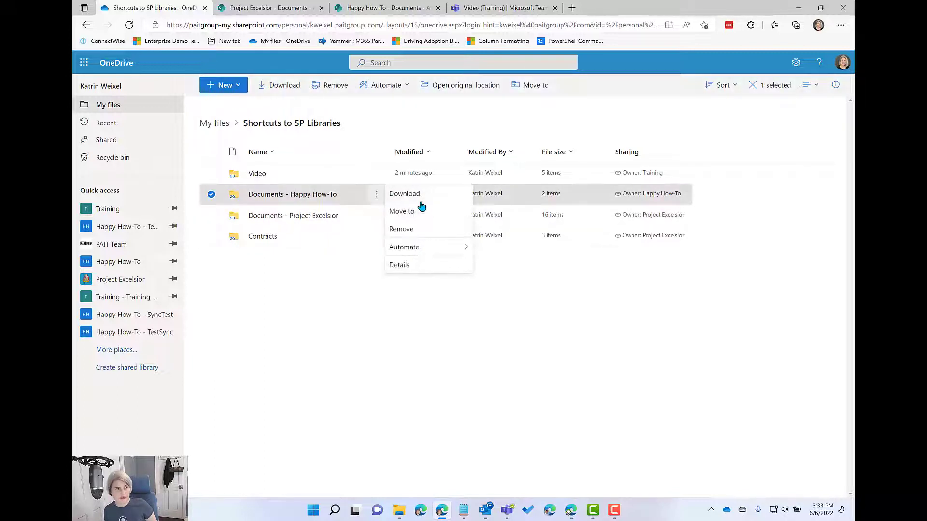
pyautogui.moveTo(422, 247)
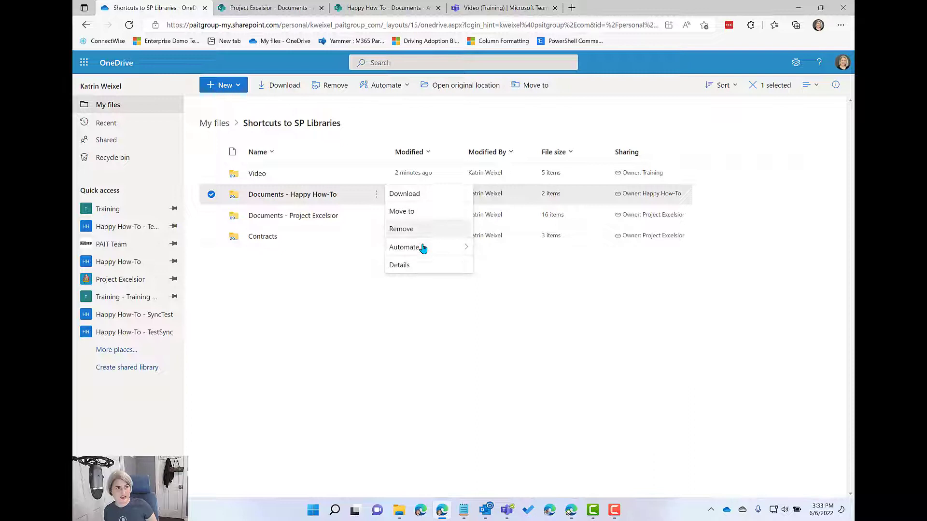
pyautogui.moveTo(331, 203)
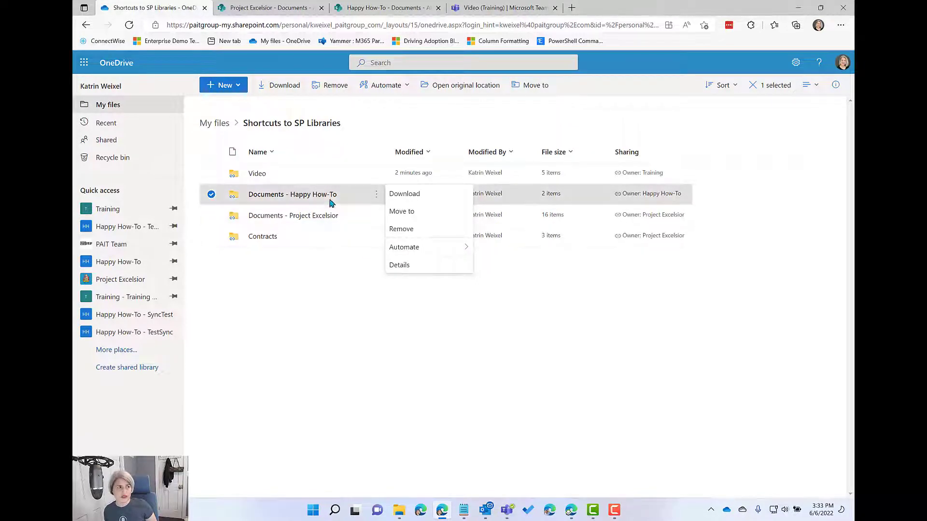
pyautogui.moveTo(334, 196)
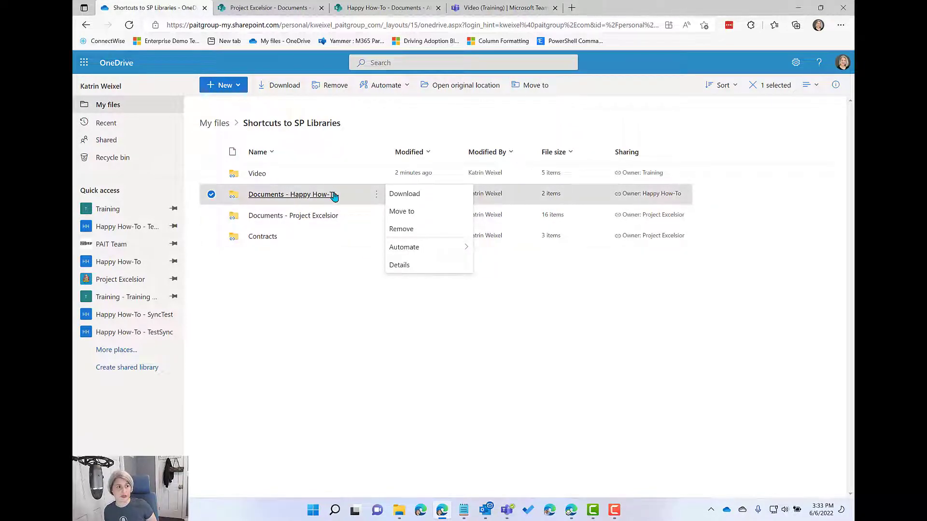
pyautogui.click(394, 326)
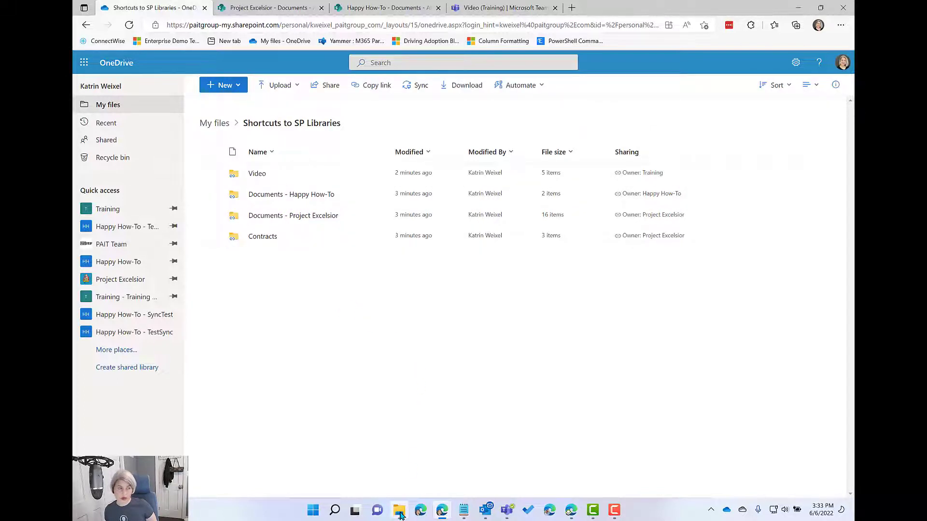
# Open the locally synced 'Shortcuts to SP Libraries' folder under OneDrive - PAIT Group in File Explorer.
pyautogui.click(399, 510)
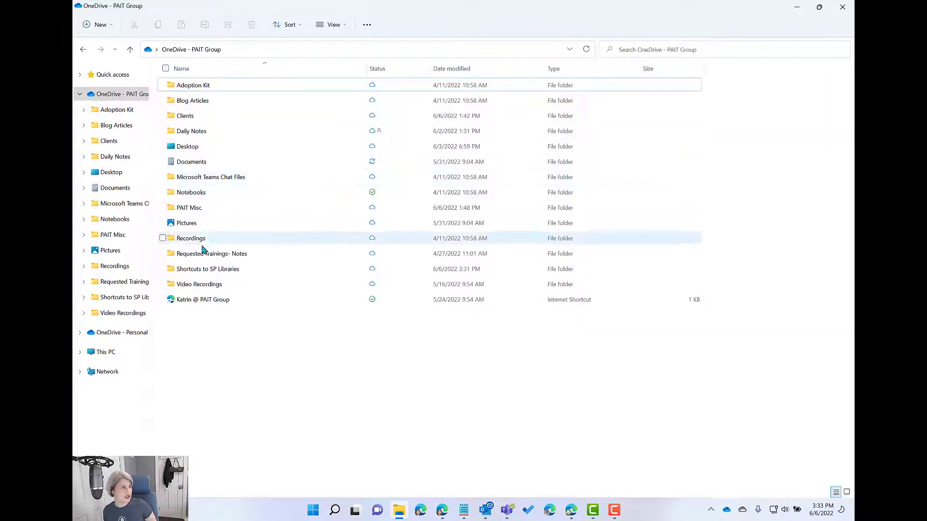
pyautogui.doubleClick(208, 270)
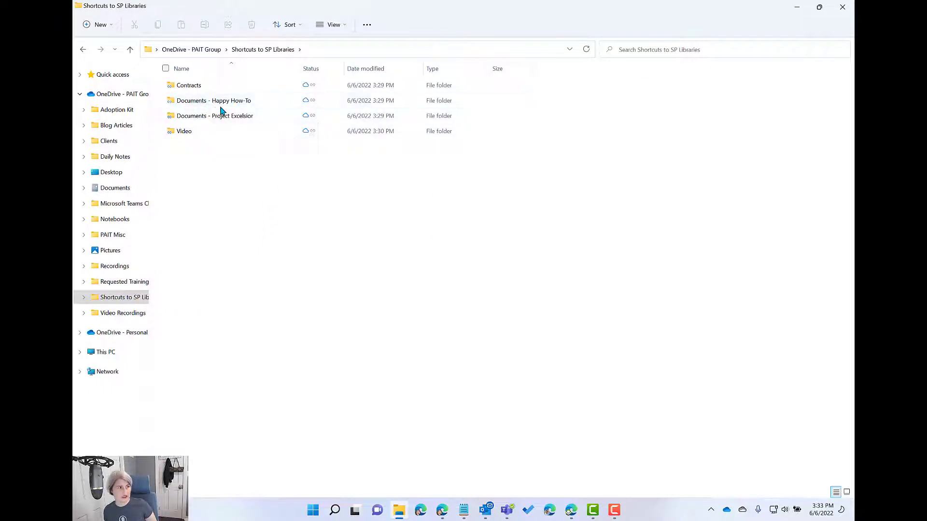
pyautogui.moveTo(184, 131)
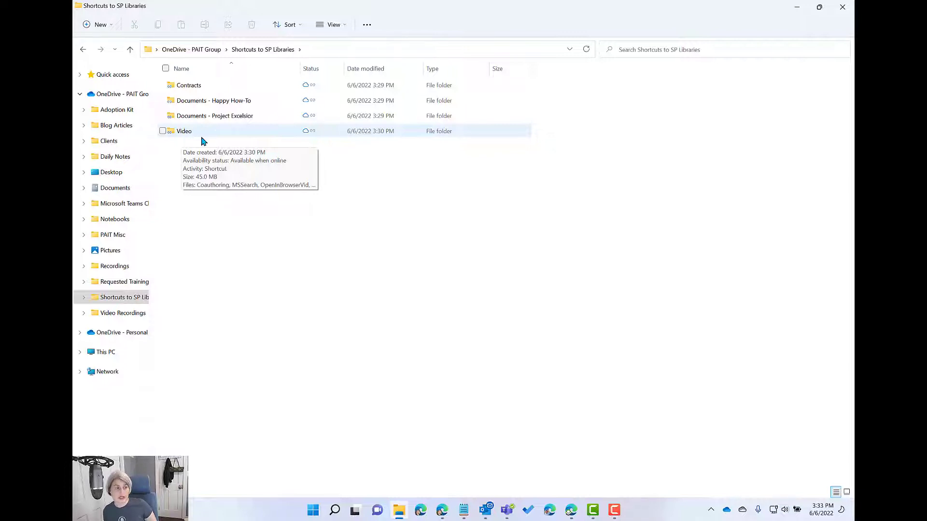
pyautogui.moveTo(197, 139)
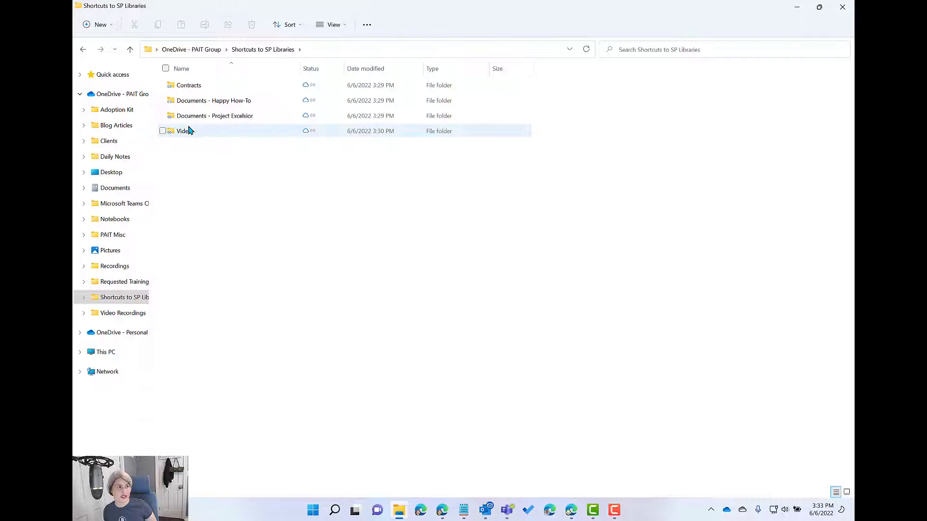
pyautogui.moveTo(192, 133)
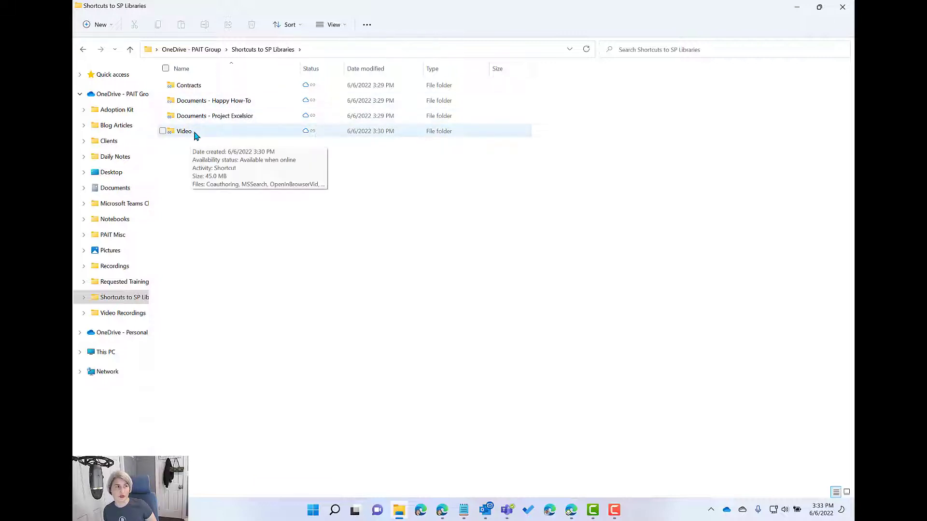
pyautogui.moveTo(191, 136)
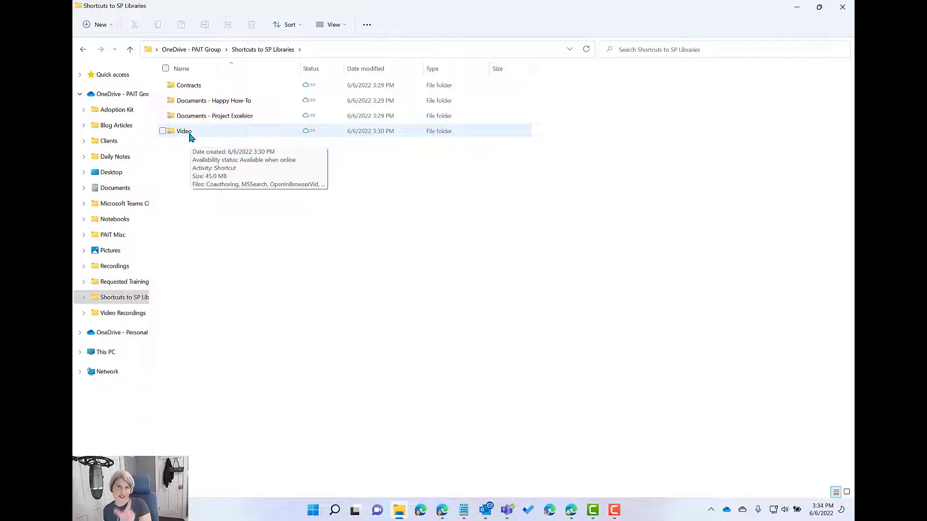
# Rename the synced Video shortcut folder to 'Training Videos'.
pyautogui.click(183, 130)
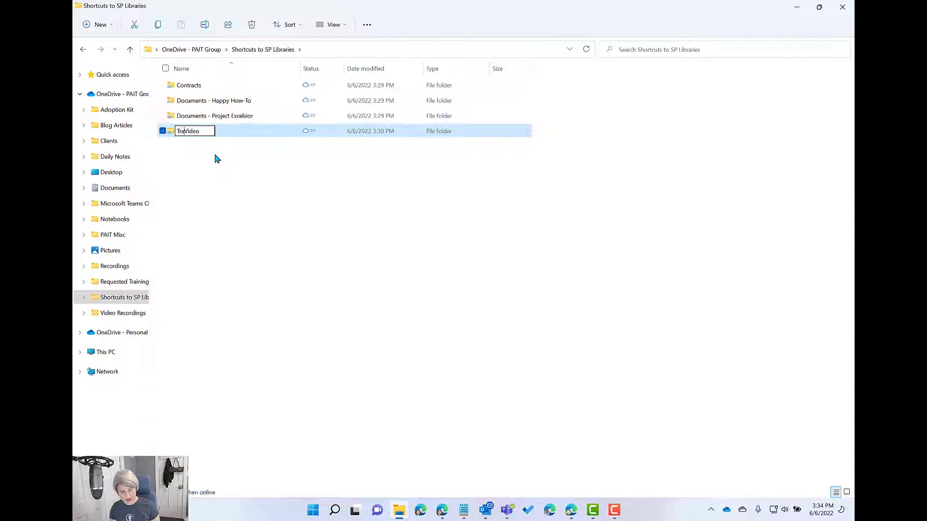
pyautogui.write('Training Video')
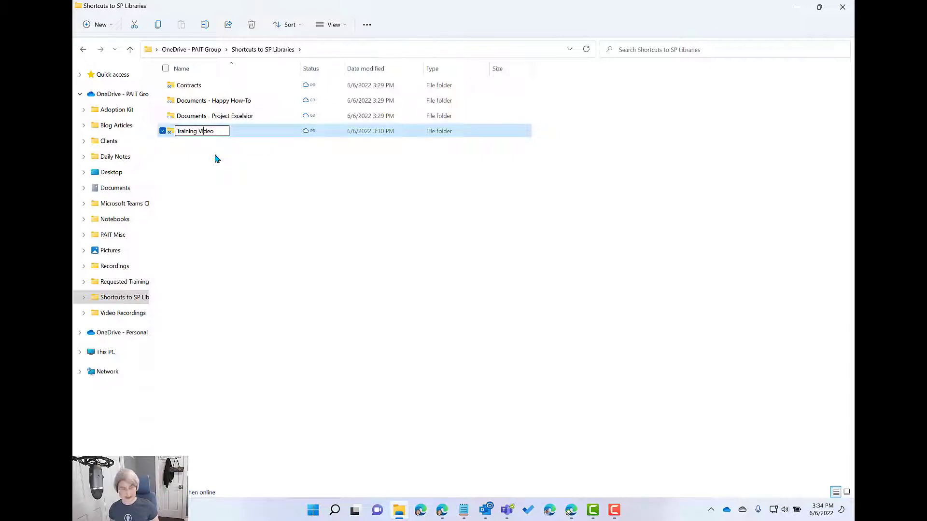
pyautogui.write('s')
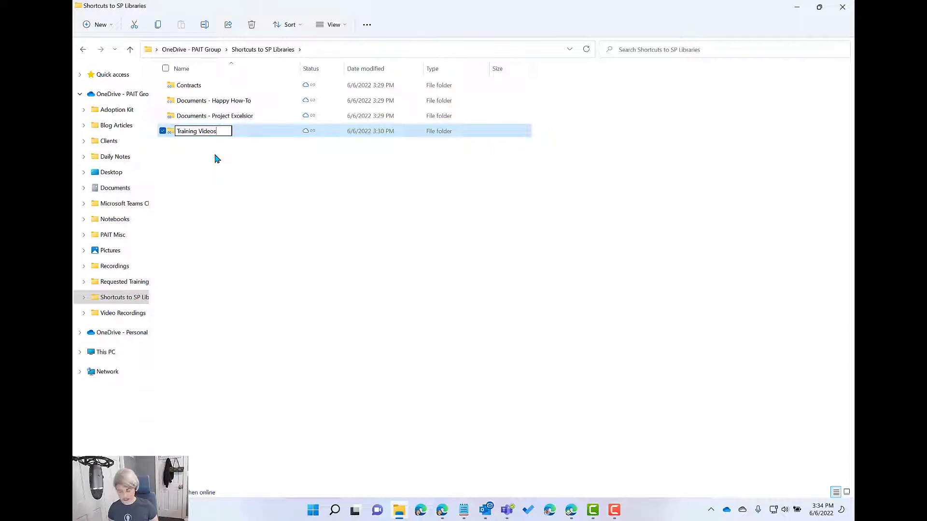
pyautogui.press('Return')
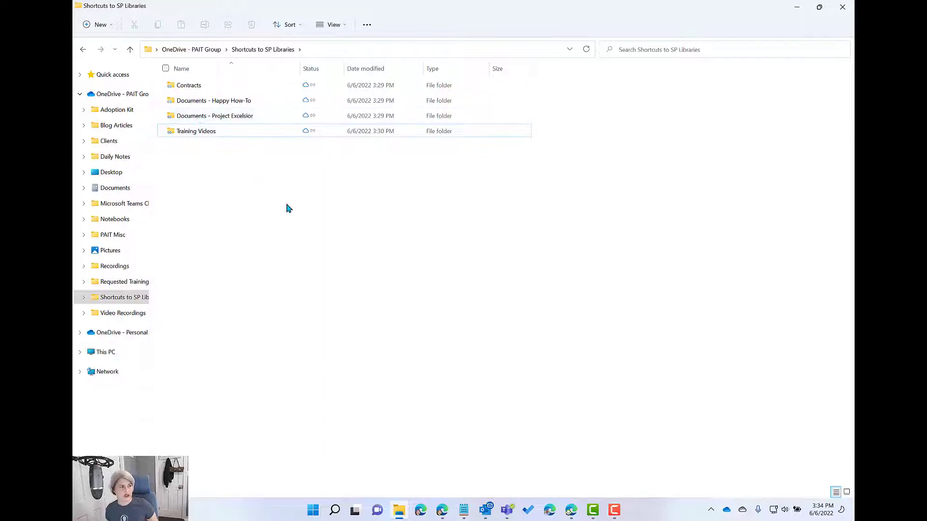
pyautogui.click(196, 130)
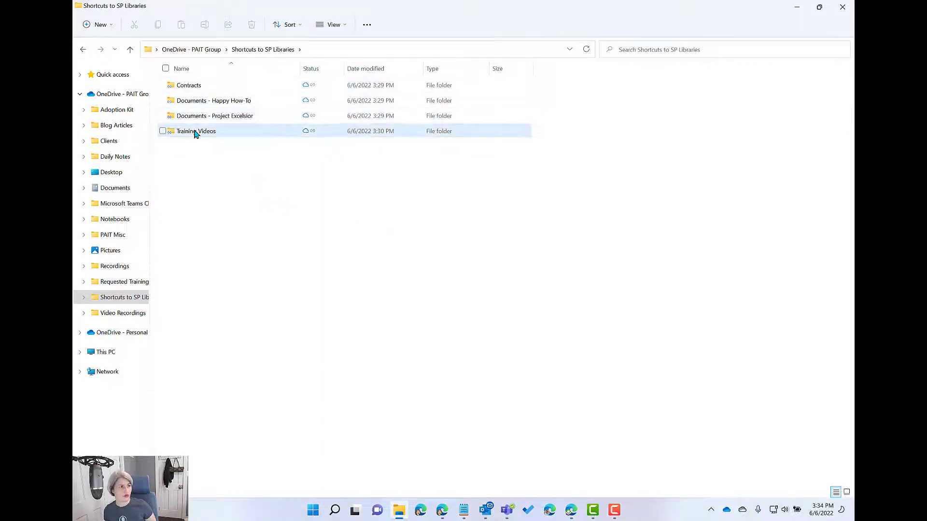
pyautogui.moveTo(196, 131)
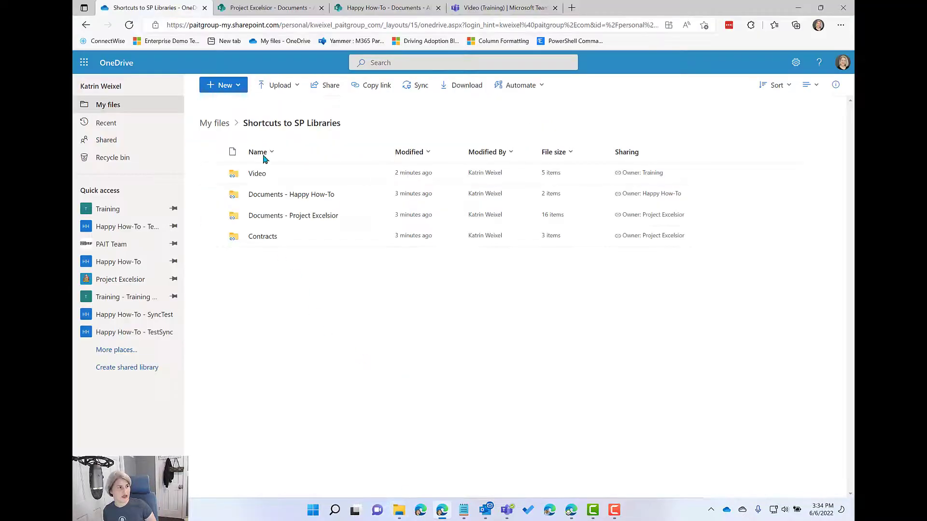
pyautogui.moveTo(129, 25)
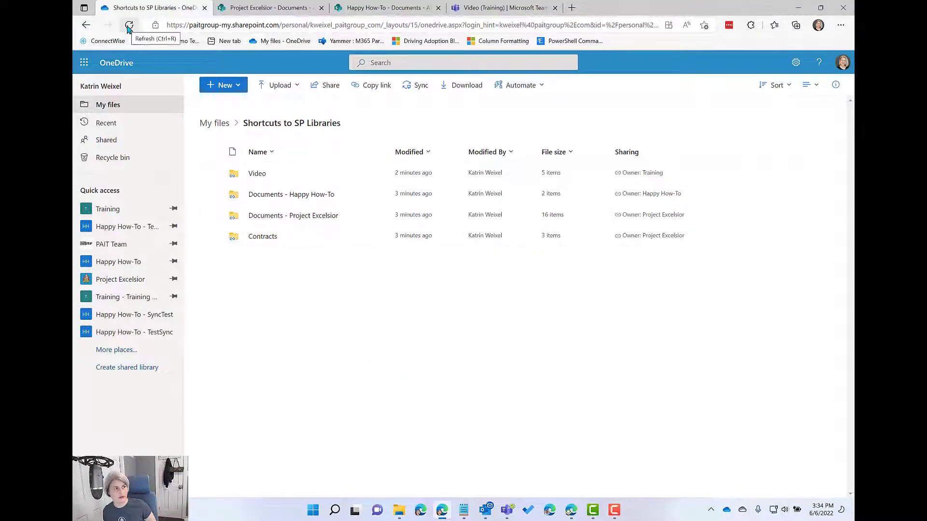
# Reload OneDrive on the web so the shortcut shows as Training Videos, and select it.
pyautogui.click(128, 25)
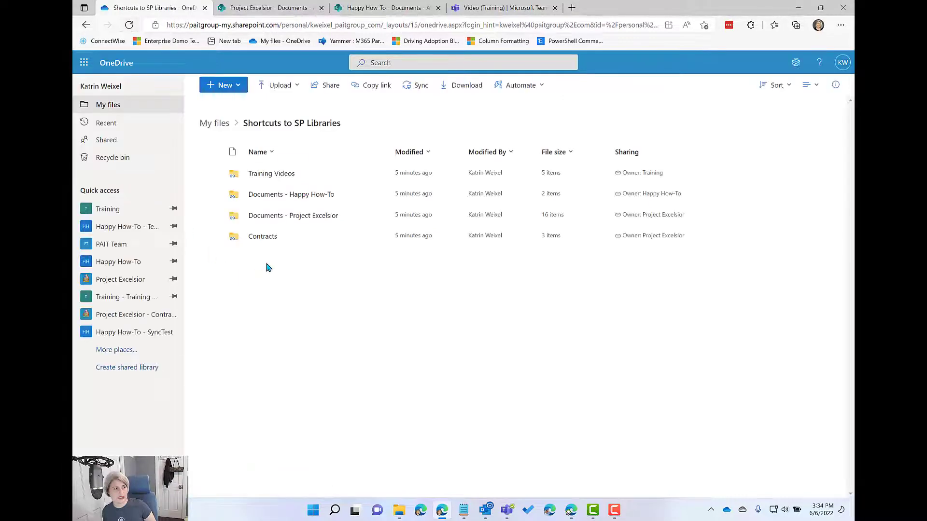
pyautogui.moveTo(271, 173)
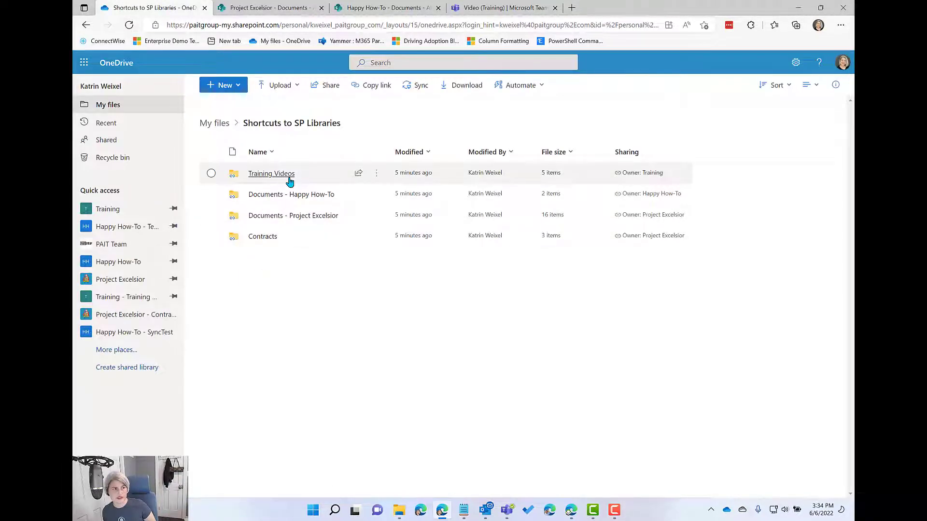
pyautogui.moveTo(211, 173)
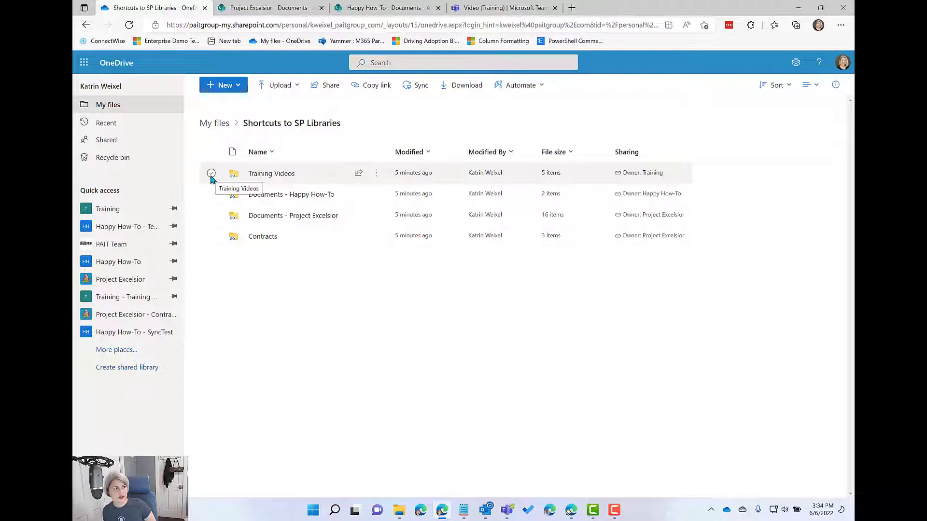
pyautogui.click(211, 173)
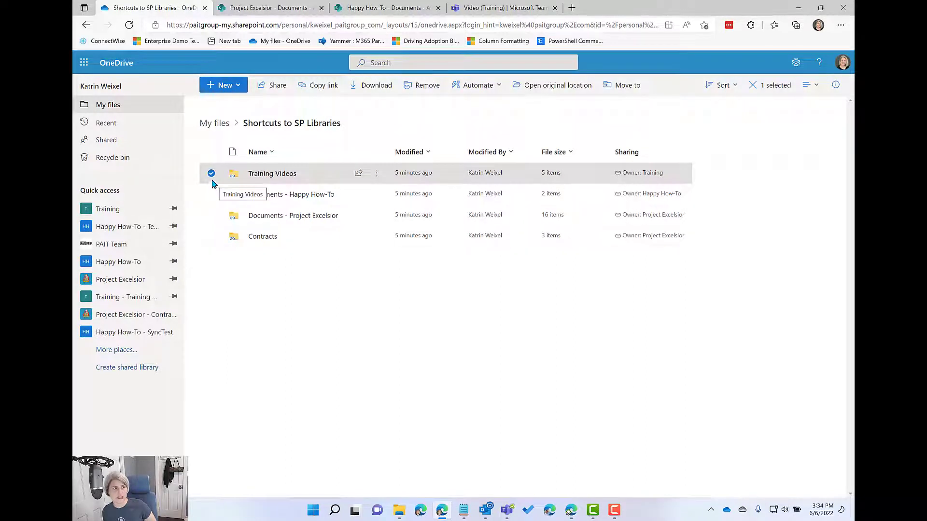
pyautogui.moveTo(272, 172)
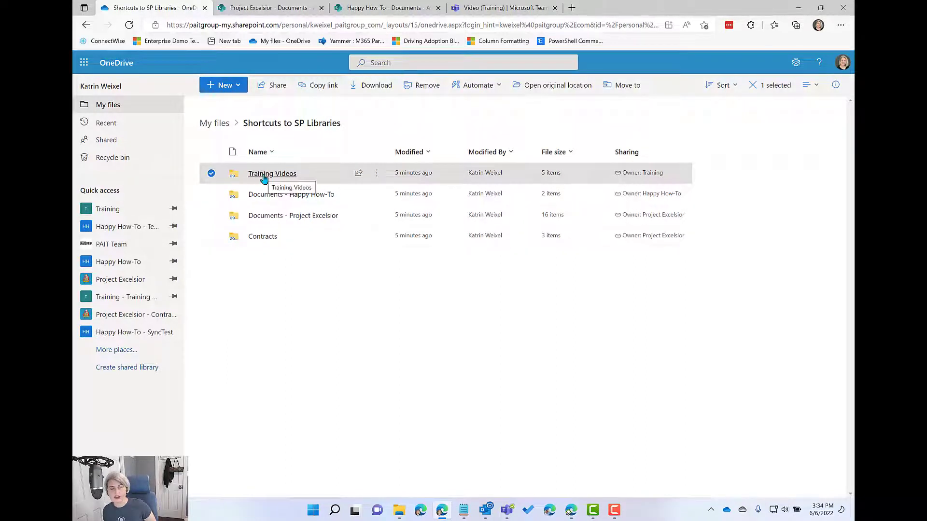
pyautogui.moveTo(214, 182)
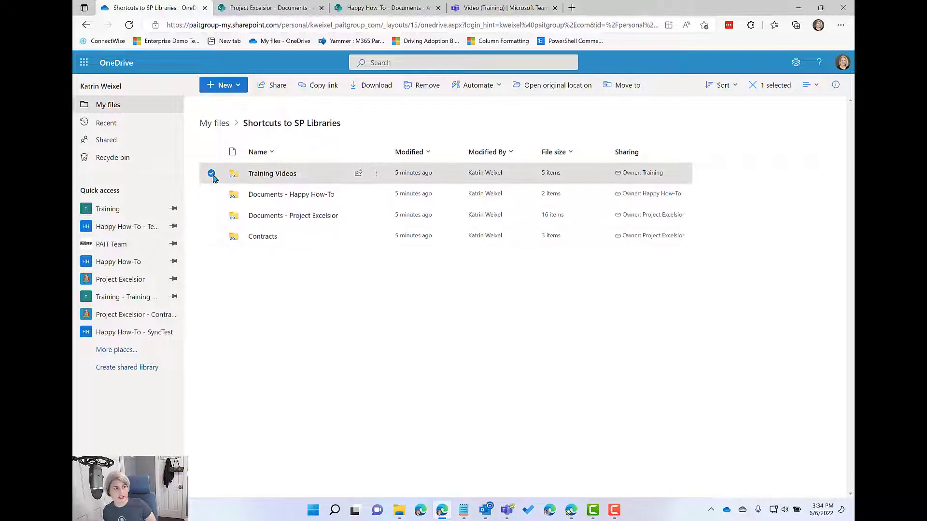
pyautogui.moveTo(552, 92)
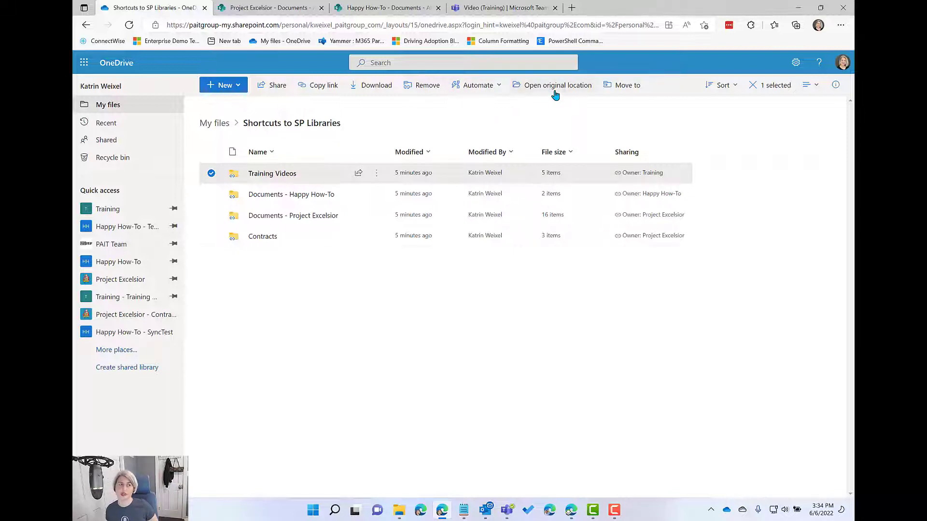
# View the Training Videos shortcut's original Video folder in SharePoint, then return to OneDrive.
pyautogui.click(557, 85)
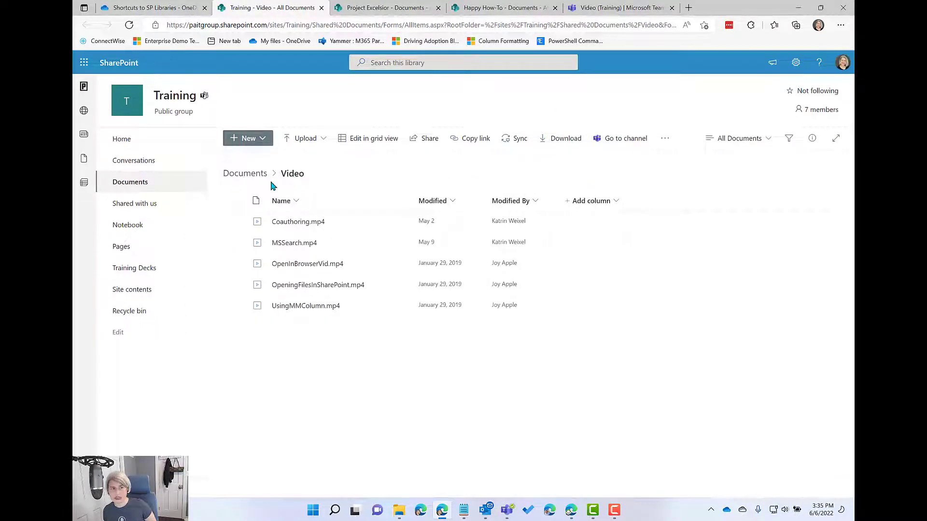
pyautogui.moveTo(244, 173)
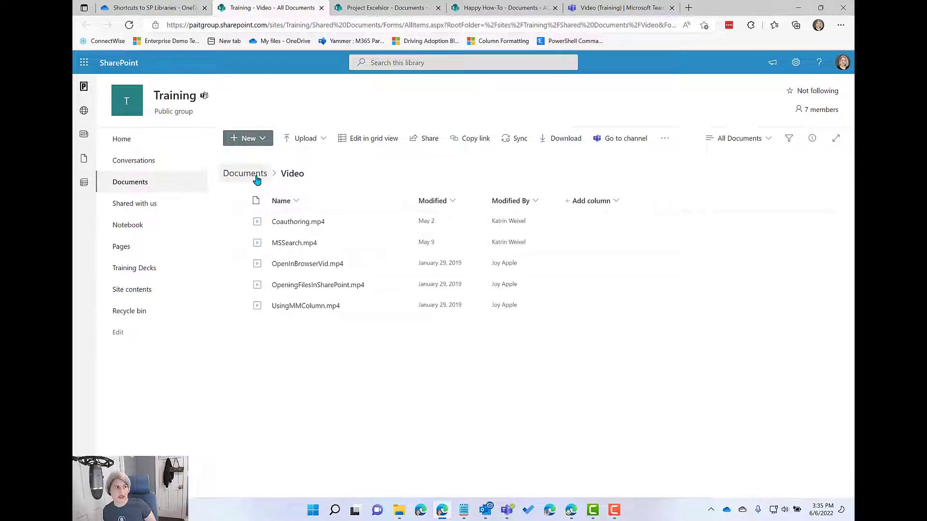
pyautogui.moveTo(298, 182)
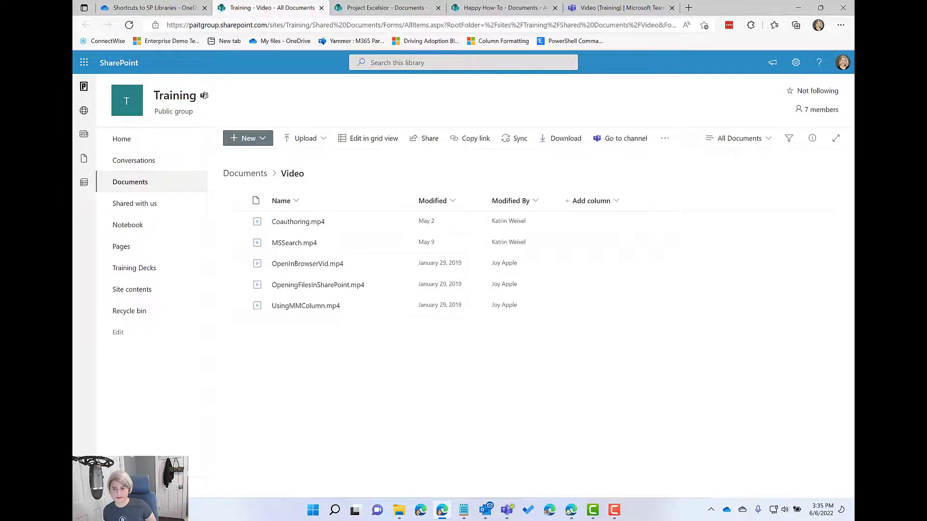
pyautogui.click(151, 7)
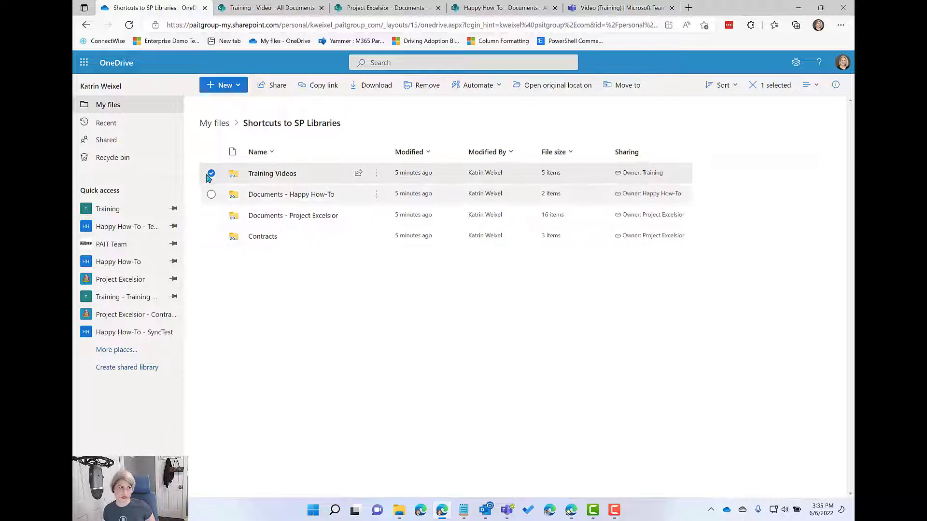
# Remove the Training Videos shortcut via its actions menu, then go to the synced PC folder.
pyautogui.click(389, 285)
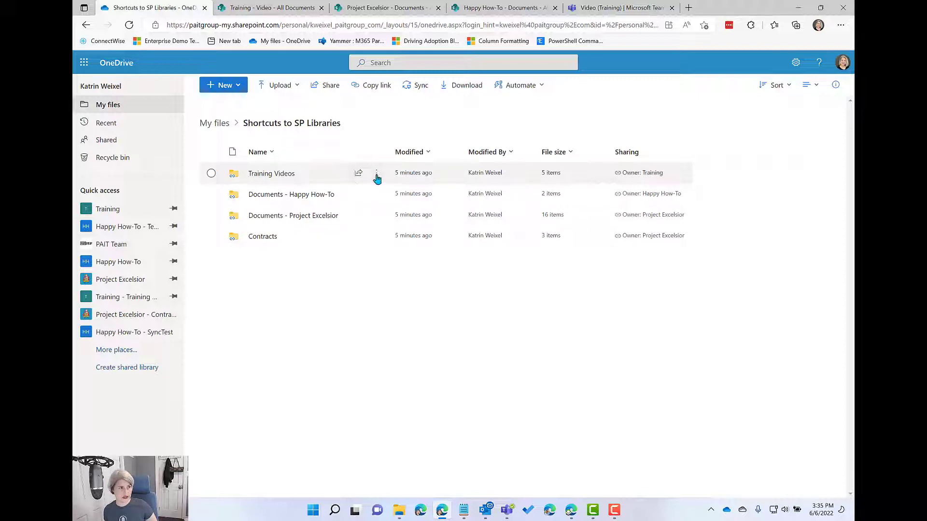
pyautogui.click(376, 172)
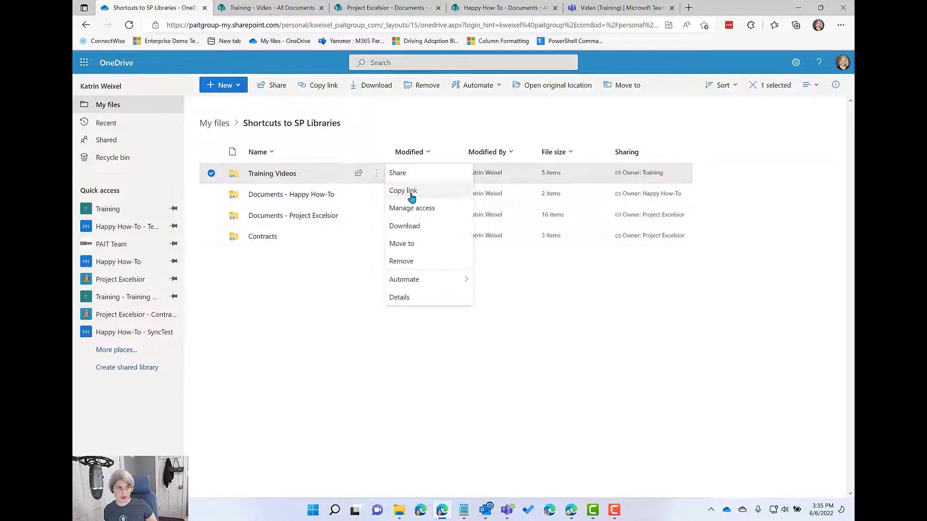
pyautogui.moveTo(400, 260)
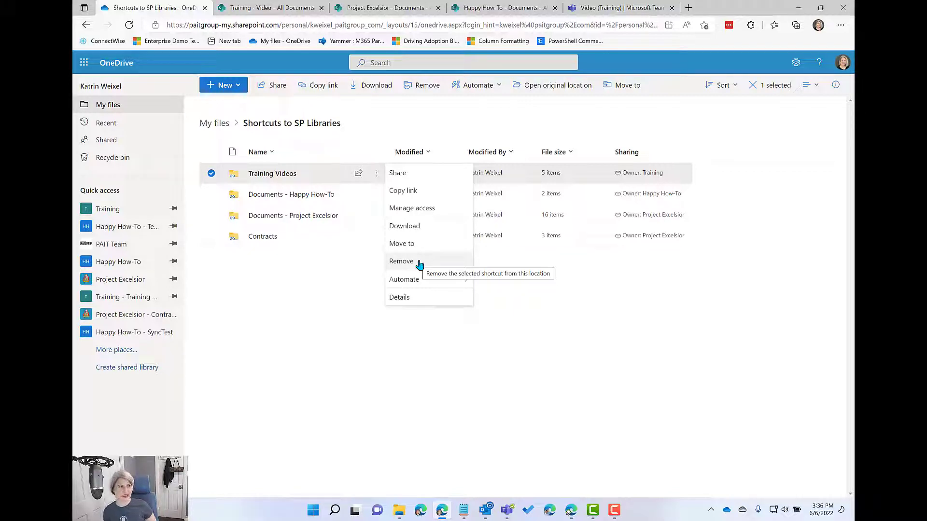
pyautogui.moveTo(330, 255)
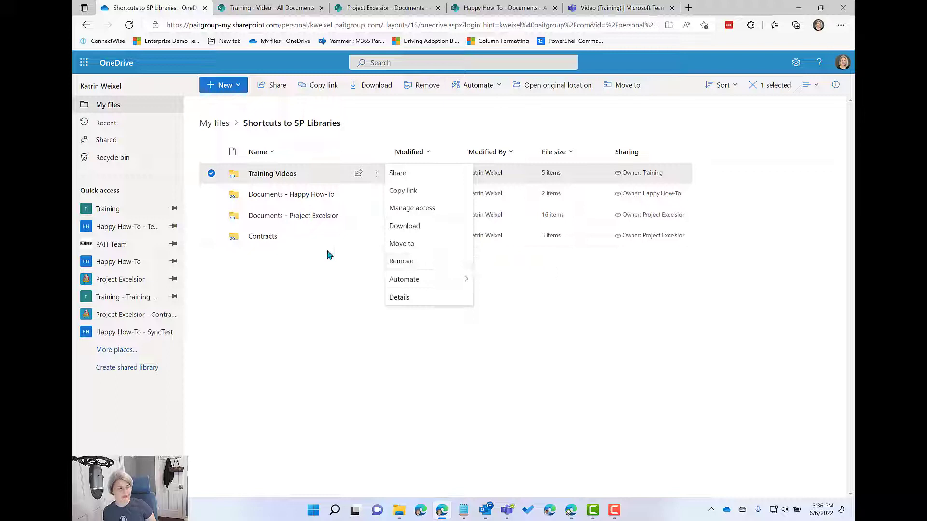
pyautogui.moveTo(273, 173)
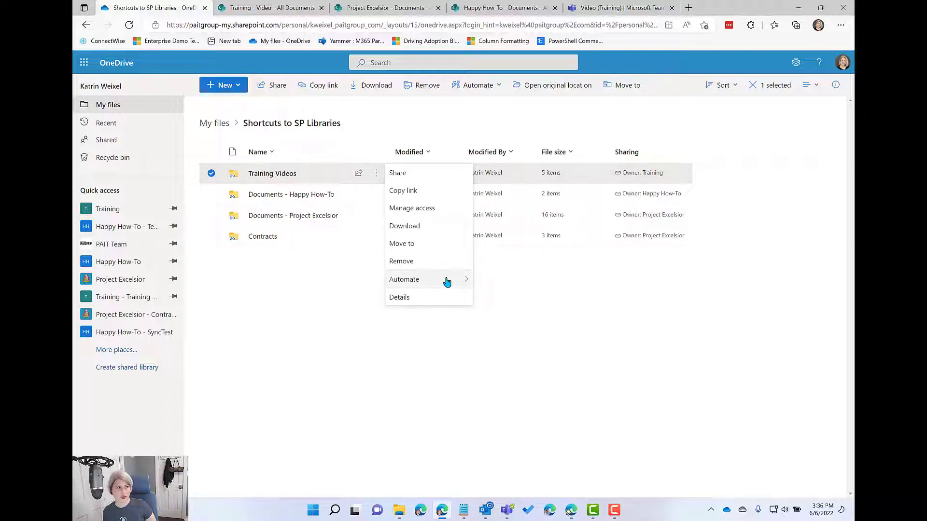
pyautogui.moveTo(415, 262)
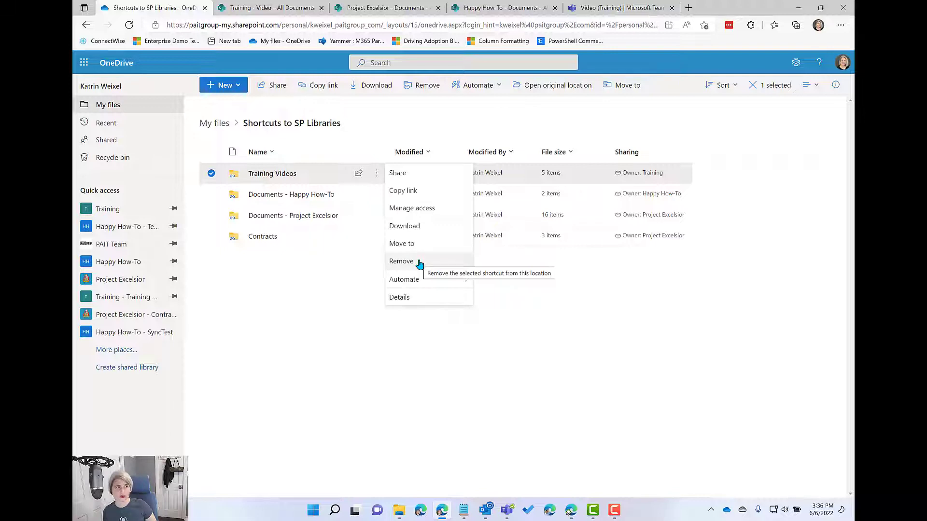
pyautogui.click(401, 260)
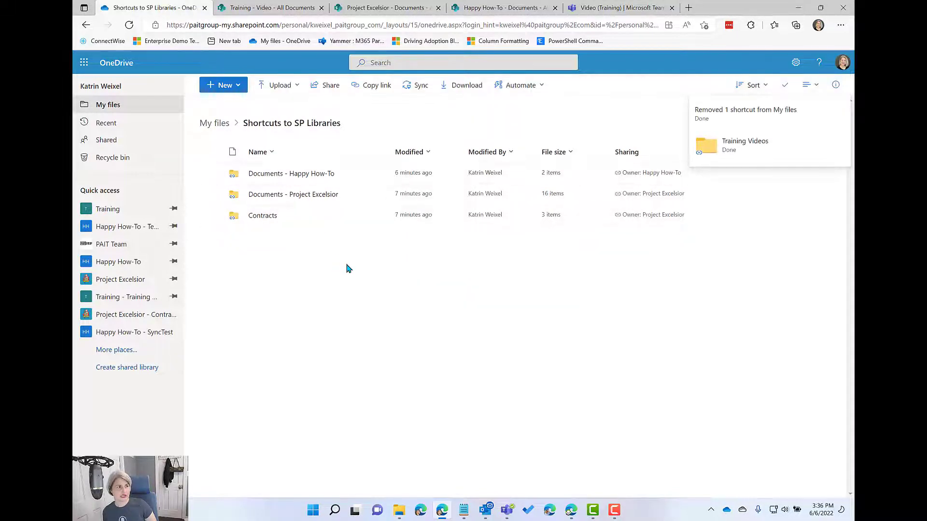
pyautogui.click(398, 510)
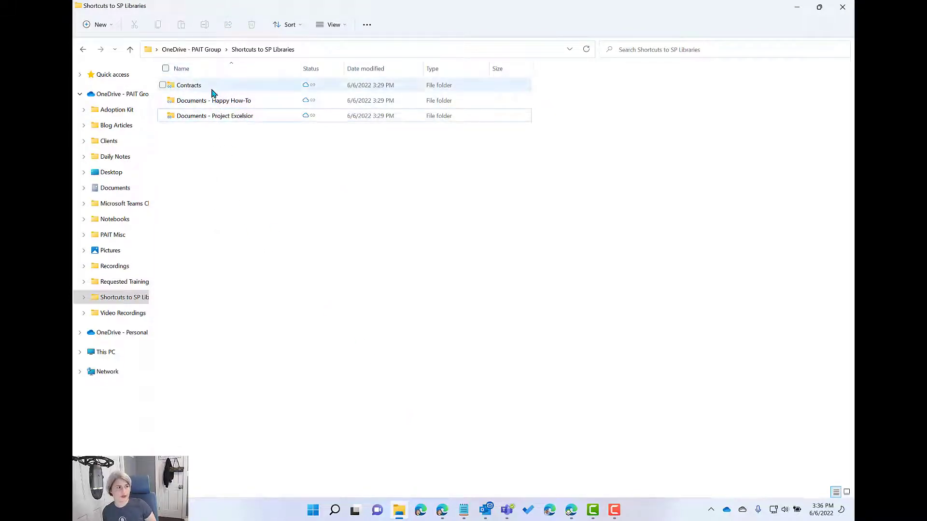
# Delete the Documents - Happy How-To folder from the synced folder and return to OneDrive on the web.
pyautogui.click(214, 101)
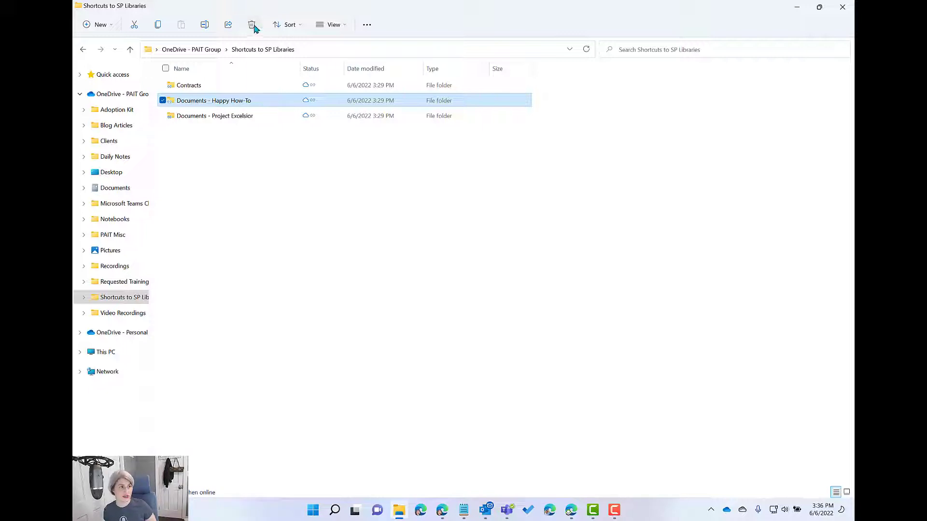
pyautogui.click(251, 24)
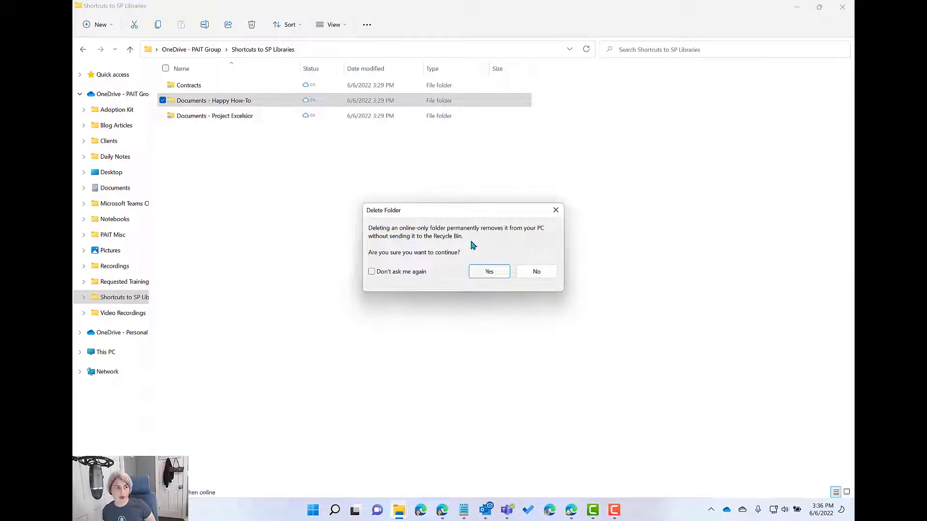
pyautogui.moveTo(481, 245)
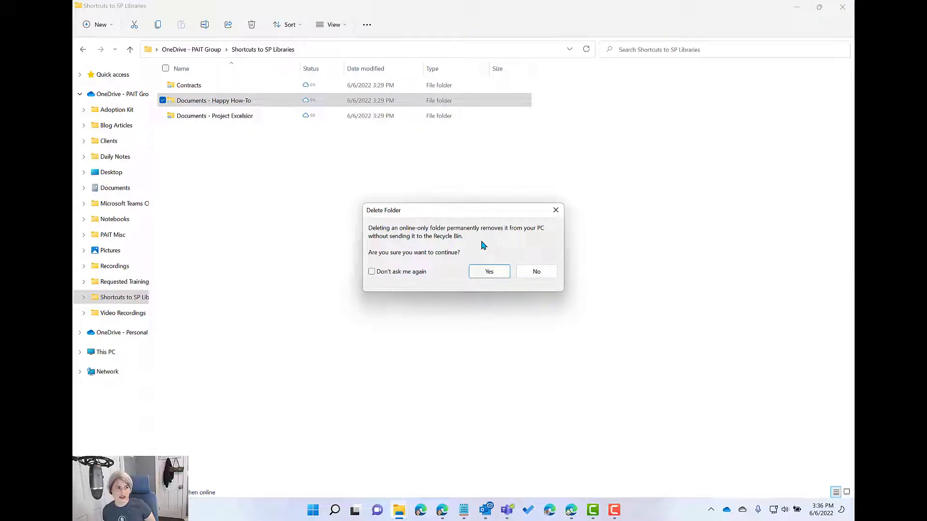
pyautogui.moveTo(512, 244)
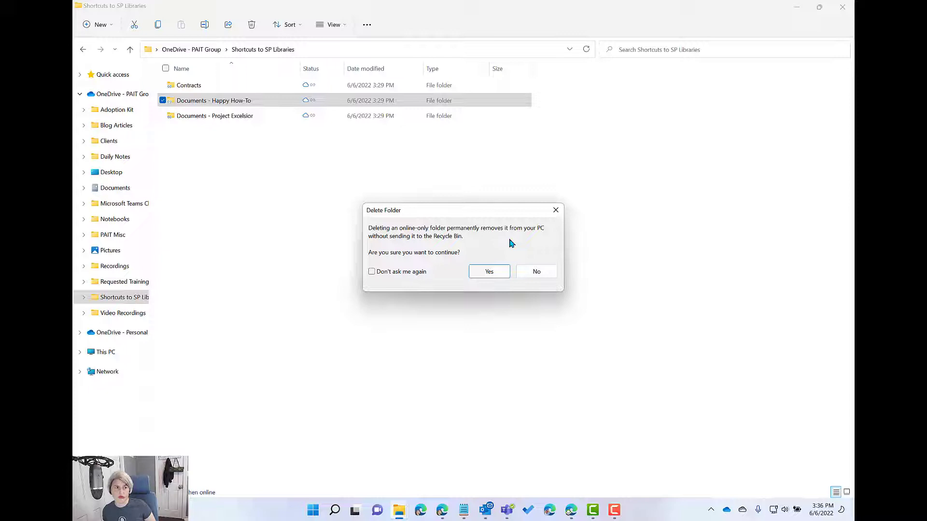
pyautogui.moveTo(488, 257)
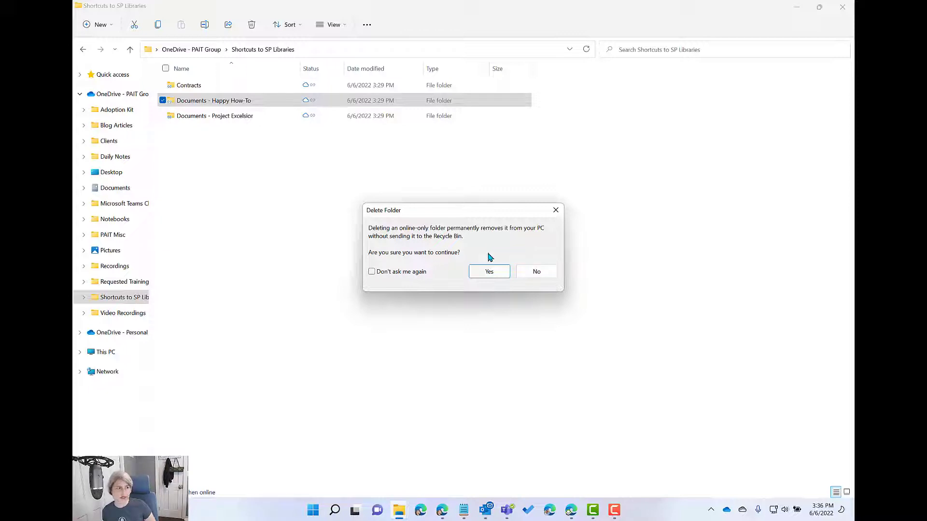
pyautogui.moveTo(488, 271)
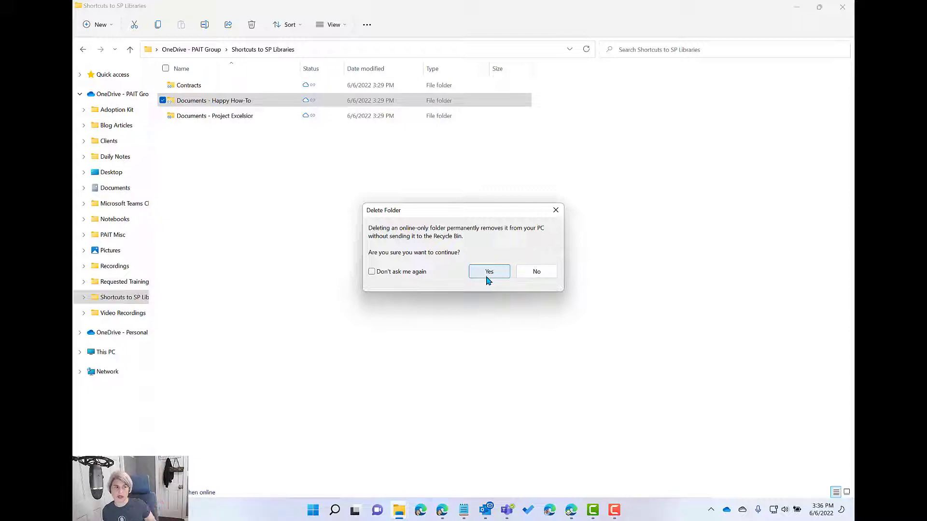
pyautogui.click(489, 272)
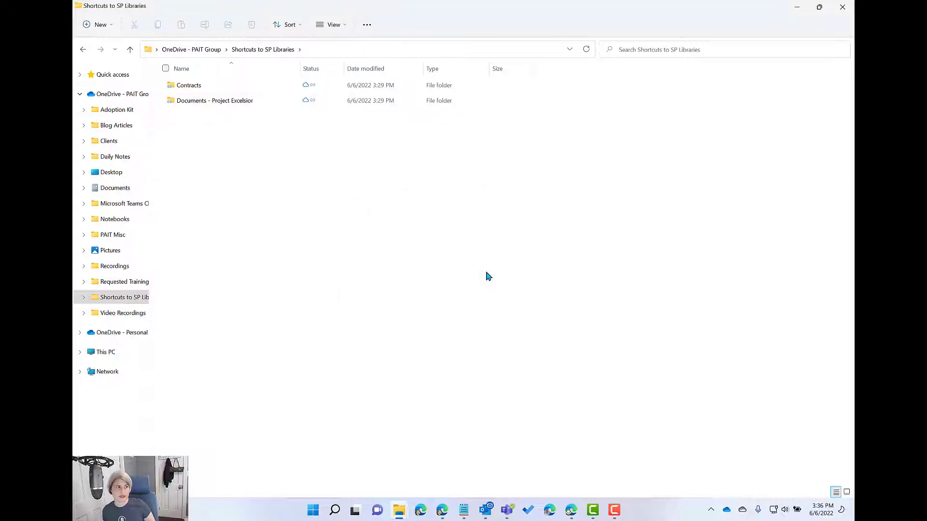
pyautogui.moveTo(423, 499)
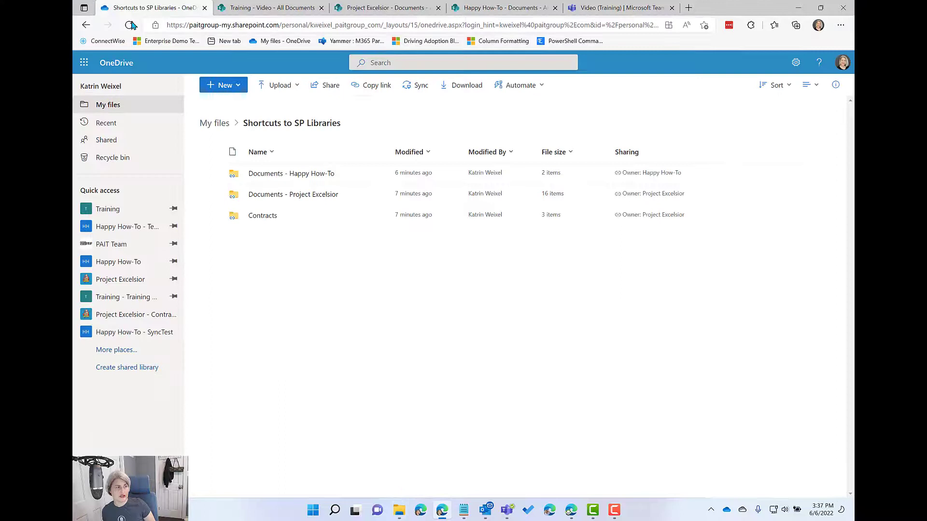
# Reload the shortcuts folder and check the Happy How-To SharePoint library still holds its files.
pyautogui.click(130, 25)
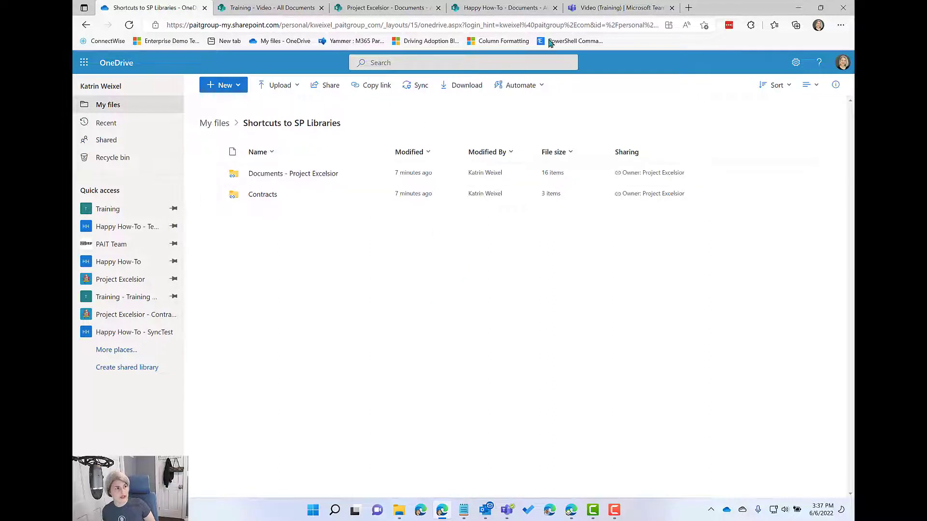
pyautogui.click(503, 8)
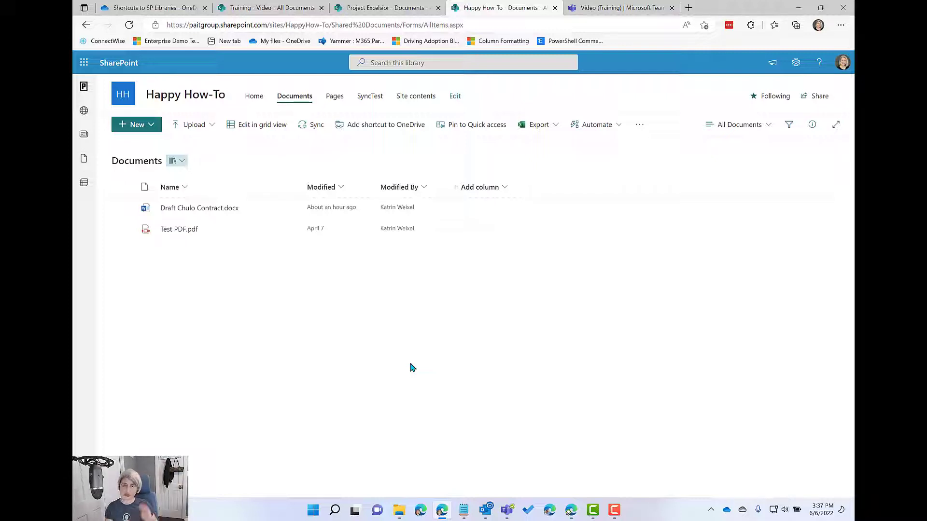
pyautogui.moveTo(469, 380)
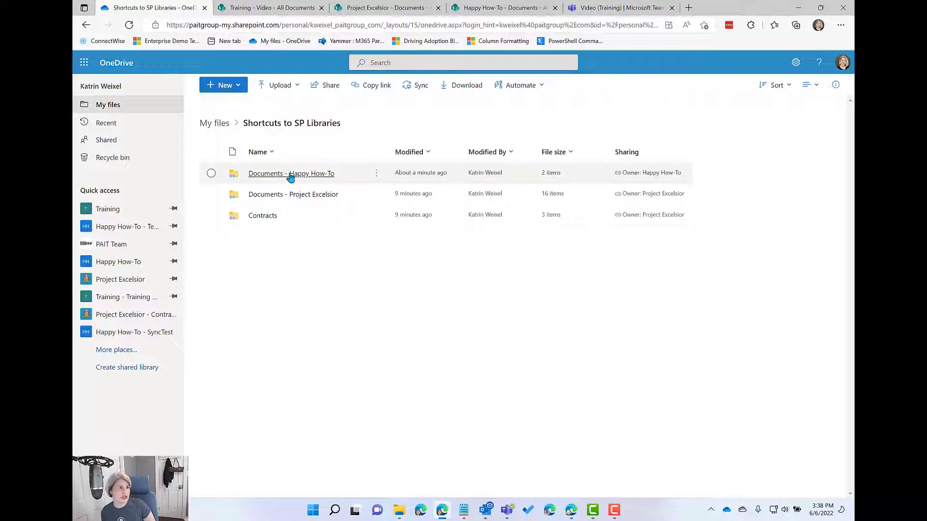
# Go into the Documents - Happy How-To shortcut and open Draft Chulo Contract.docx.
pyautogui.click(291, 173)
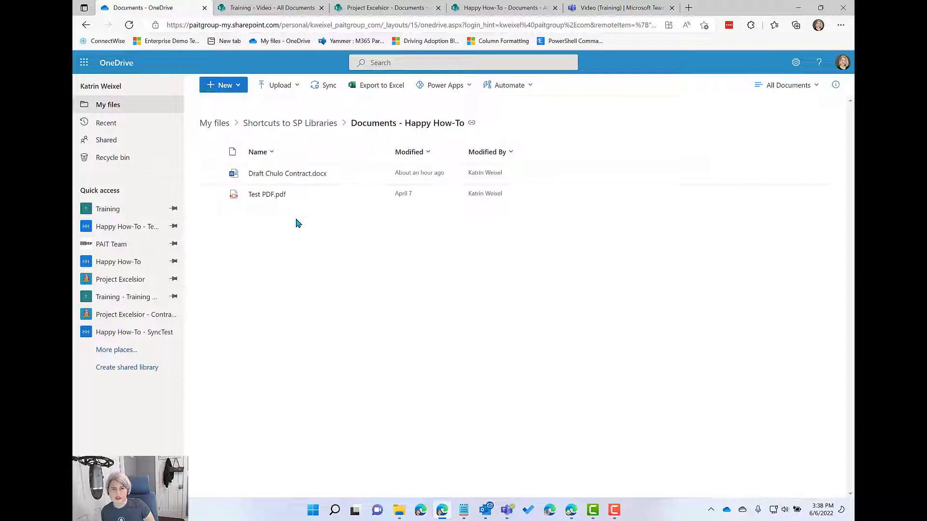
pyautogui.moveTo(301, 217)
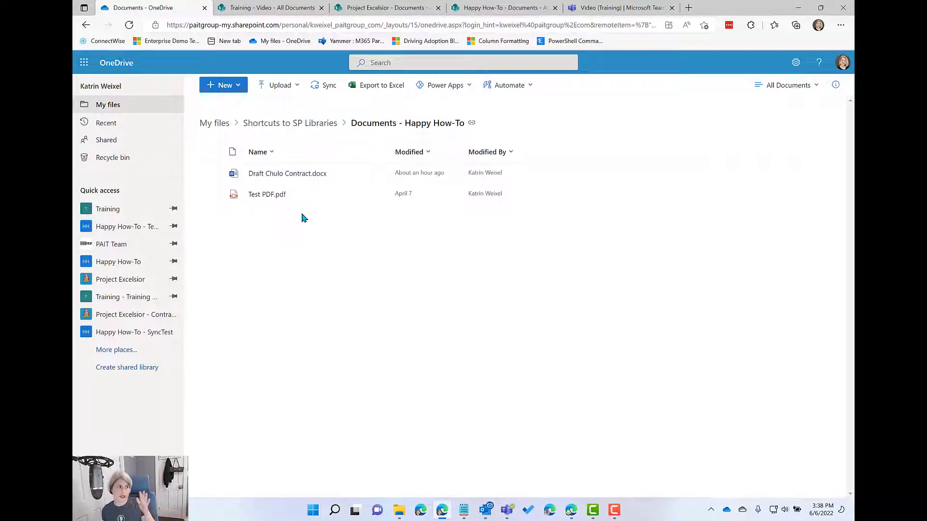
pyautogui.moveTo(288, 173)
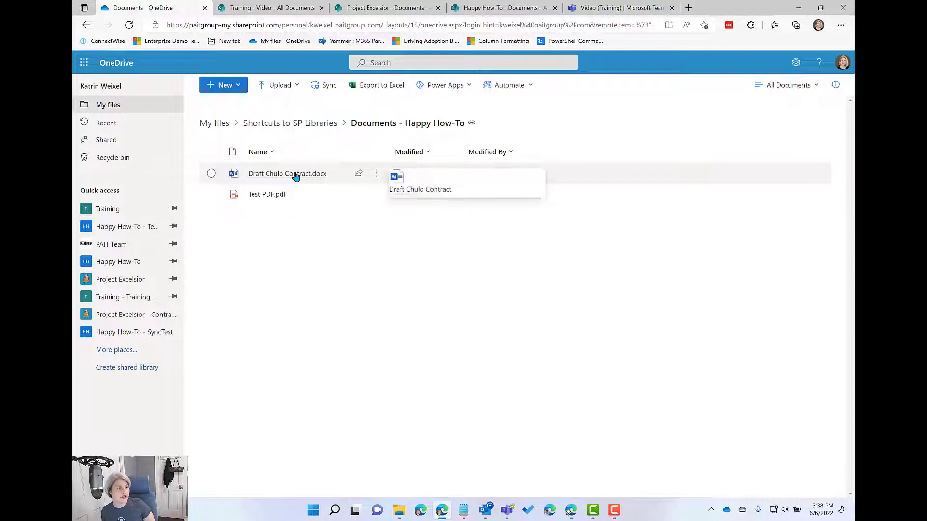
pyautogui.click(287, 173)
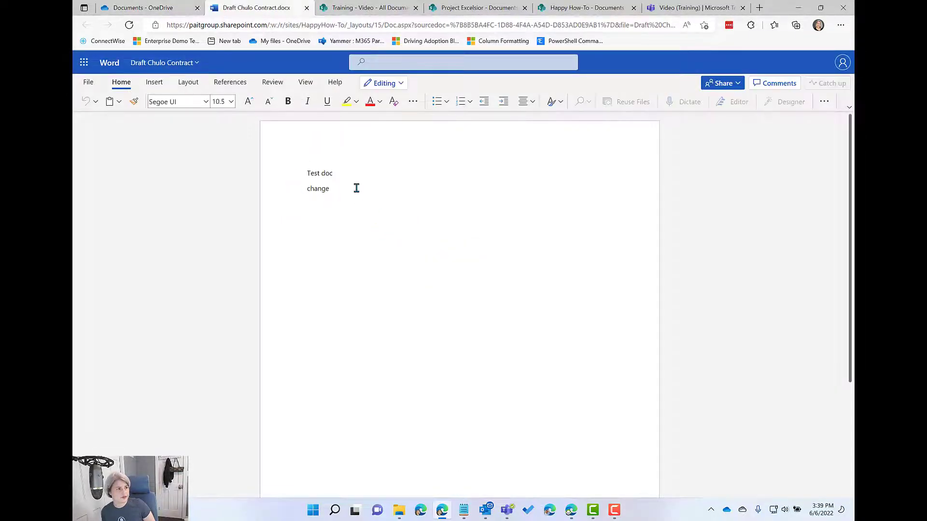
# Add the line 'Change #2' to Draft Chulo Contract and close the saved document.
pyautogui.write('Change')
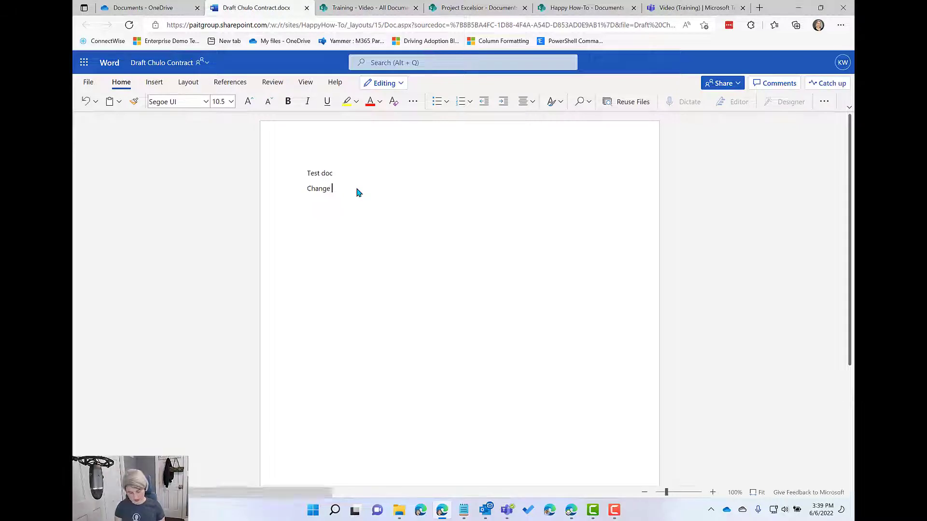
pyautogui.write('#2')
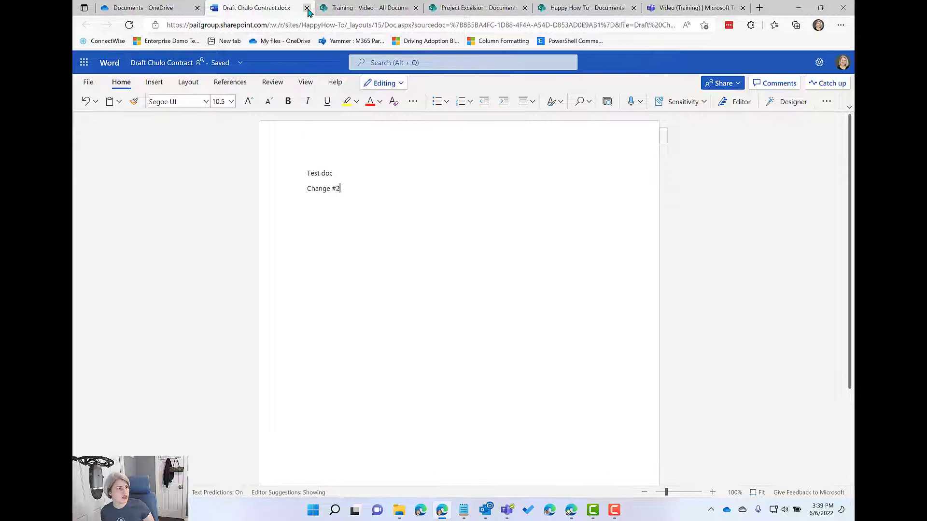
pyautogui.click(307, 8)
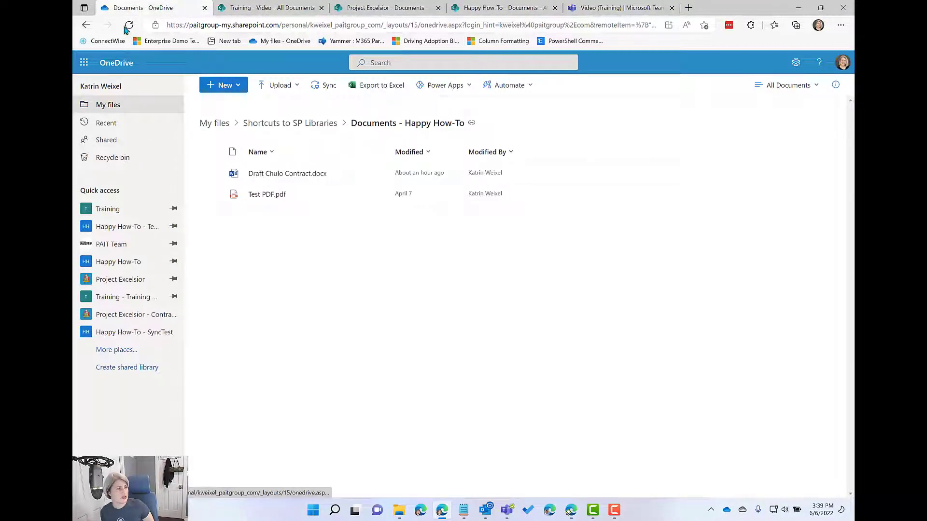
# Reload the shortcut folder and check Draft Chulo Contract's fresh modified time in SharePoint.
pyautogui.click(129, 25)
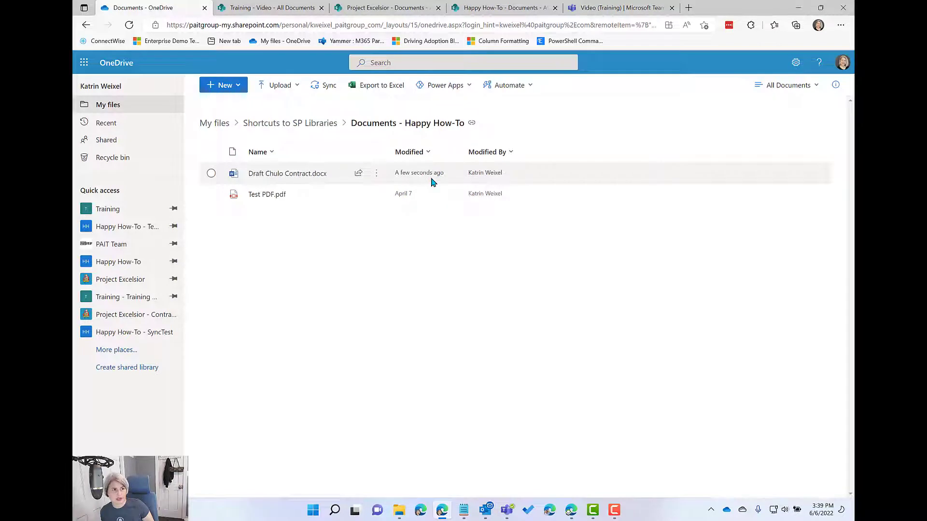
pyautogui.moveTo(323, 188)
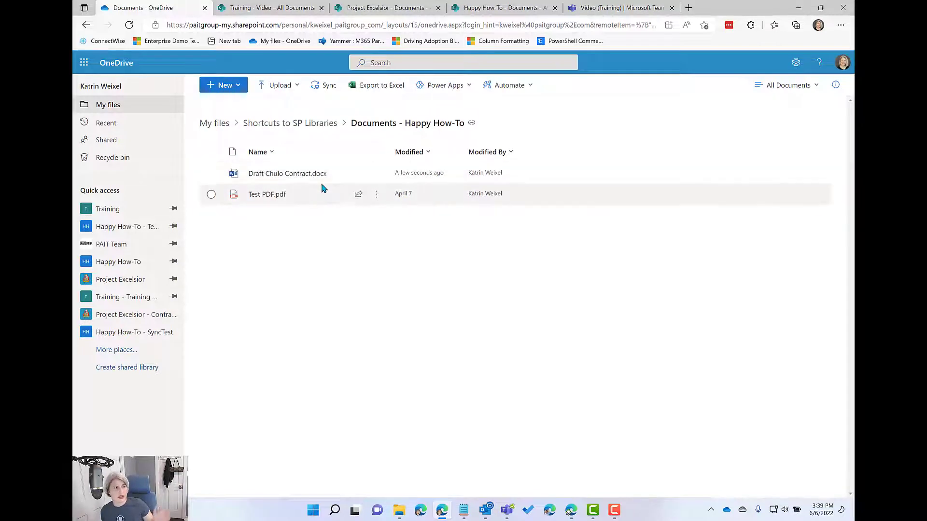
pyautogui.moveTo(334, 191)
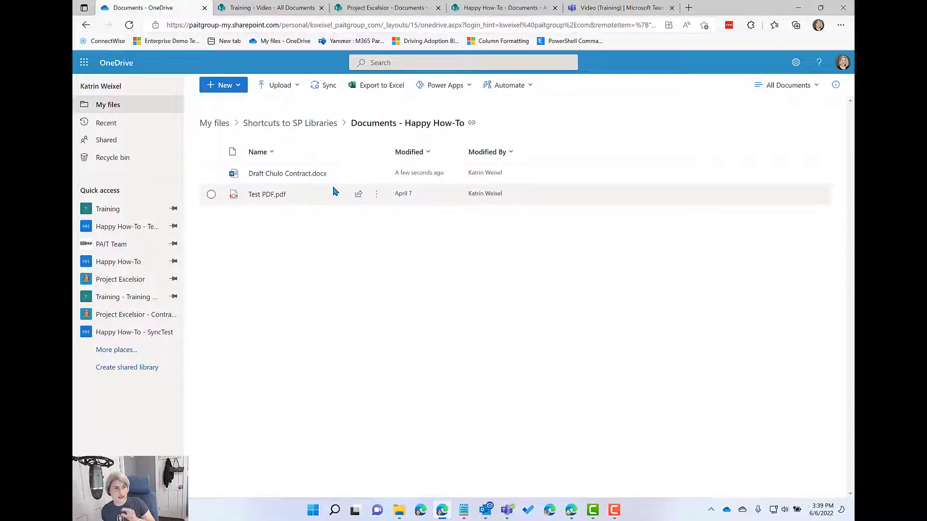
pyautogui.click(502, 7)
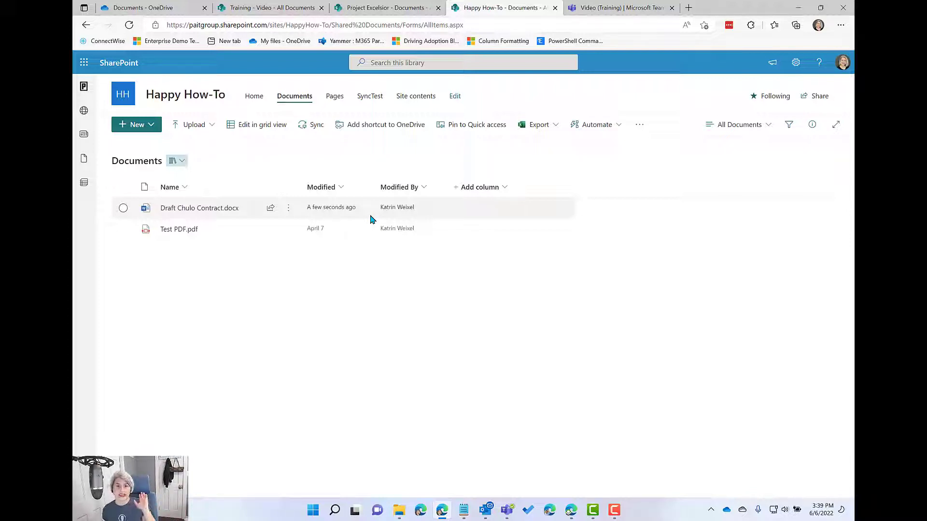
pyautogui.moveTo(123, 67)
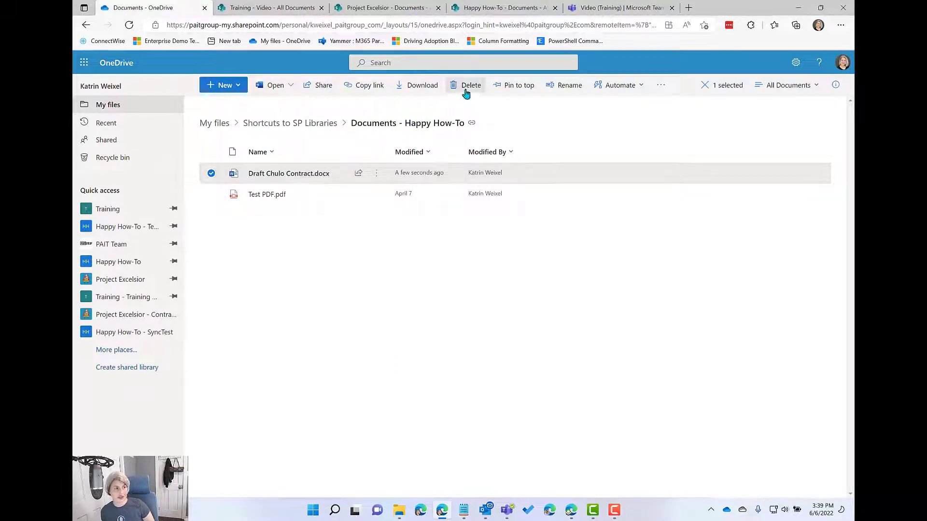
pyautogui.moveTo(505, 323)
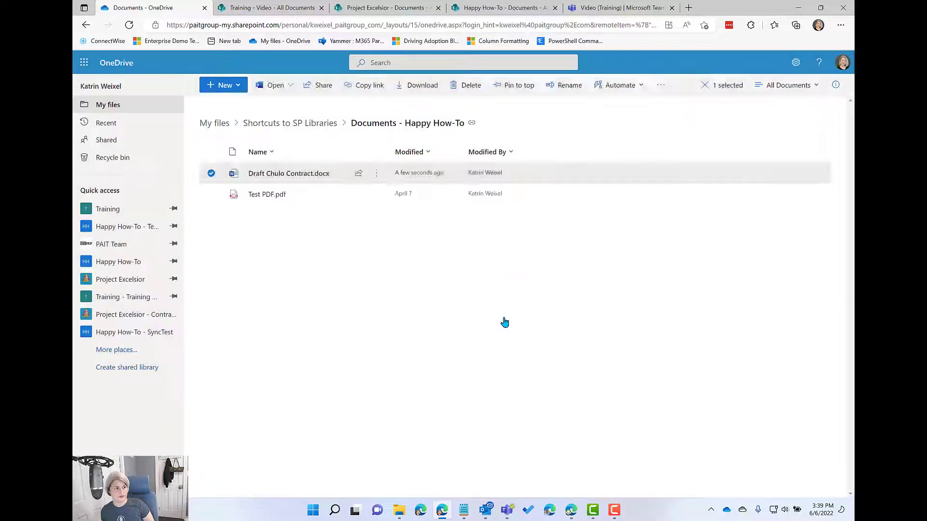
# Delete Draft Chulo Contract and reload the SharePoint library to confirm only Test PDF remains.
pyautogui.click(470, 85)
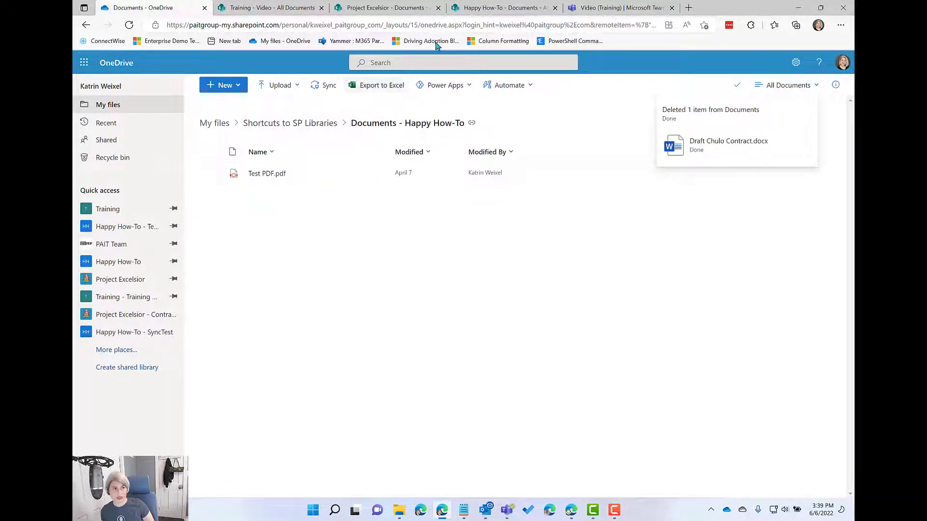
pyautogui.click(499, 8)
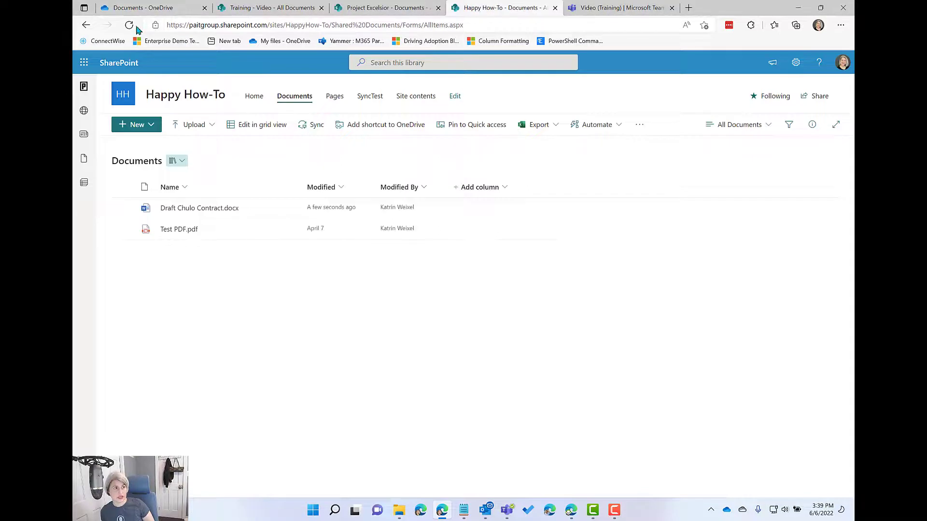
pyautogui.click(128, 25)
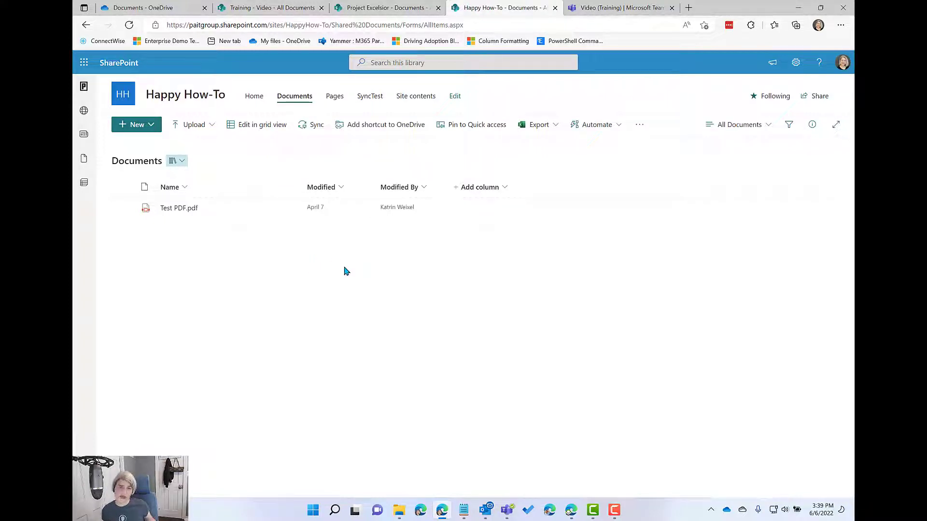
pyautogui.moveTo(348, 275)
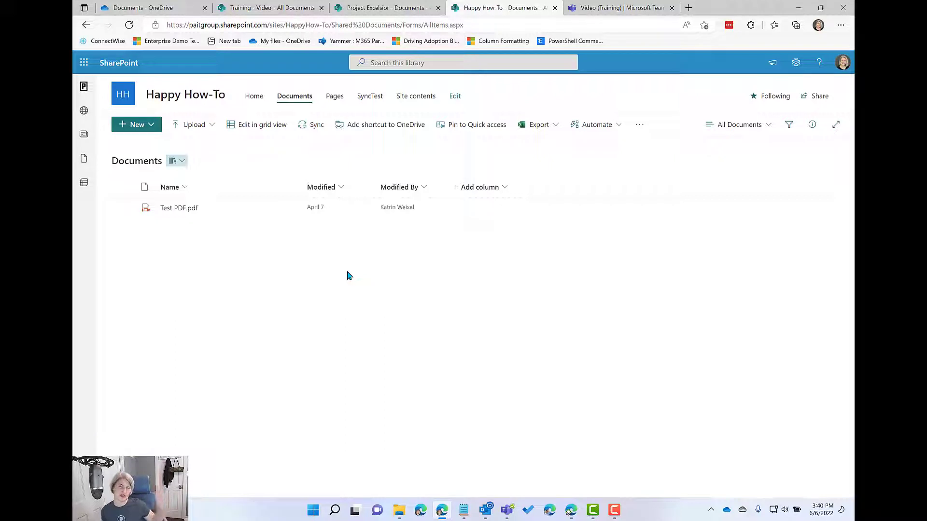
pyautogui.moveTo(365, 281)
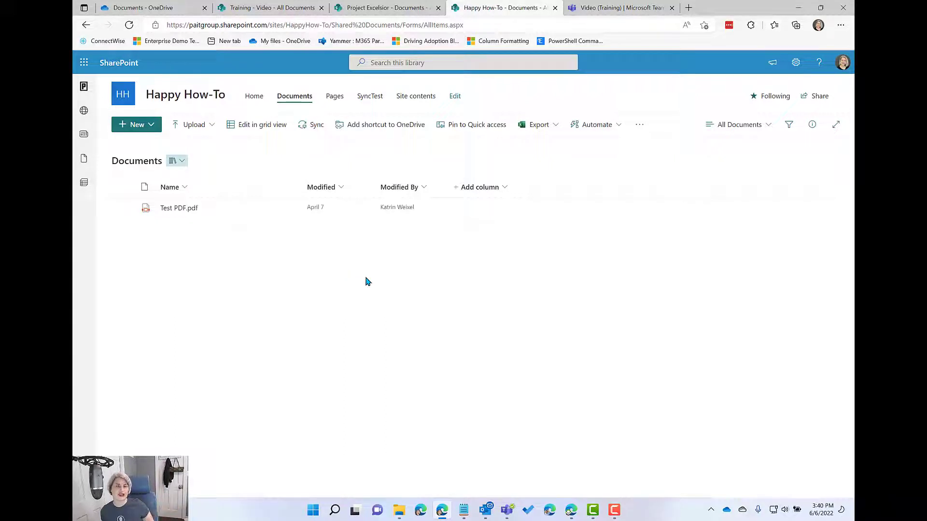
pyautogui.moveTo(334, 262)
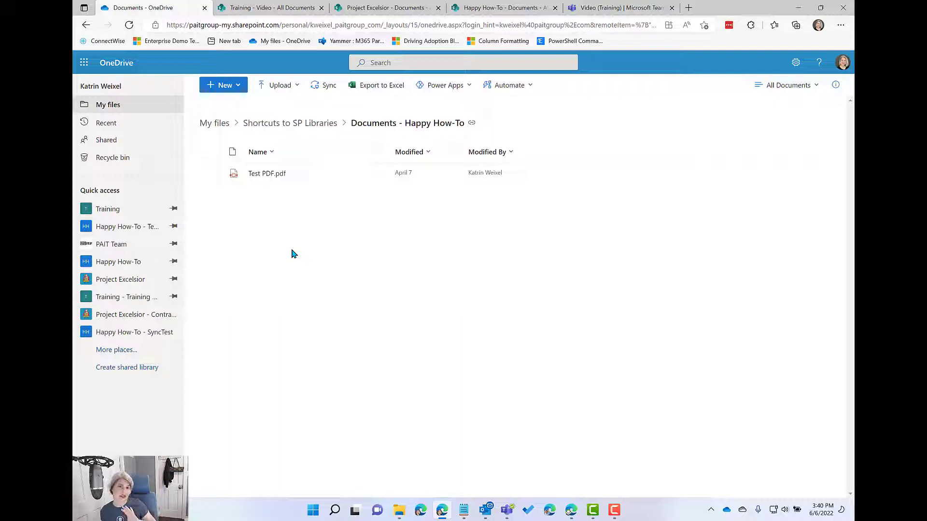
pyautogui.moveTo(339, 229)
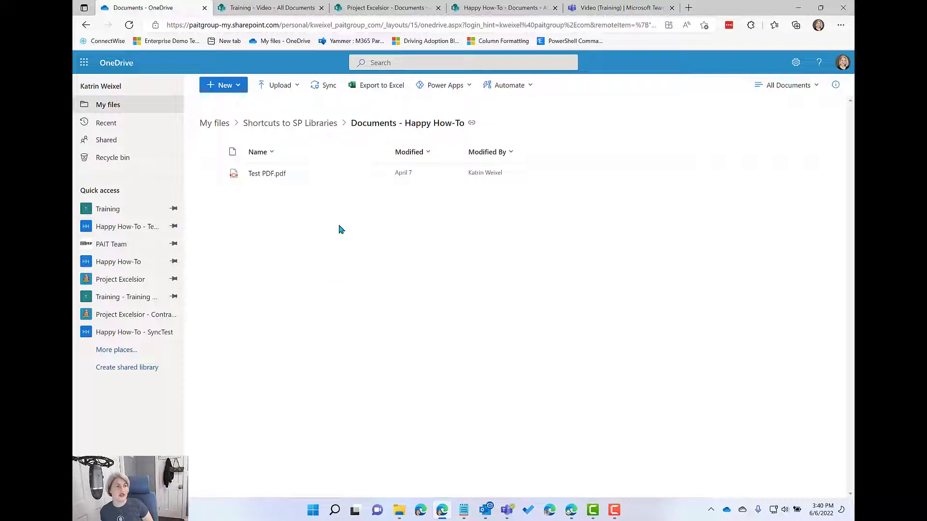
pyautogui.moveTo(368, 213)
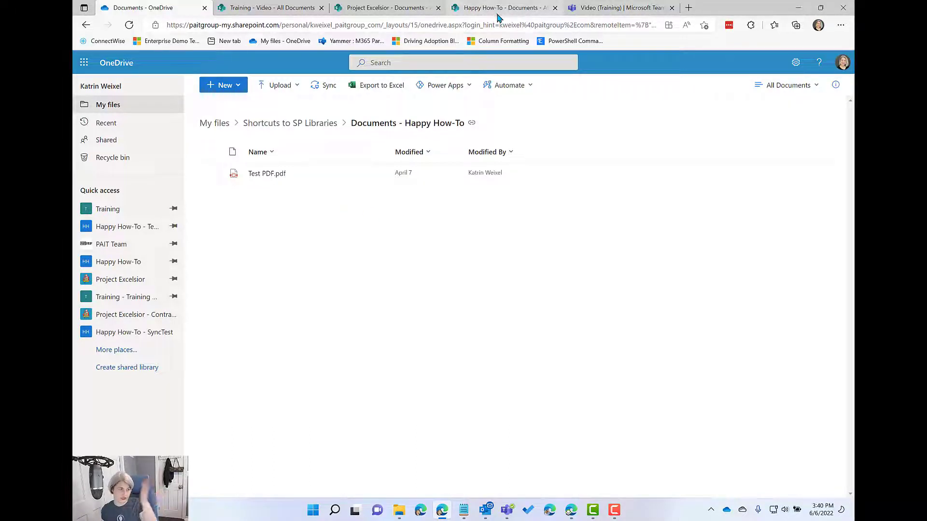
pyautogui.moveTo(467, 358)
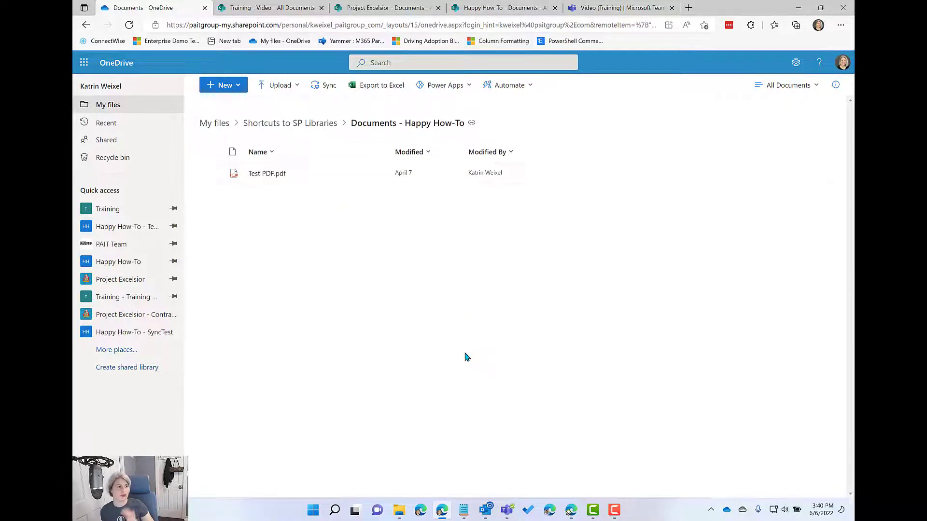
pyautogui.moveTo(461, 338)
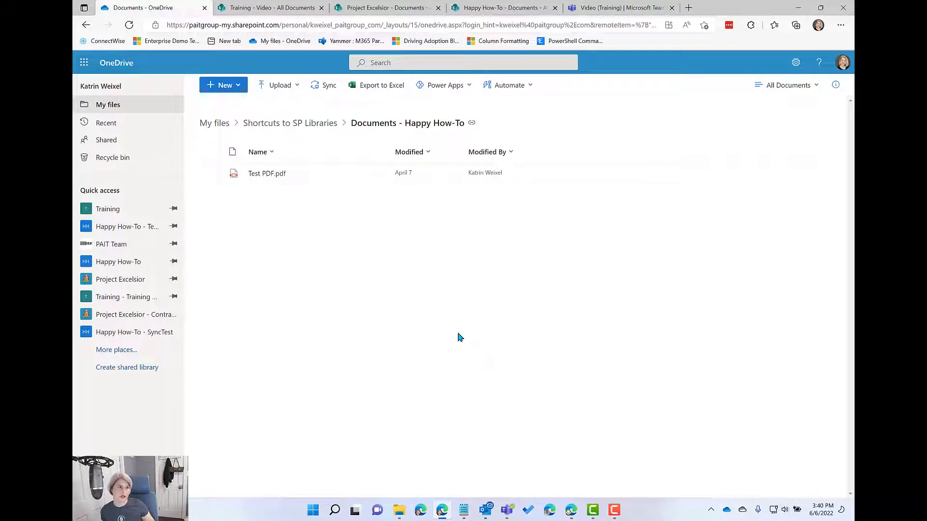
pyautogui.moveTo(446, 288)
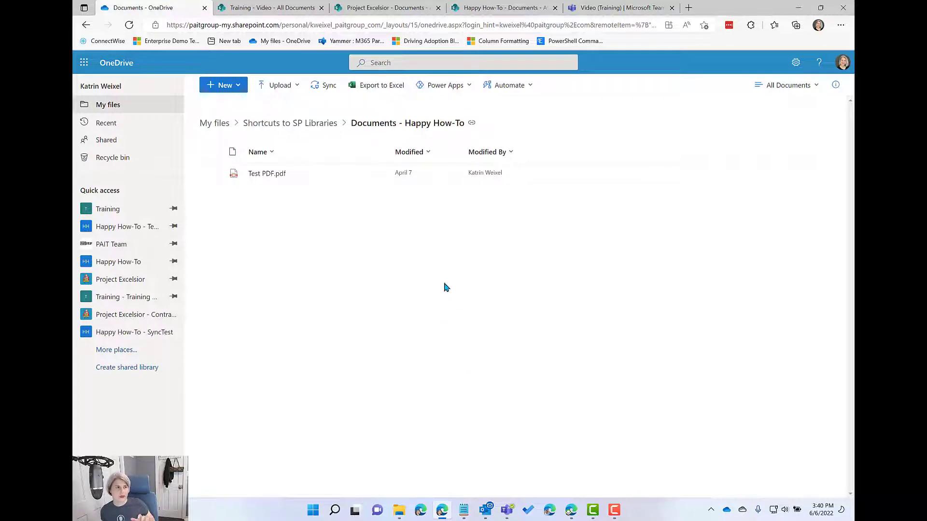
pyautogui.moveTo(298, 173)
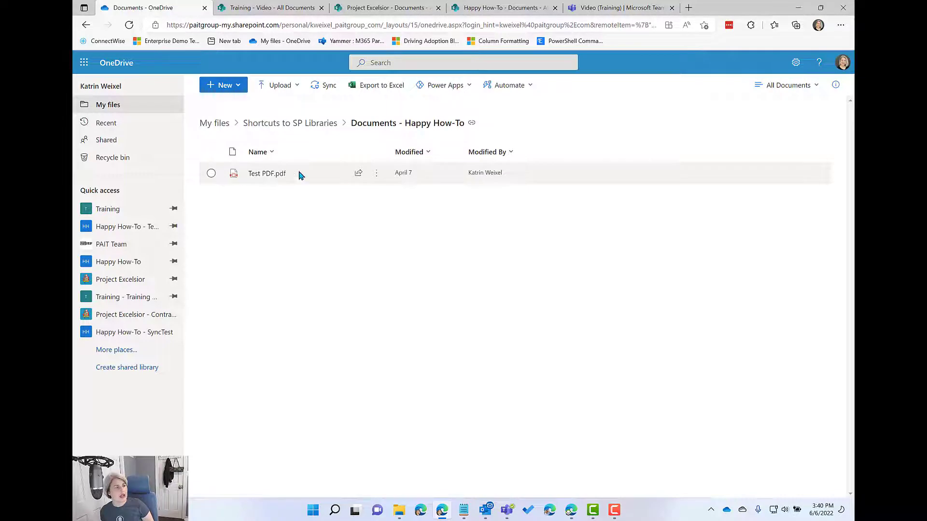
pyautogui.moveTo(290, 123)
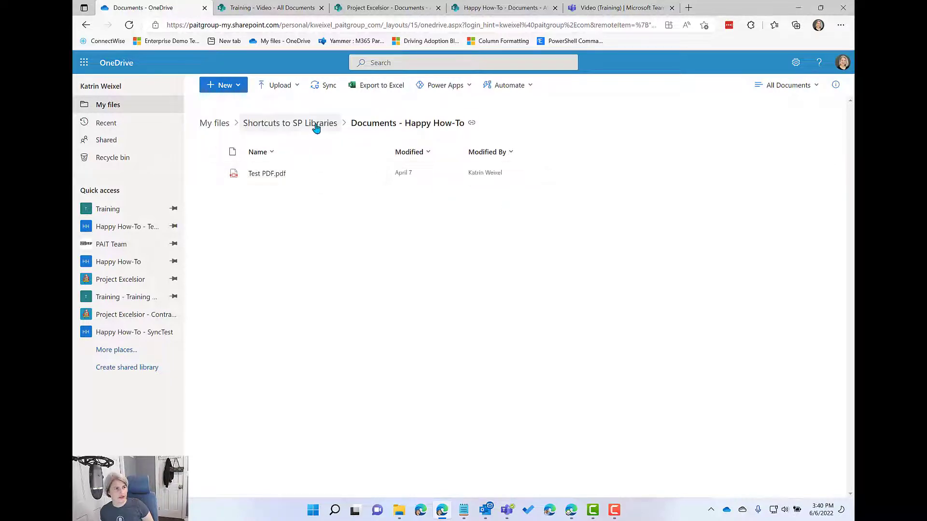
# Go up to Shortcuts to SP Libraries and select the Documents - Happy How-To shortcut.
pyautogui.click(289, 123)
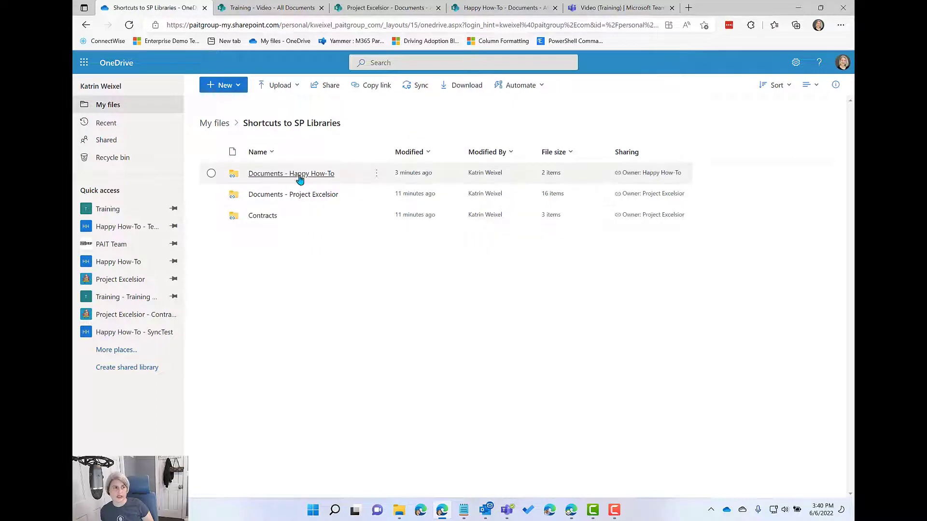
pyautogui.moveTo(207, 182)
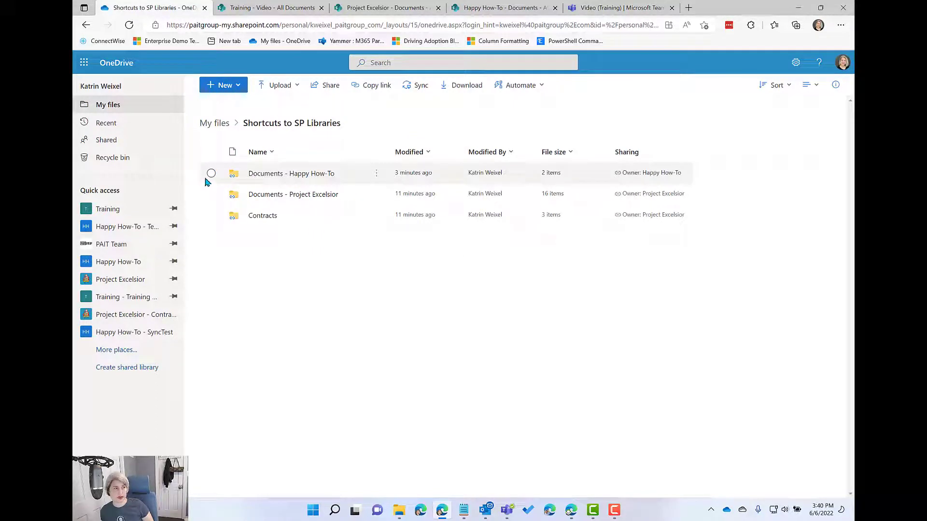
pyautogui.click(212, 173)
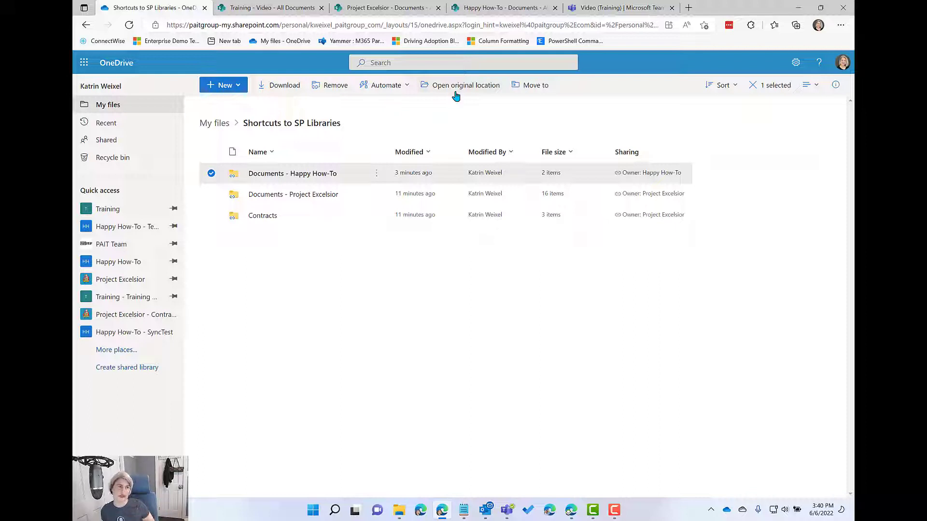
pyautogui.moveTo(449, 92)
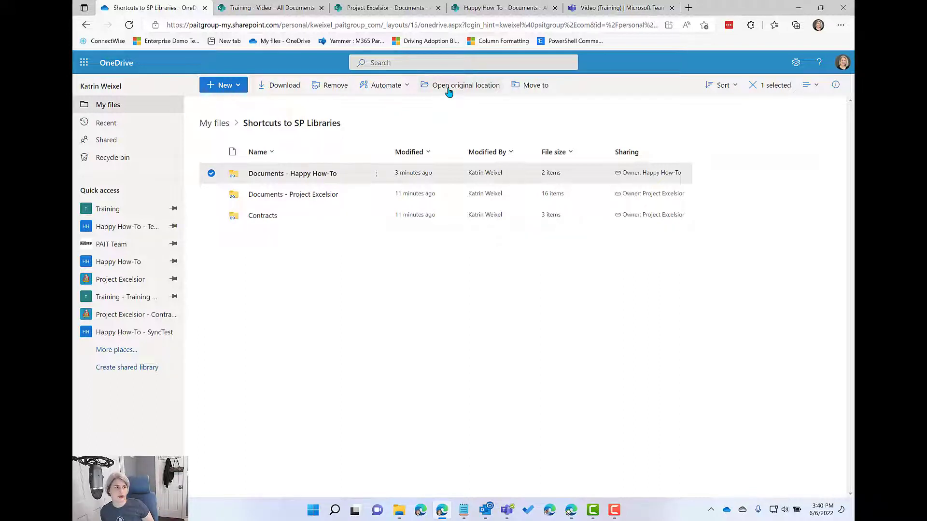
# Go to the shortcut's original SharePoint library and open the Happy How-To site's recycle bin via Site contents.
pyautogui.click(466, 85)
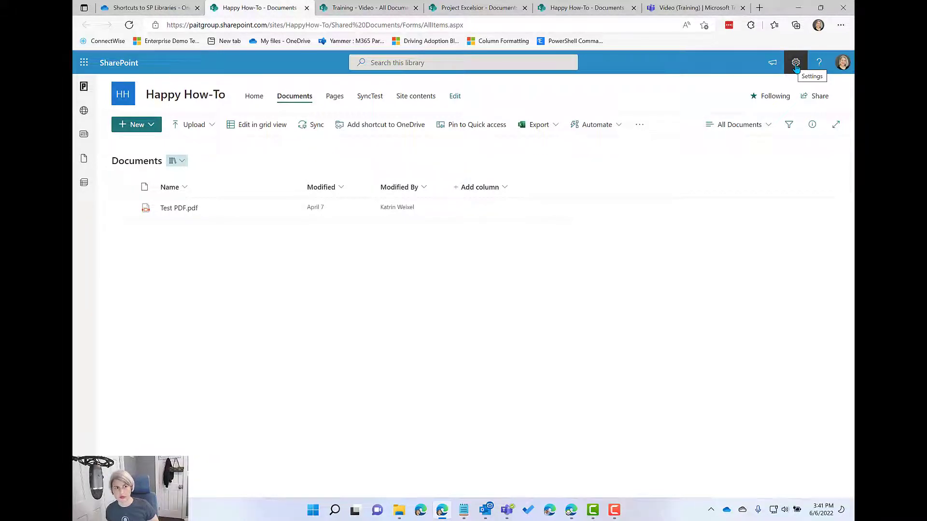
pyautogui.click(796, 63)
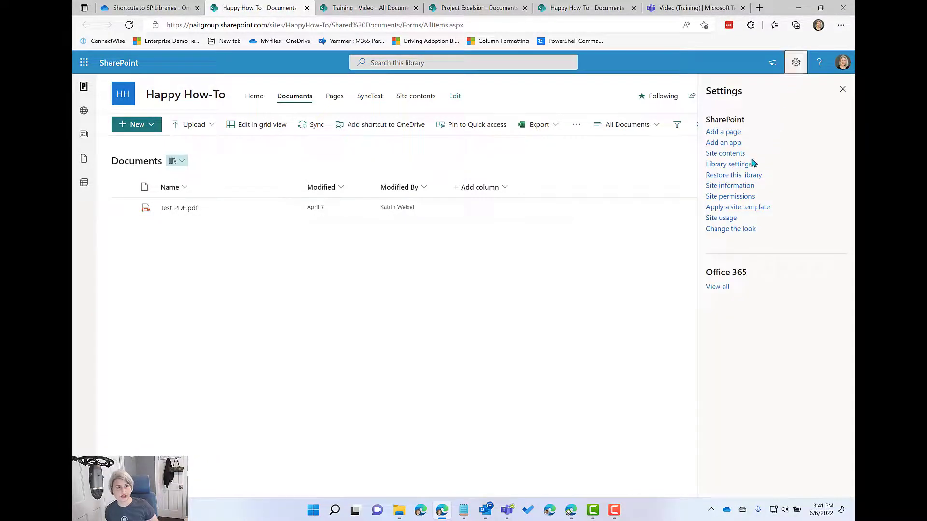
pyautogui.moveTo(725, 153)
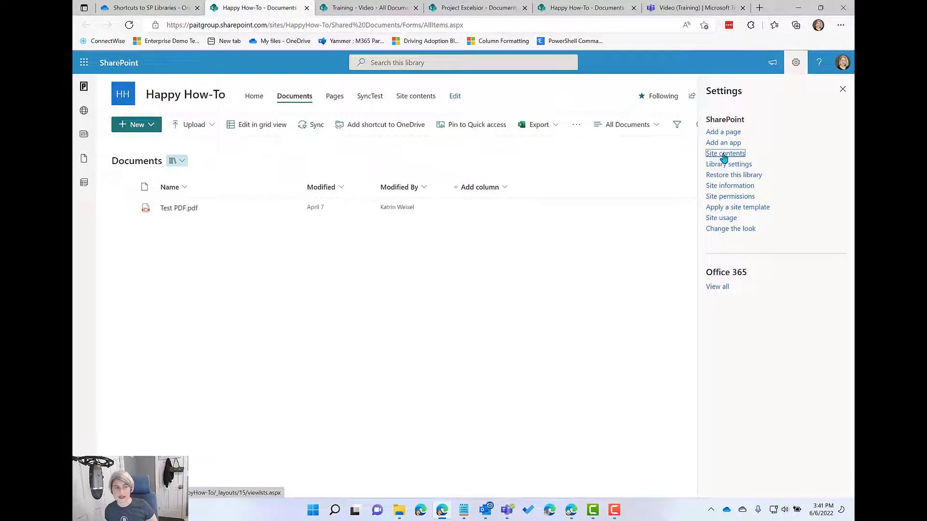
pyautogui.click(725, 154)
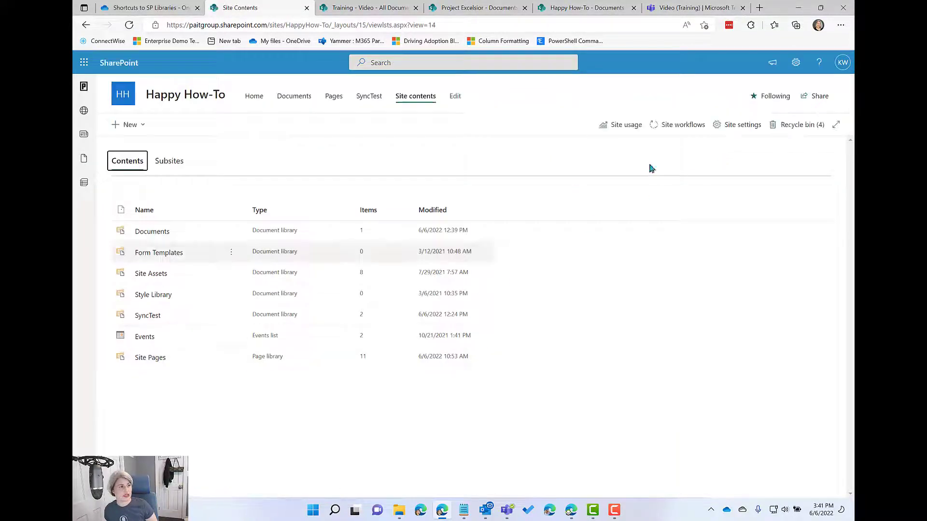
pyautogui.click(796, 124)
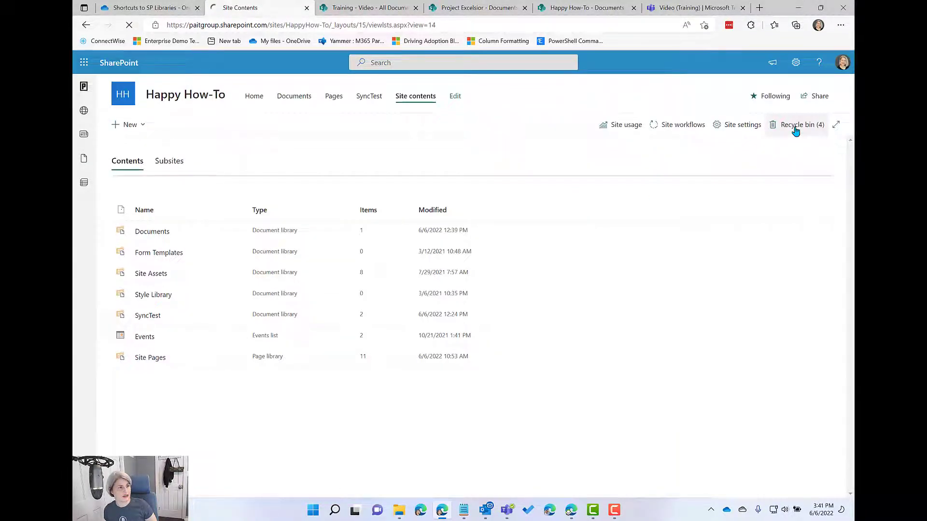
pyautogui.click(799, 125)
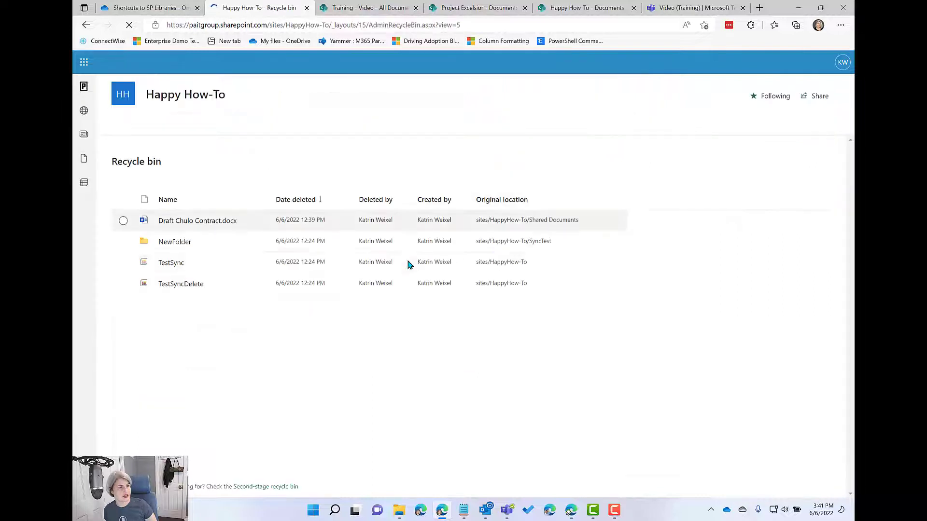
# Restore Draft Chulo Contract.docx from the recycle bin and return to the Documents library.
pyautogui.click(122, 220)
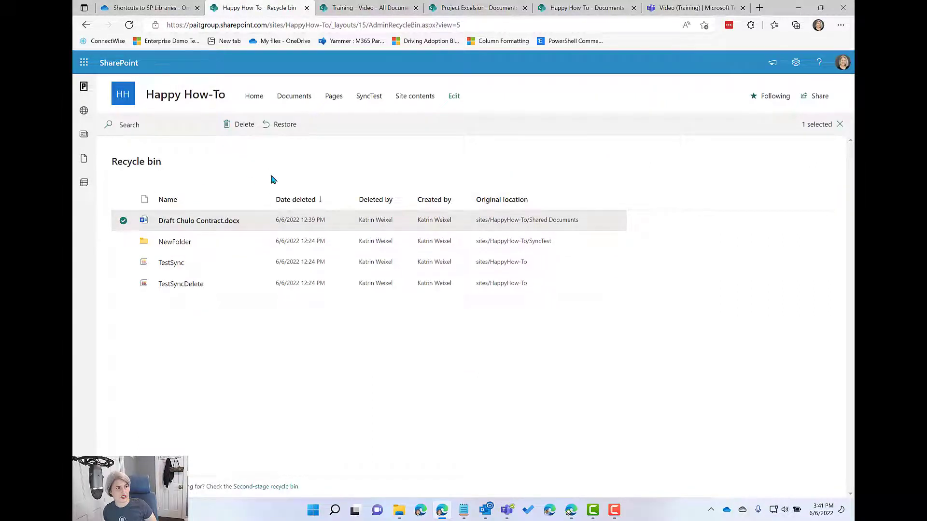
pyautogui.moveTo(285, 125)
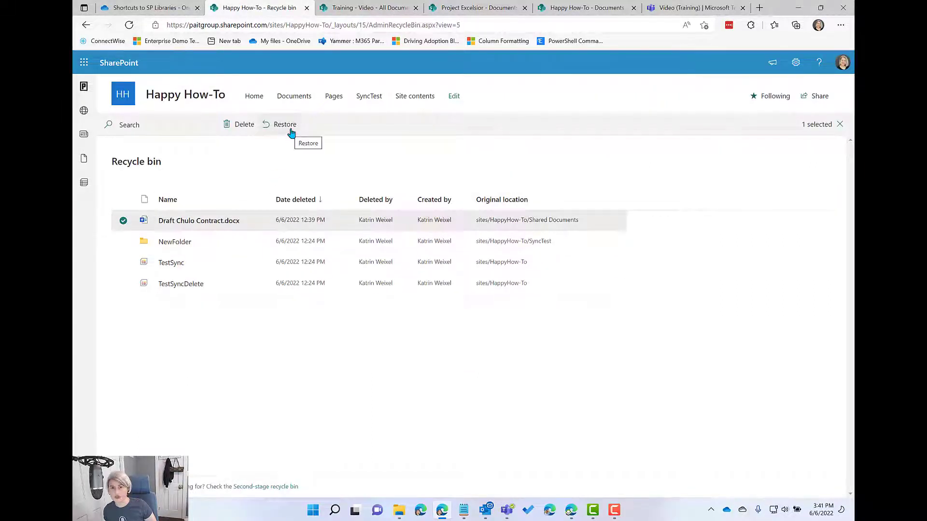
pyautogui.click(285, 124)
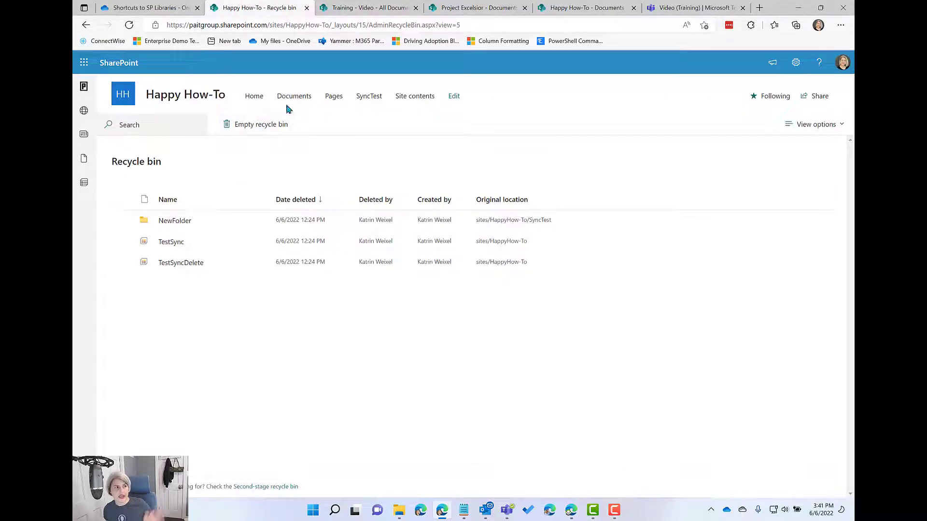
pyautogui.click(294, 95)
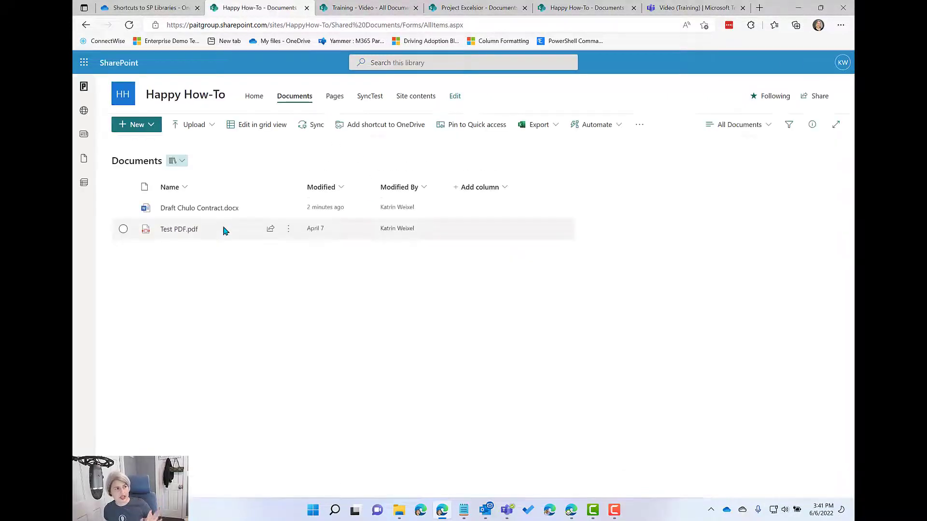
pyautogui.moveTo(266, 278)
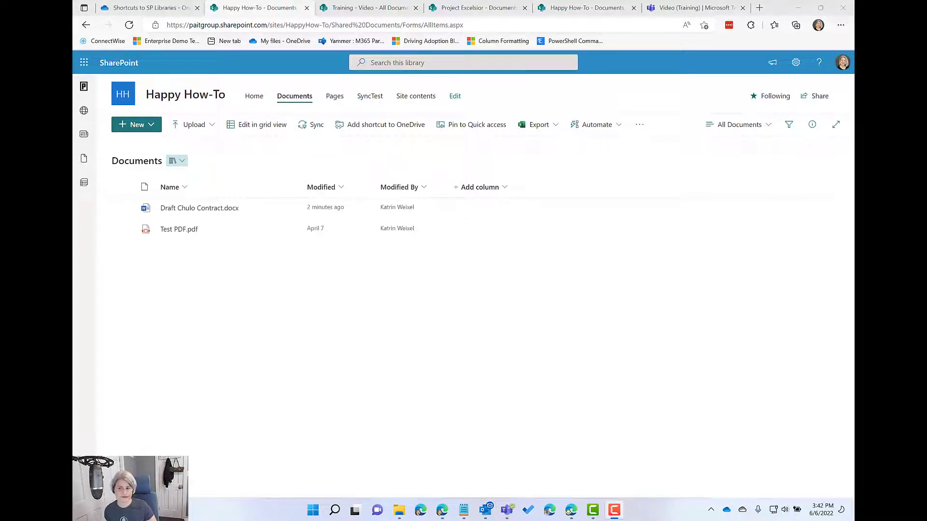
pyautogui.moveTo(515, 261)
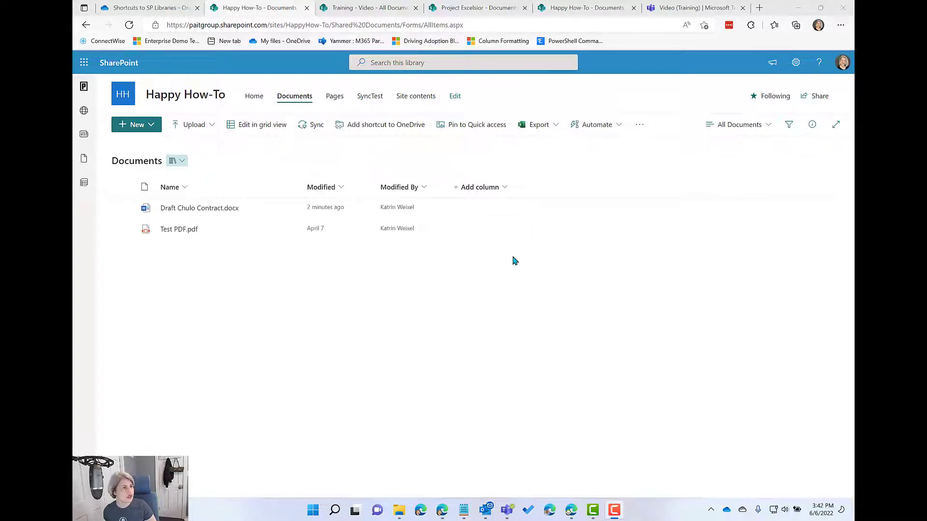
pyautogui.moveTo(667, 348)
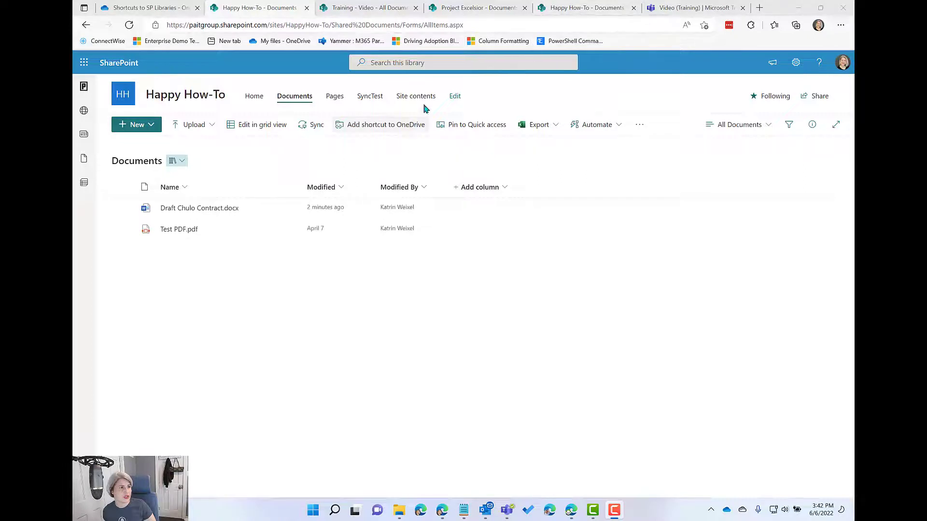
pyautogui.moveTo(370, 96)
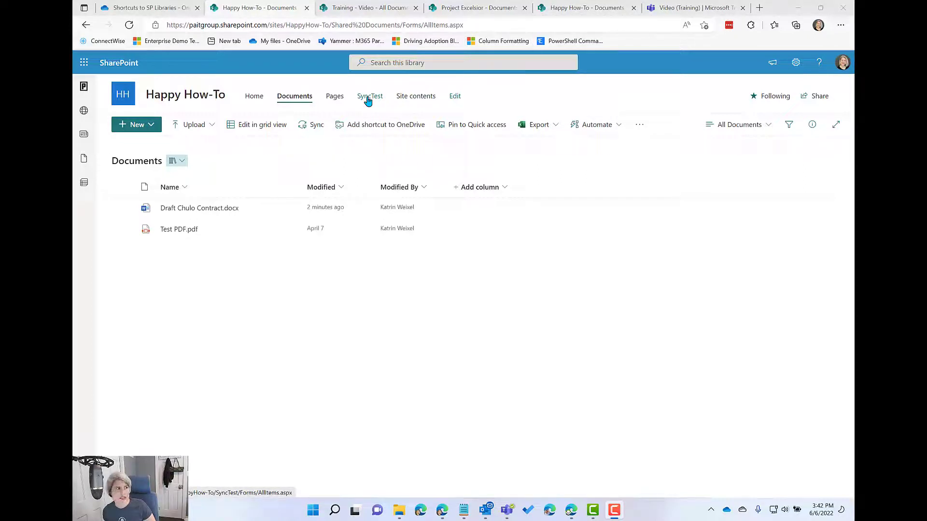
# Sync the SyncTest library to the computer, letting the browser launch OneDrive.
pyautogui.click(369, 95)
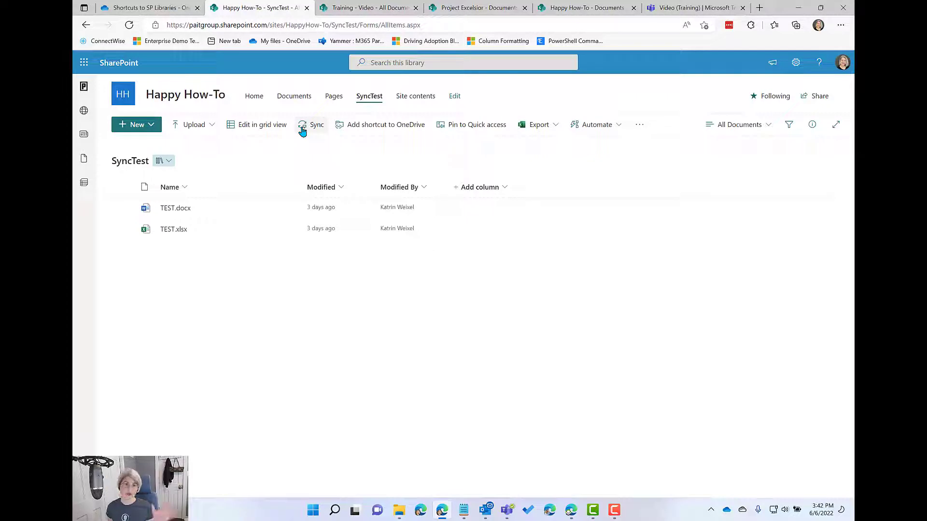
pyautogui.moveTo(383, 125)
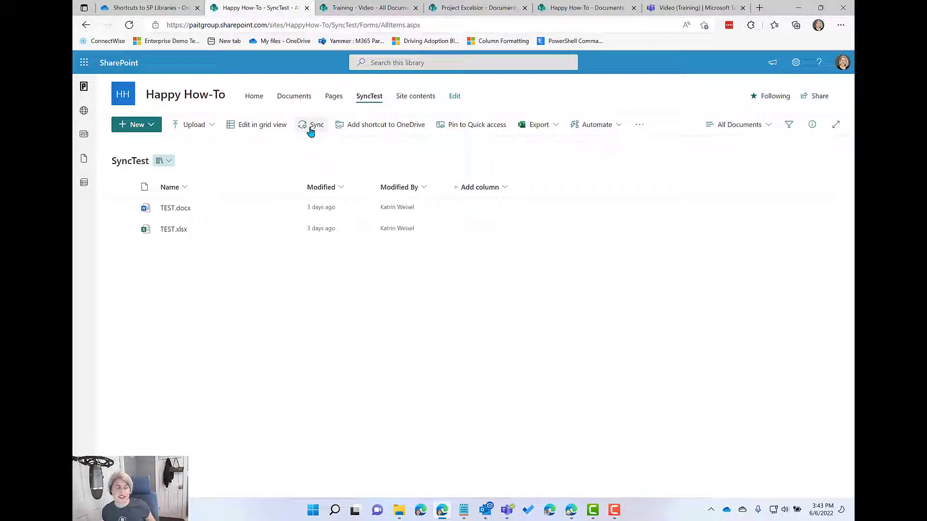
pyautogui.click(317, 125)
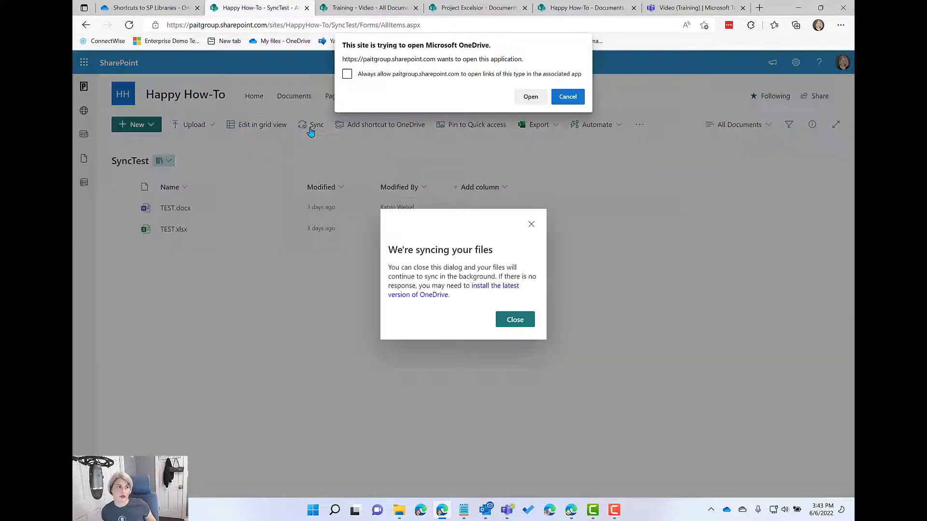
pyautogui.click(530, 97)
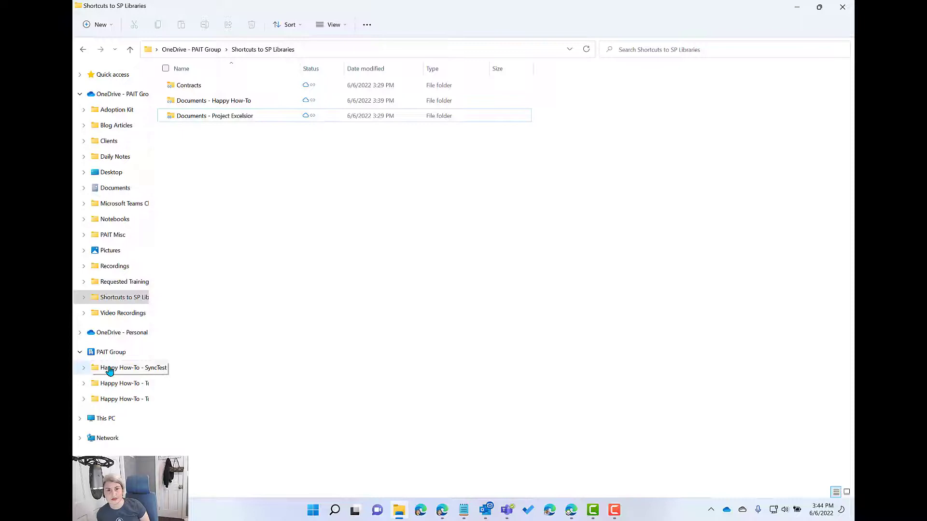
# Browse the synced Happy How-To - SyncTest folder and Shortcuts to SP Libraries under PAIT Group.
pyautogui.click(133, 367)
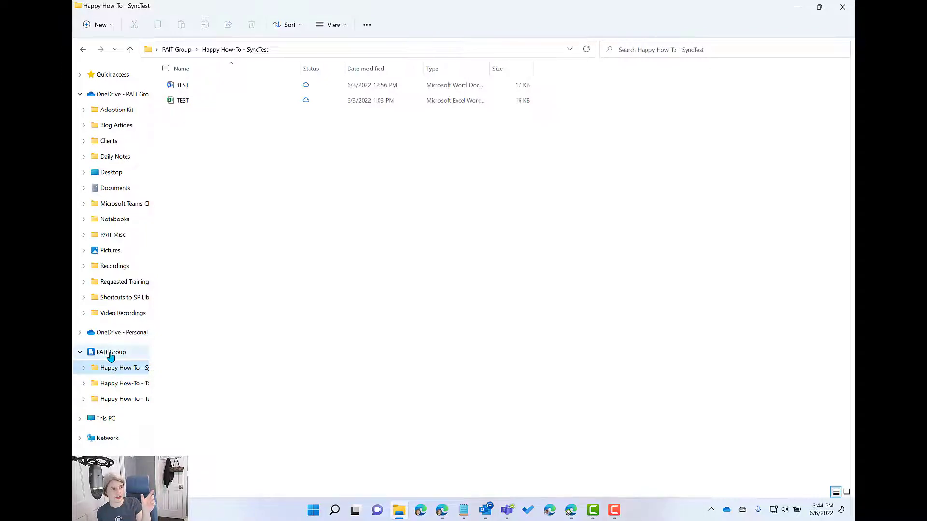
pyautogui.moveTo(123, 361)
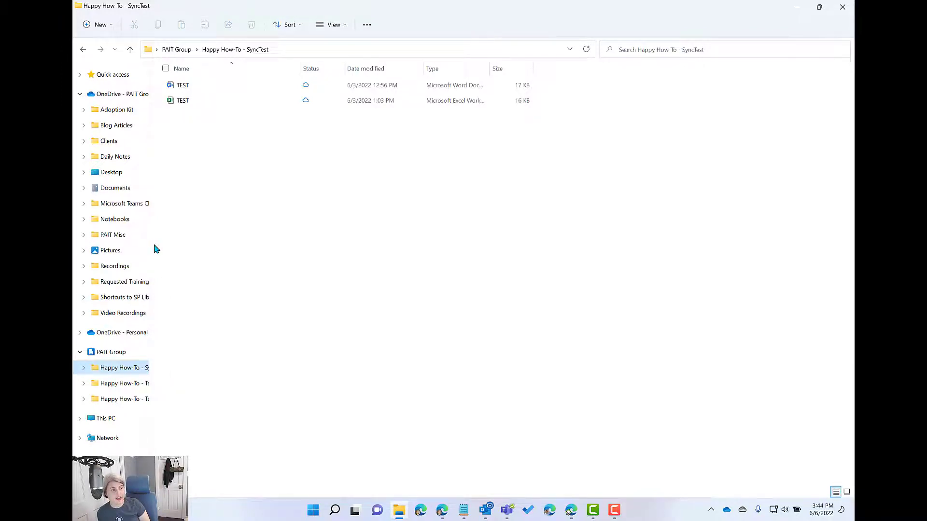
pyautogui.moveTo(118, 298)
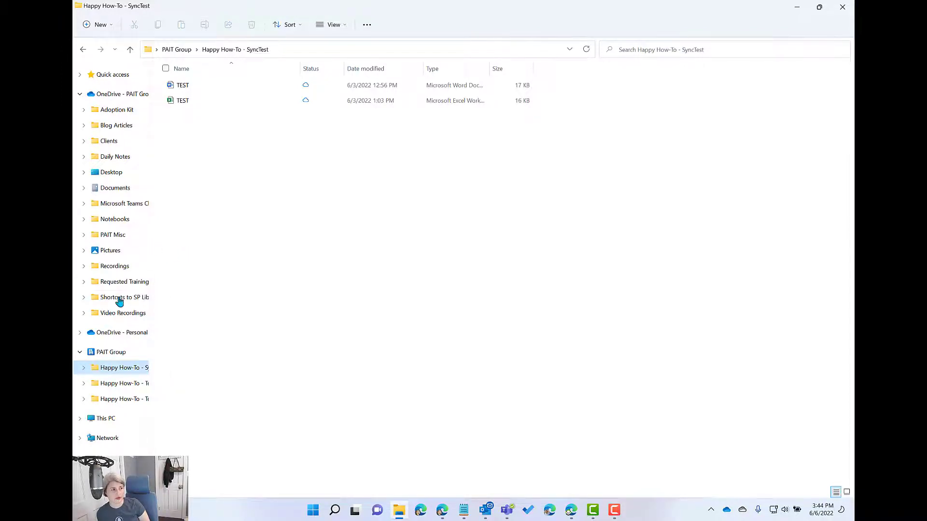
pyautogui.click(125, 296)
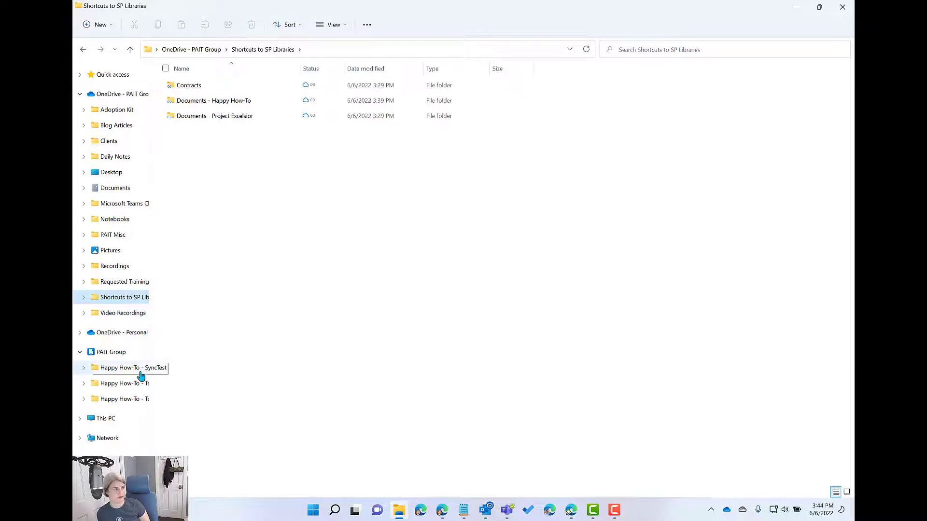
pyautogui.moveTo(118, 375)
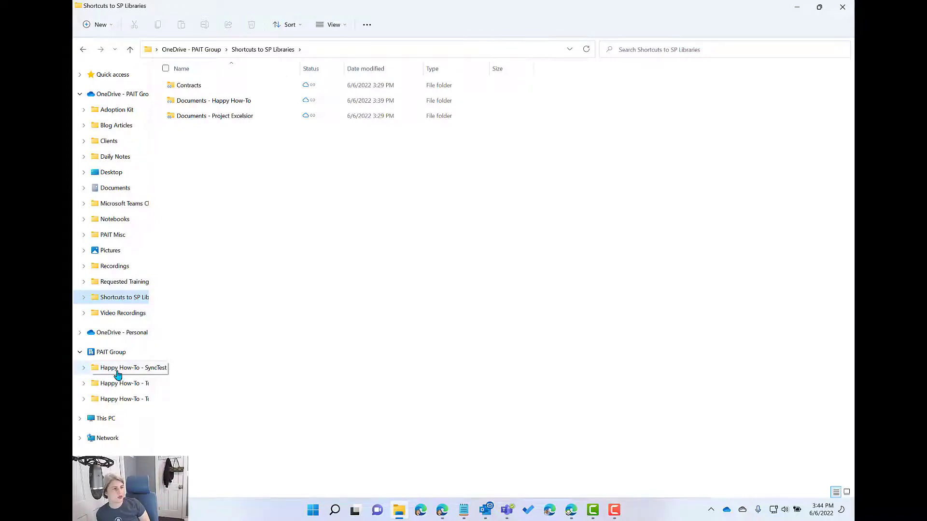
pyautogui.click(132, 368)
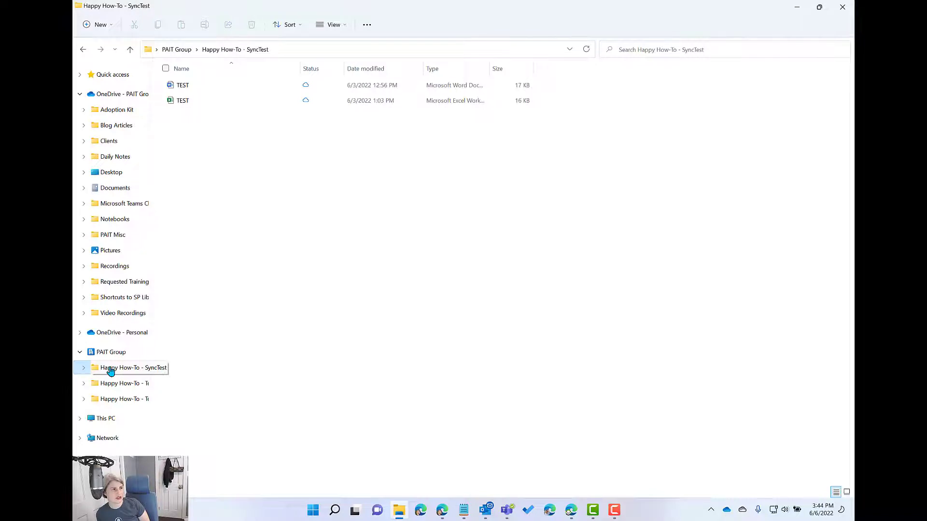
# Delete the synced SyncTest folder and acknowledge the 'removed for everyone' warning.
pyautogui.rightClick(133, 368)
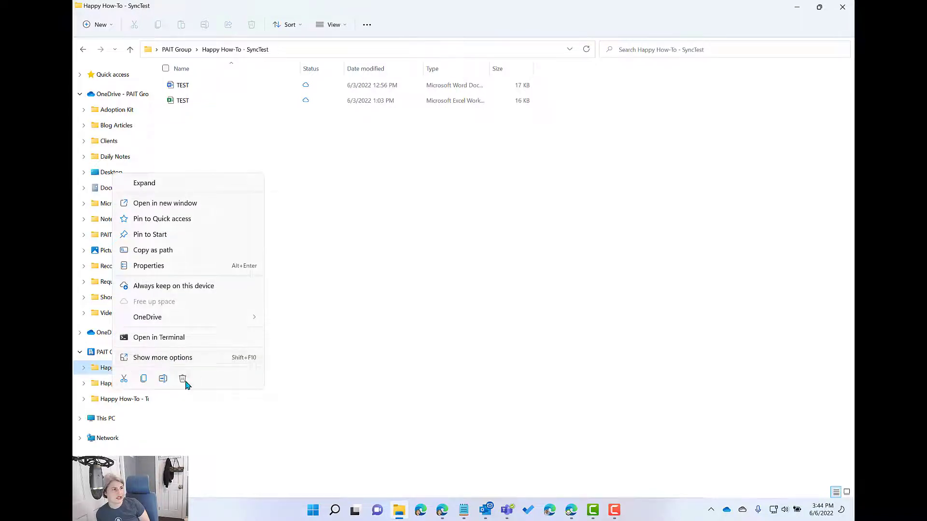
pyautogui.click(183, 378)
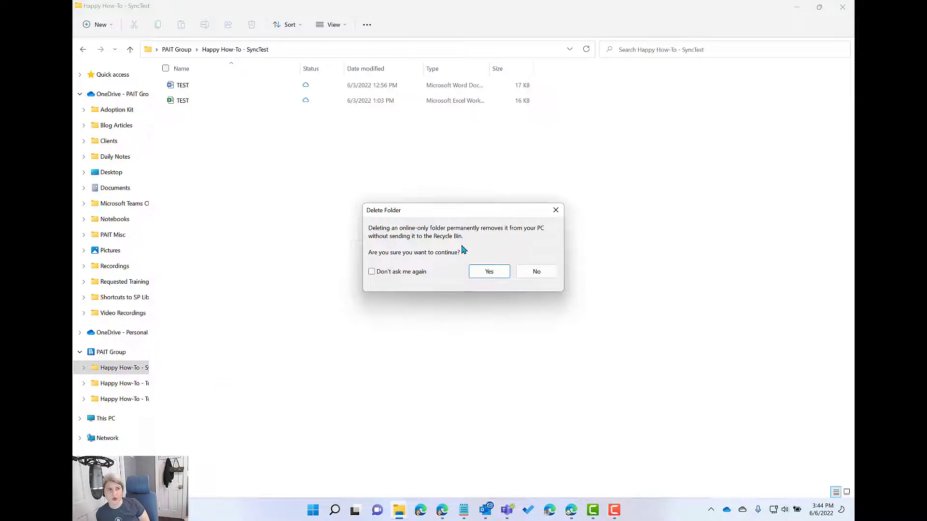
pyautogui.moveTo(481, 275)
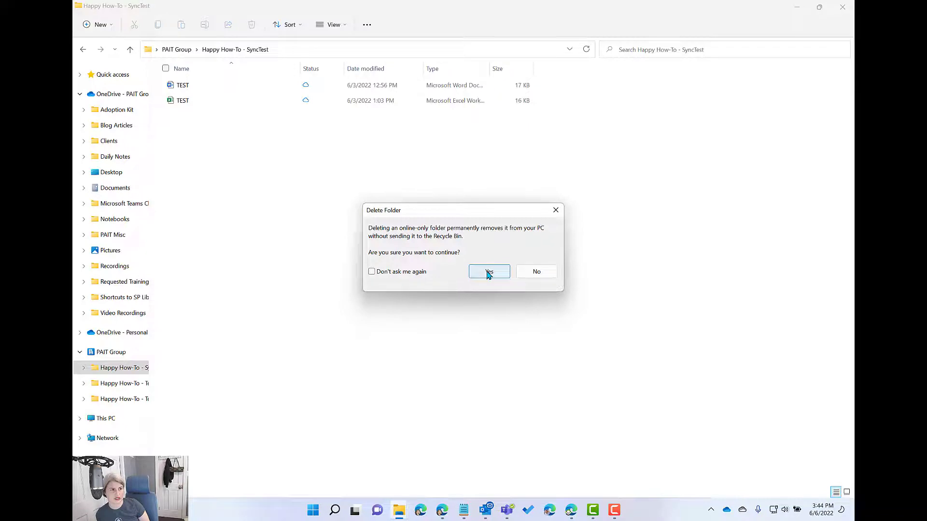
pyautogui.click(488, 271)
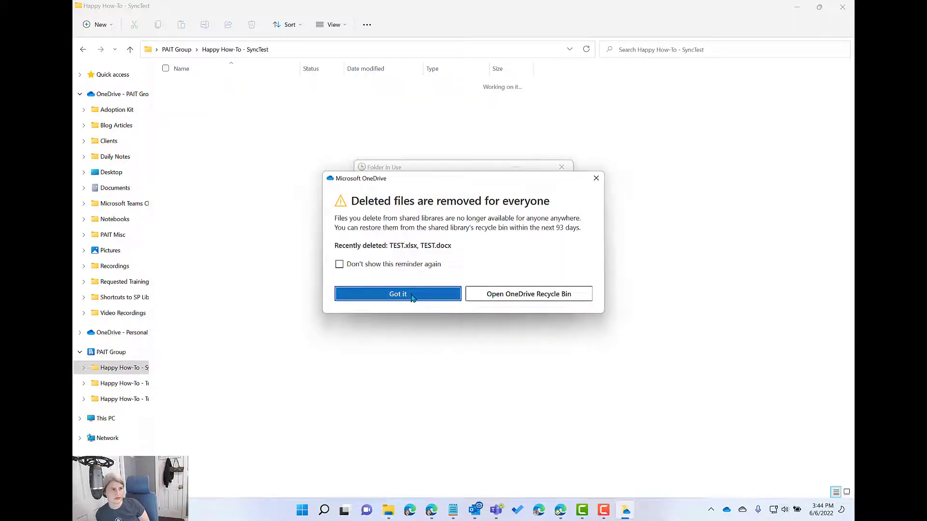
pyautogui.click(397, 293)
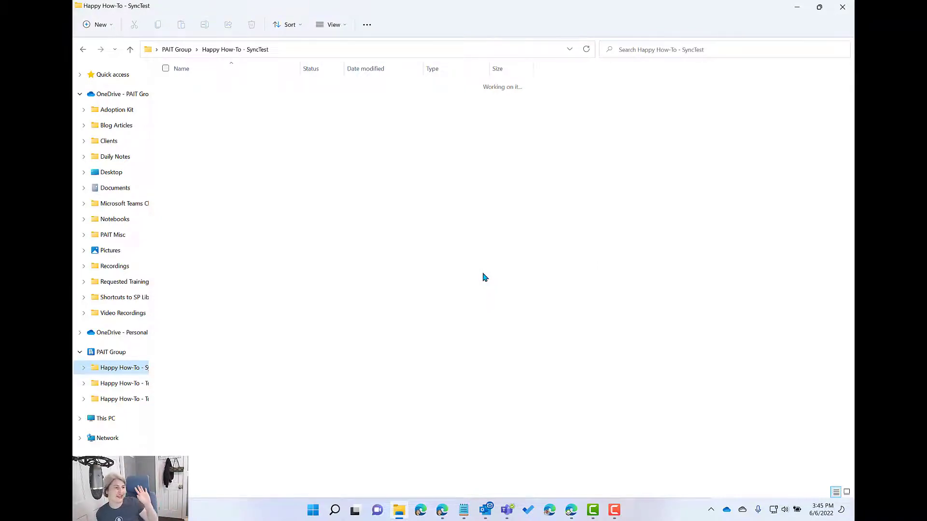
pyautogui.moveTo(464, 255)
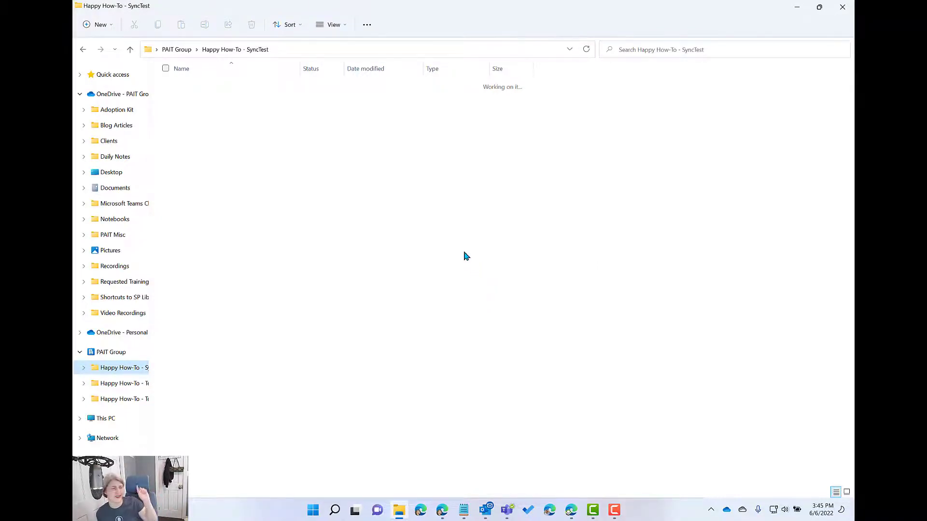
pyautogui.moveTo(447, 457)
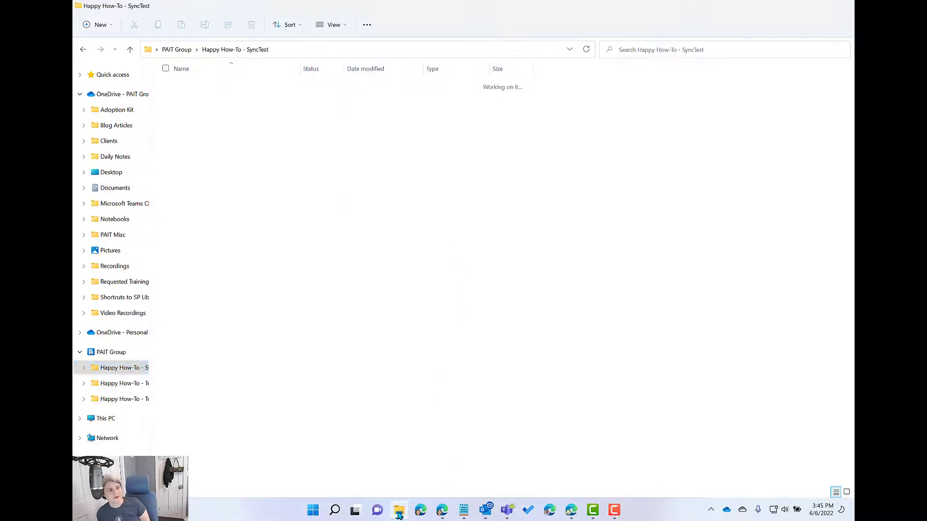
# Switch to the Edge tab showing the now-empty SharePoint SyncTest library.
pyautogui.click(420, 510)
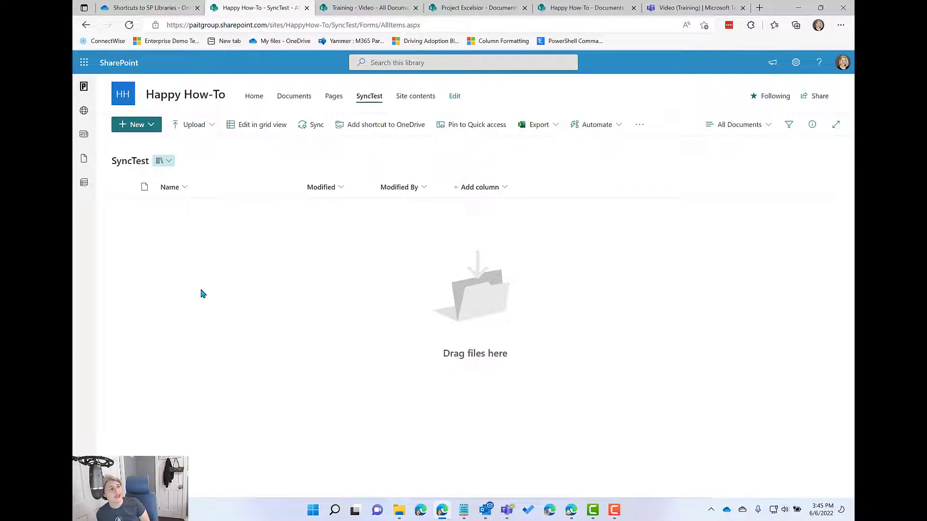
pyautogui.moveTo(175, 238)
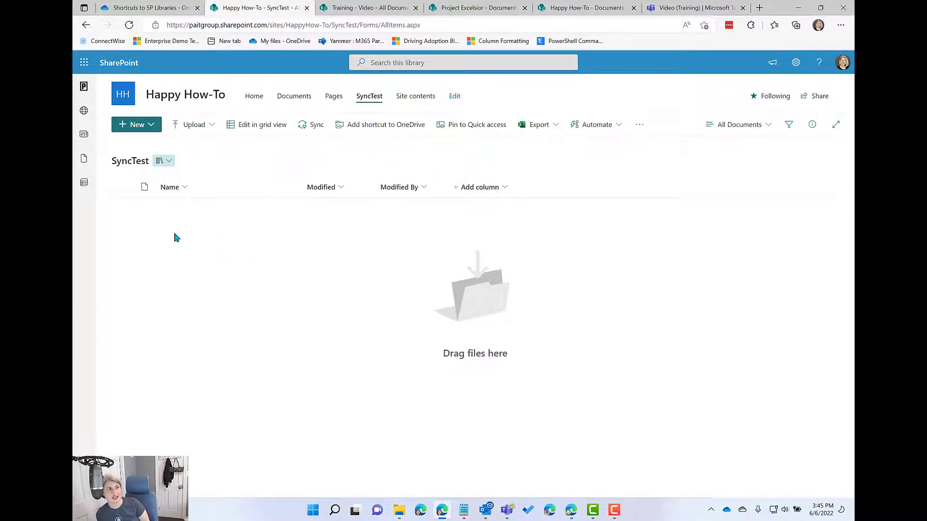
pyautogui.moveTo(362, 250)
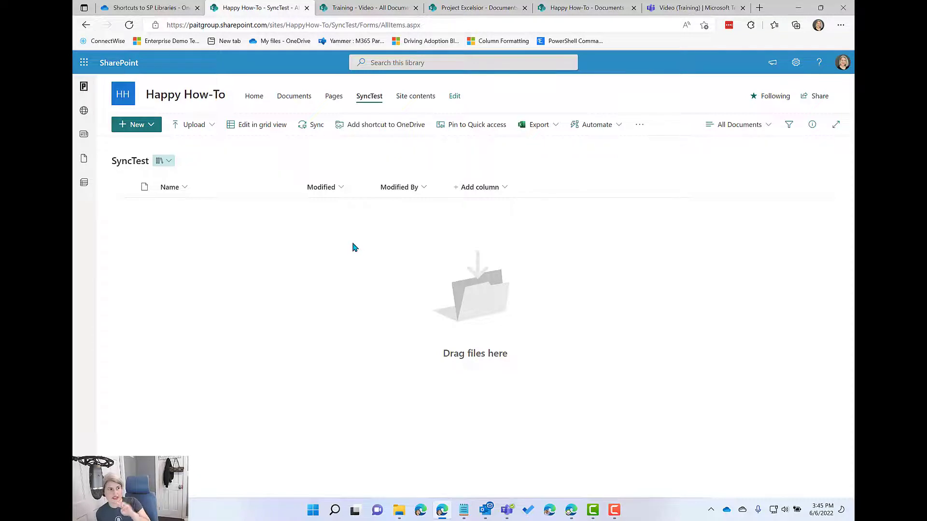
pyautogui.moveTo(142, 135)
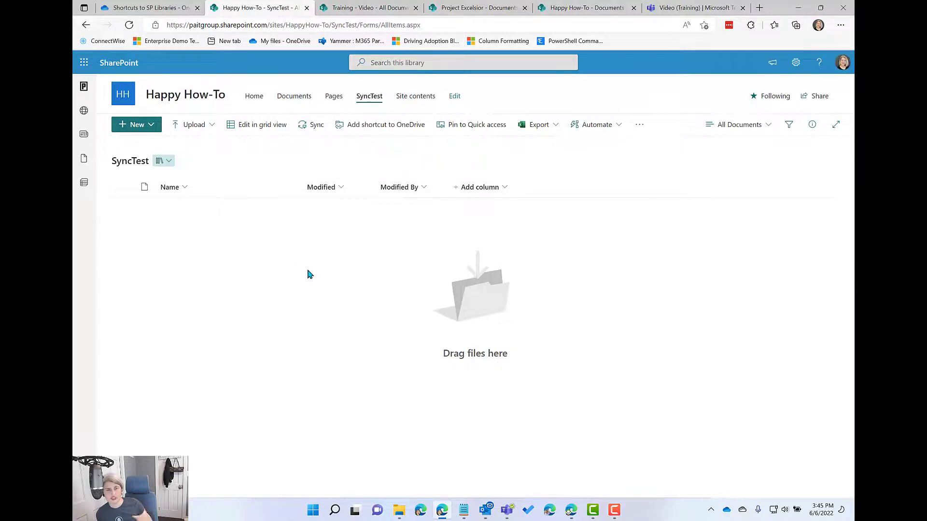
pyautogui.moveTo(303, 279)
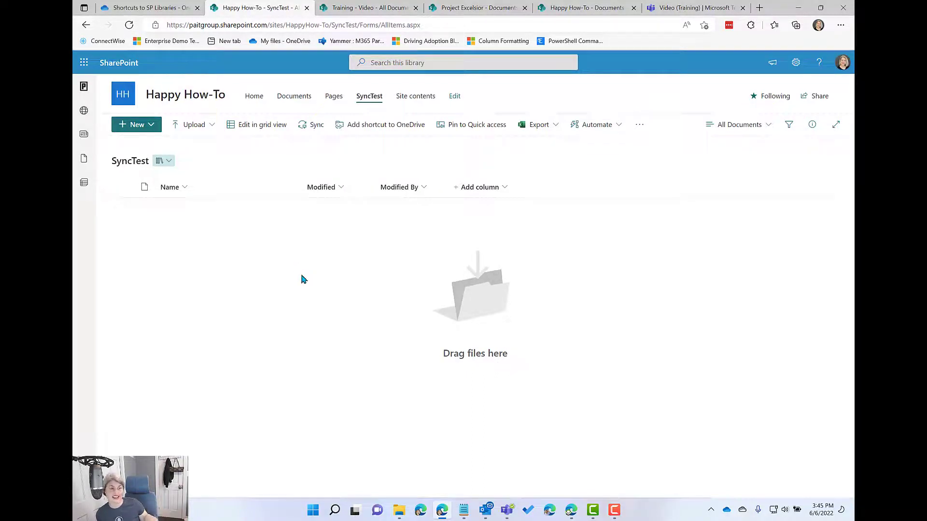
pyautogui.moveTo(319, 293)
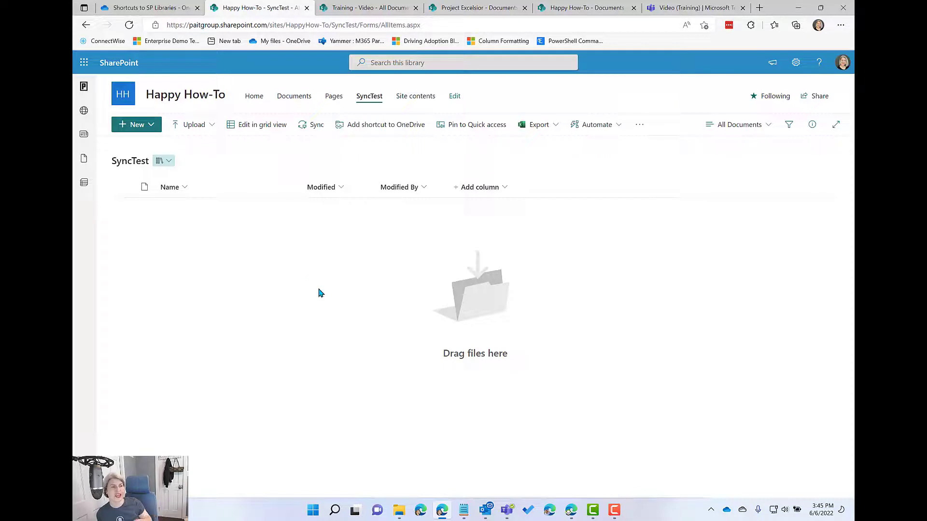
pyautogui.moveTo(320, 284)
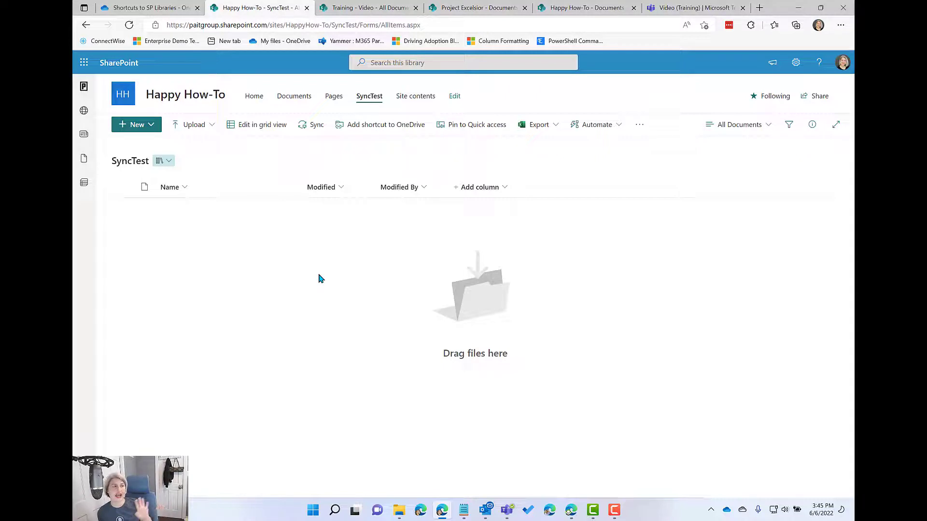
pyautogui.moveTo(314, 271)
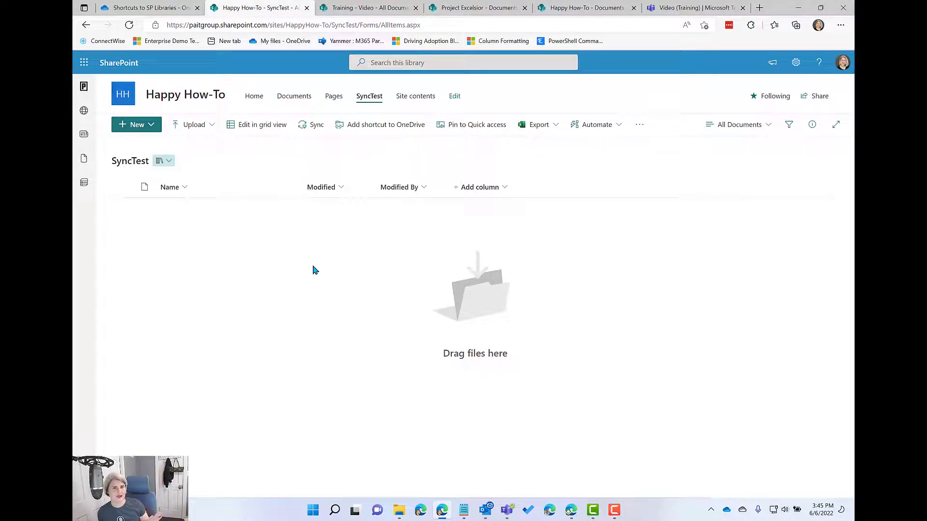
pyautogui.moveTo(306, 280)
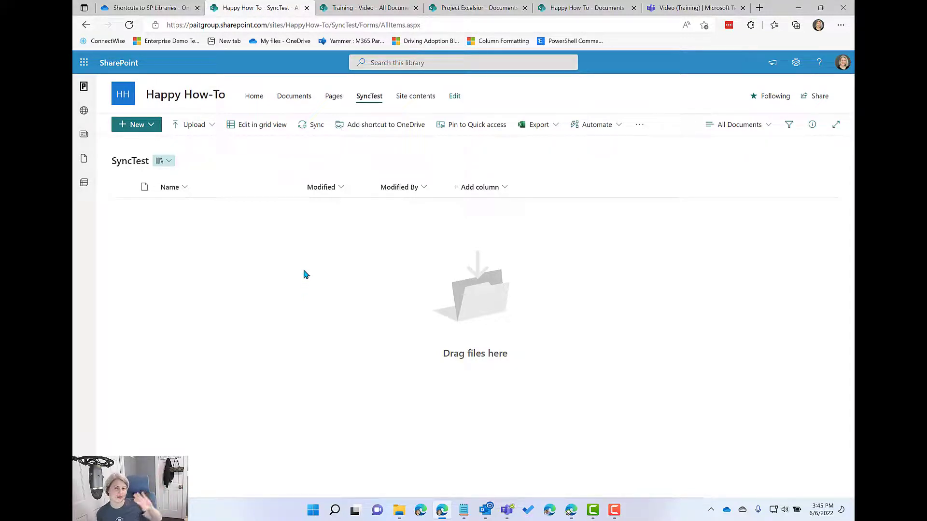
pyautogui.moveTo(302, 270)
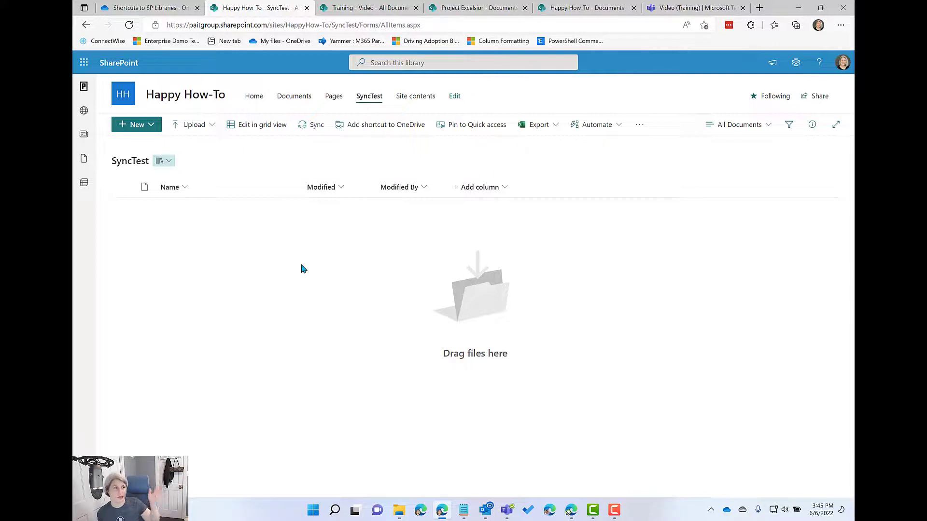
pyautogui.moveTo(325, 293)
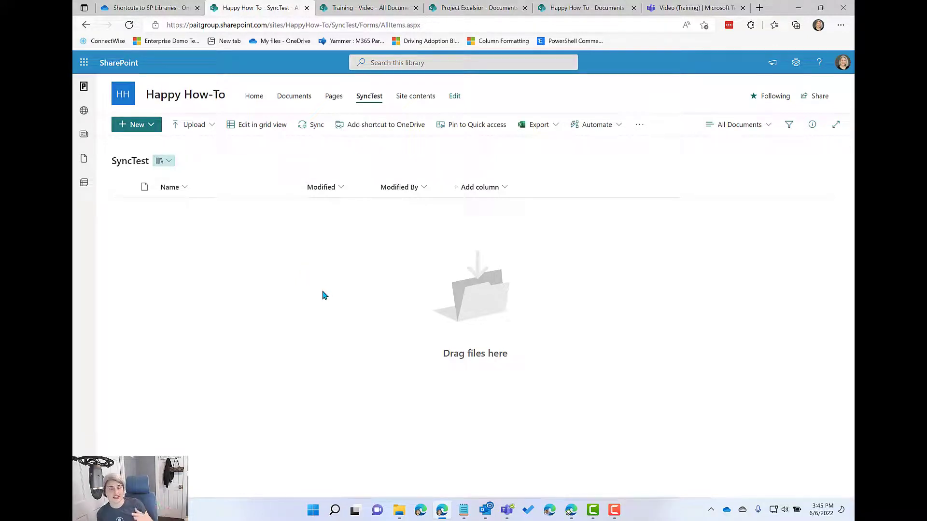
pyautogui.moveTo(593, 278)
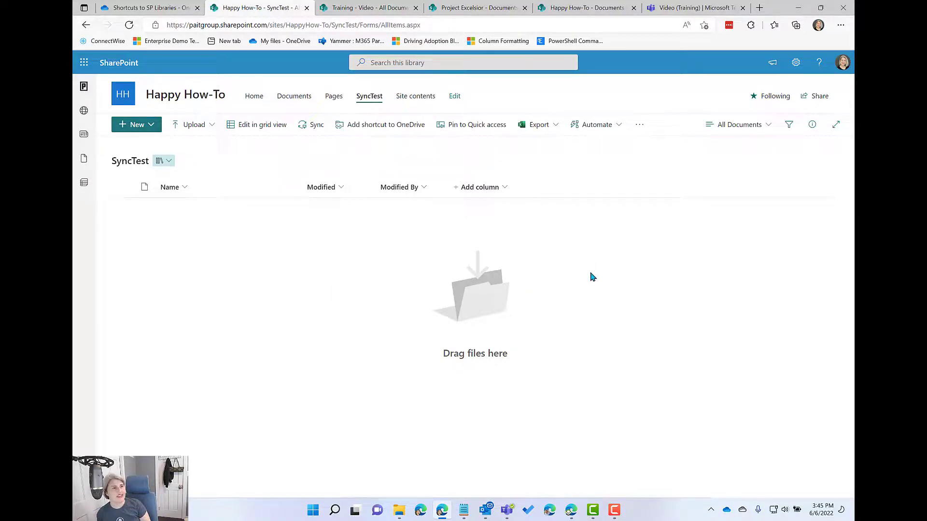
pyautogui.moveTo(610, 293)
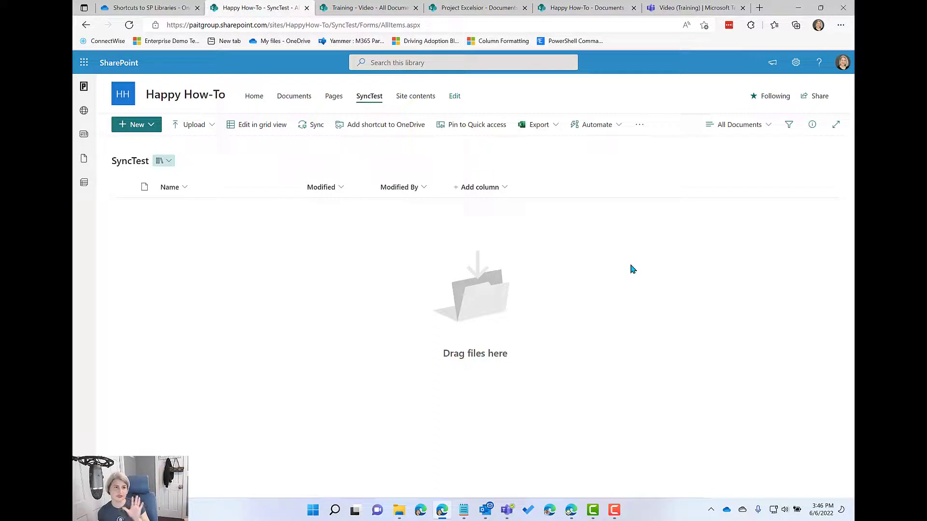
pyautogui.moveTo(415, 95)
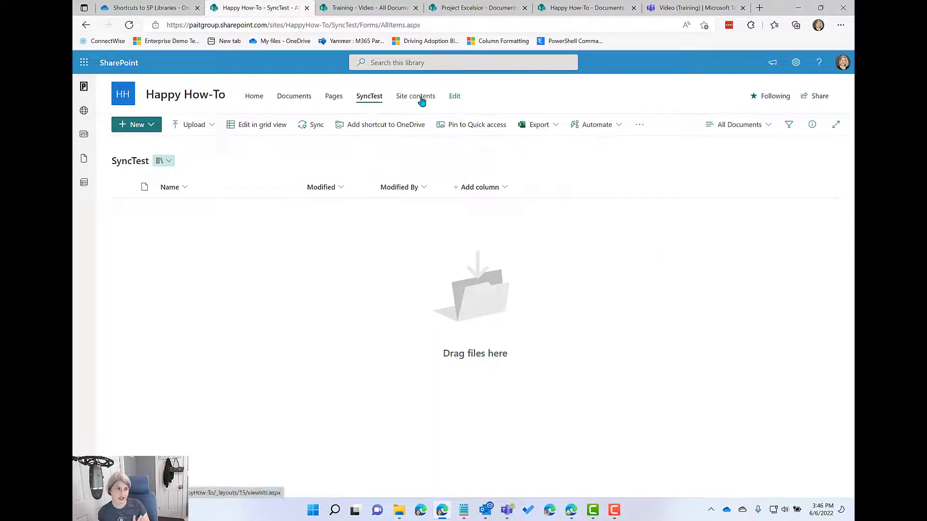
# Restore TEST.docx and TEST.xlsx from the Happy How-To site recycle bin via Site contents.
pyautogui.click(415, 96)
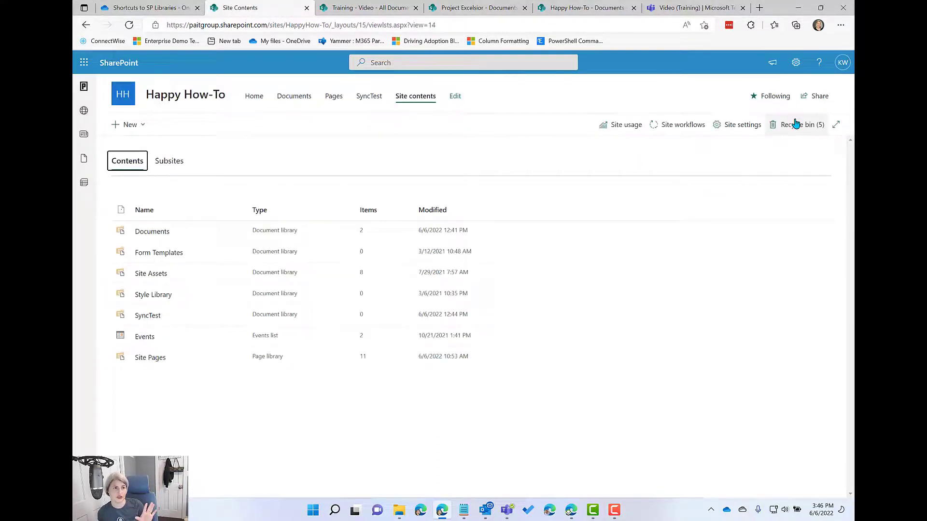
pyautogui.click(802, 124)
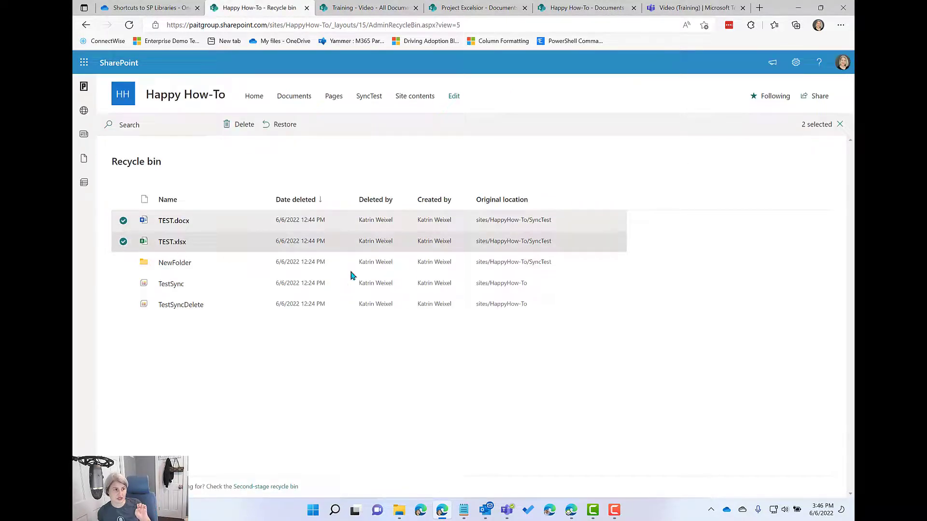
pyautogui.moveTo(288, 136)
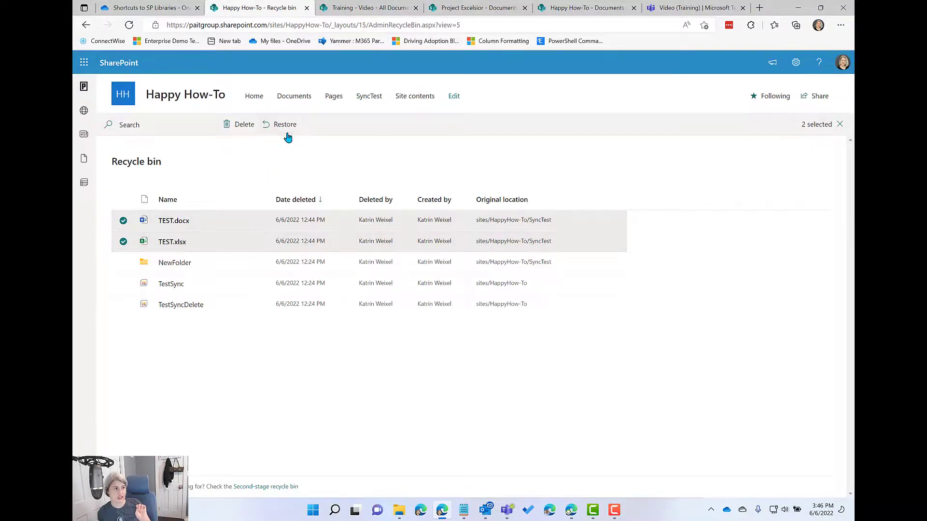
pyautogui.click(284, 124)
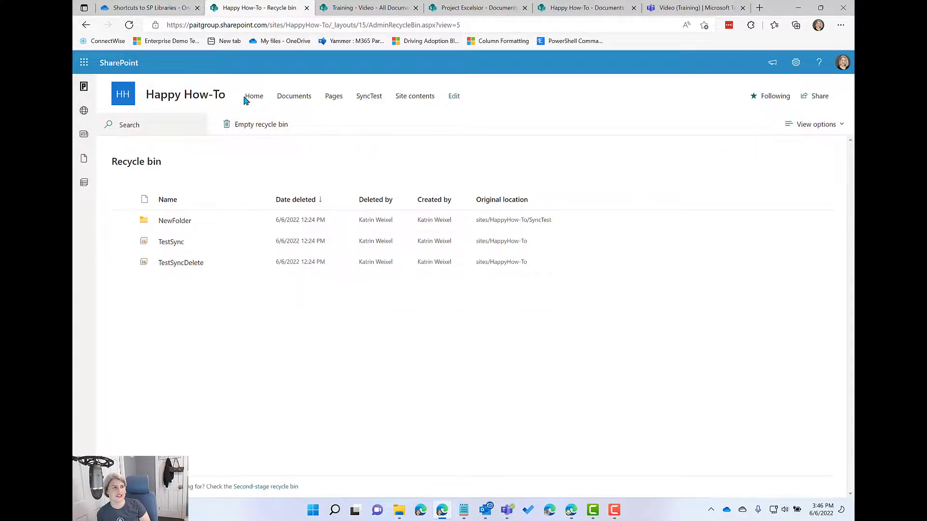
pyautogui.click(398, 510)
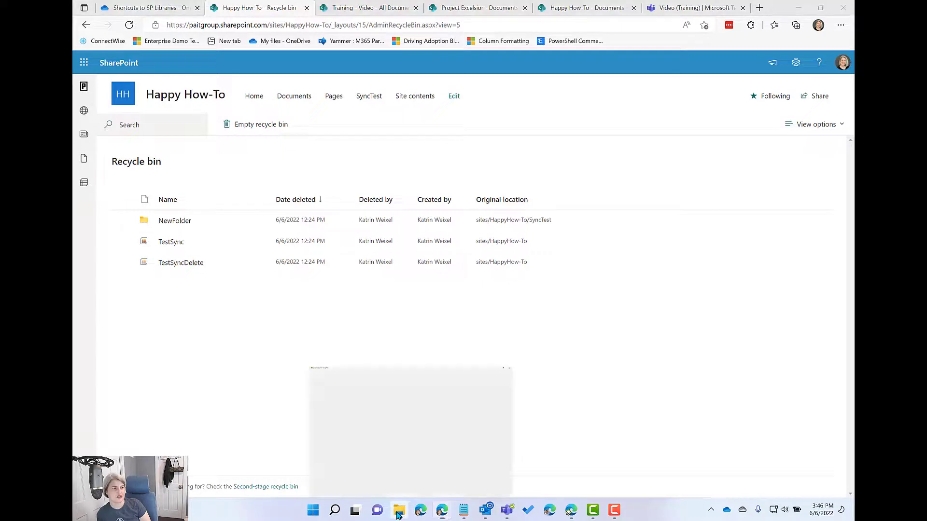
# Switch back to File Explorer's SyncTest folder showing the restored TEST files.
pyautogui.click(399, 510)
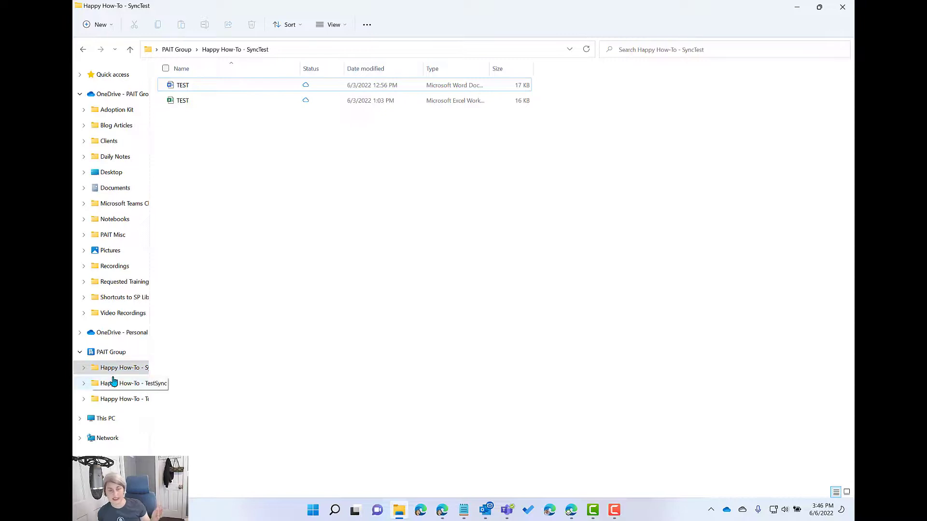
pyautogui.moveTo(726, 510)
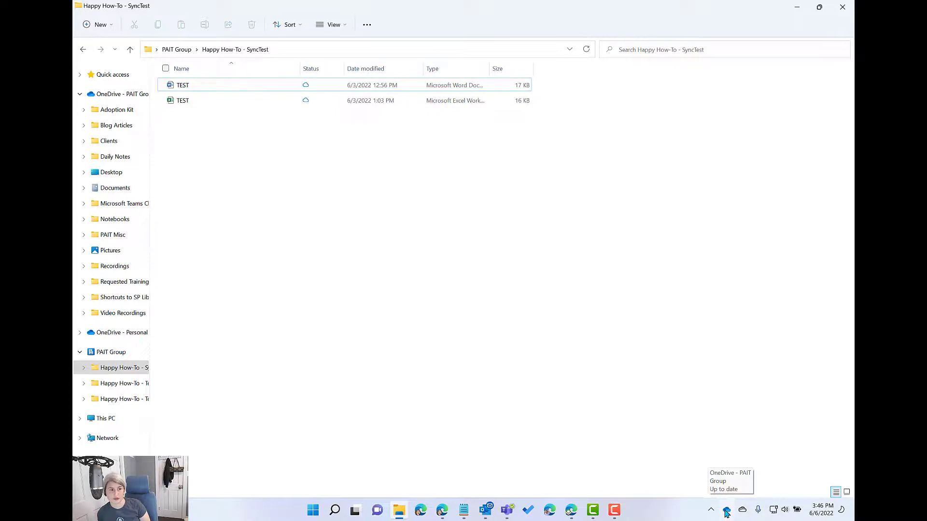
# Open OneDrive settings from the tray icon to the Account tab listing Happy How-To - SyncTest.
pyautogui.click(726, 510)
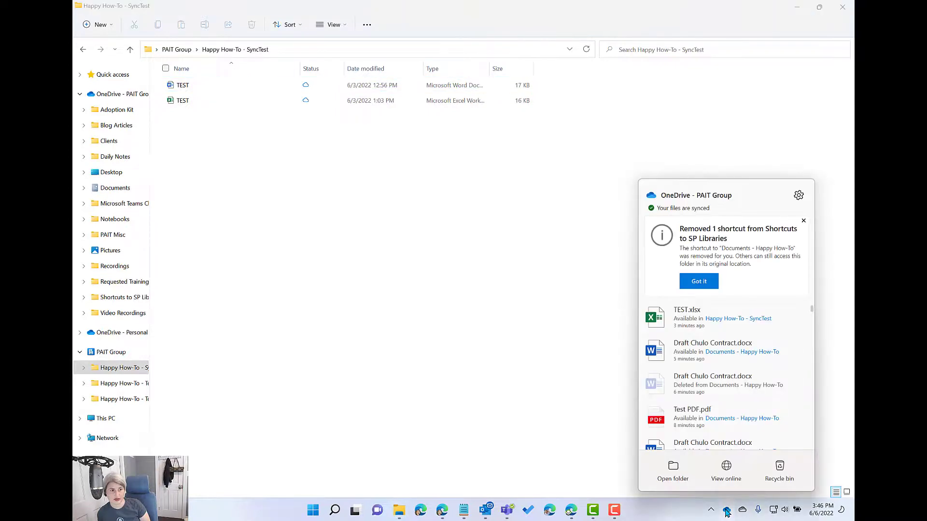
pyautogui.click(799, 195)
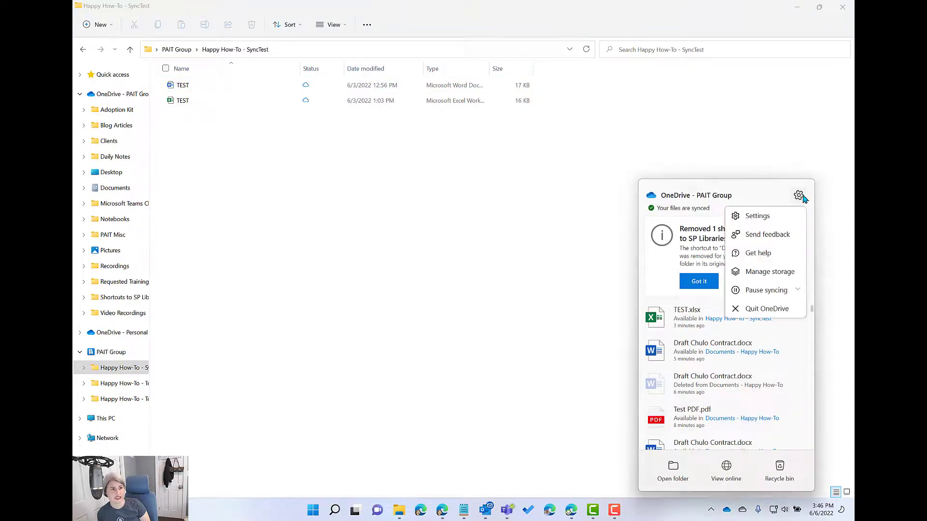
pyautogui.click(757, 216)
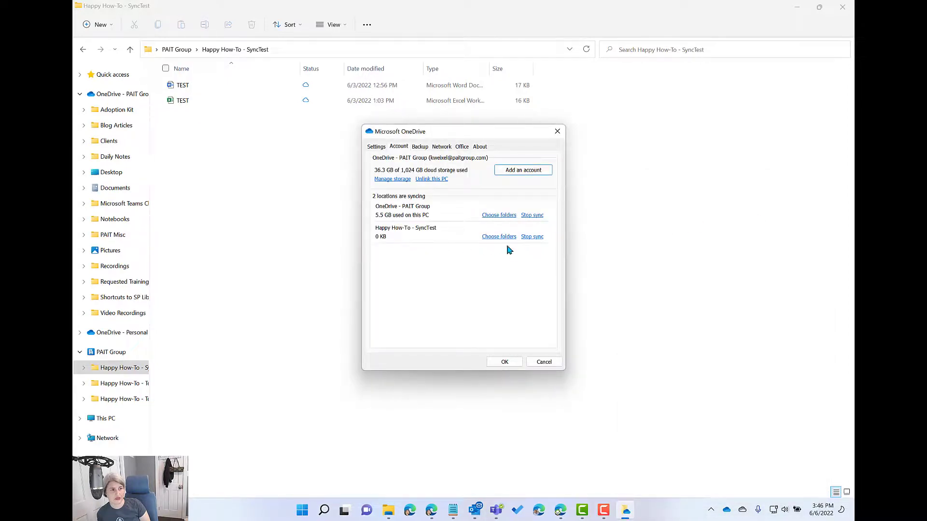
pyautogui.moveTo(531, 237)
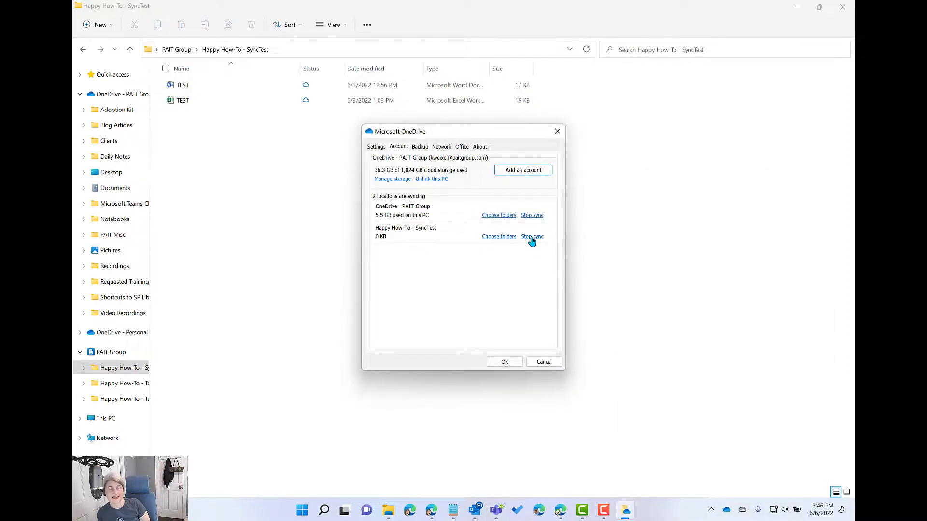